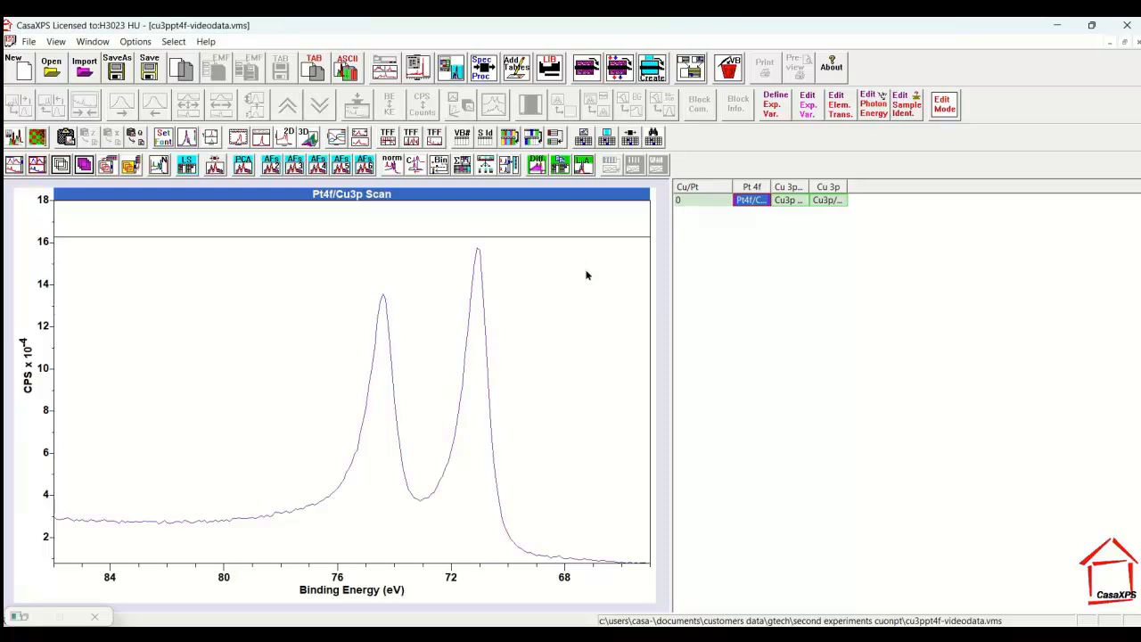
mouse_move(592, 274)
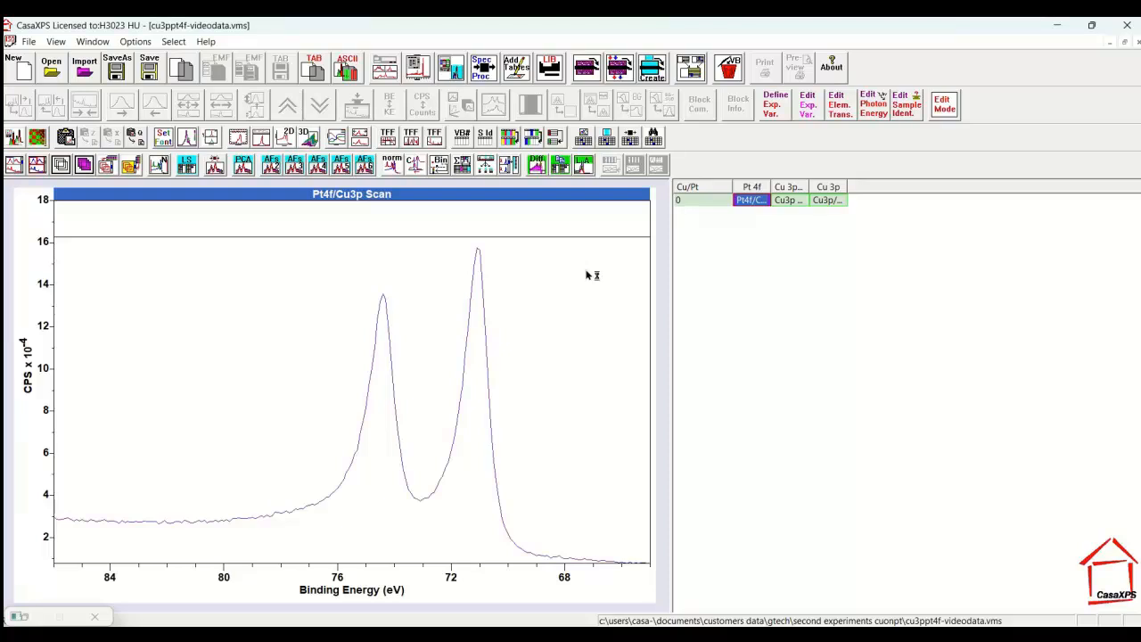
mouse_move(587, 275)
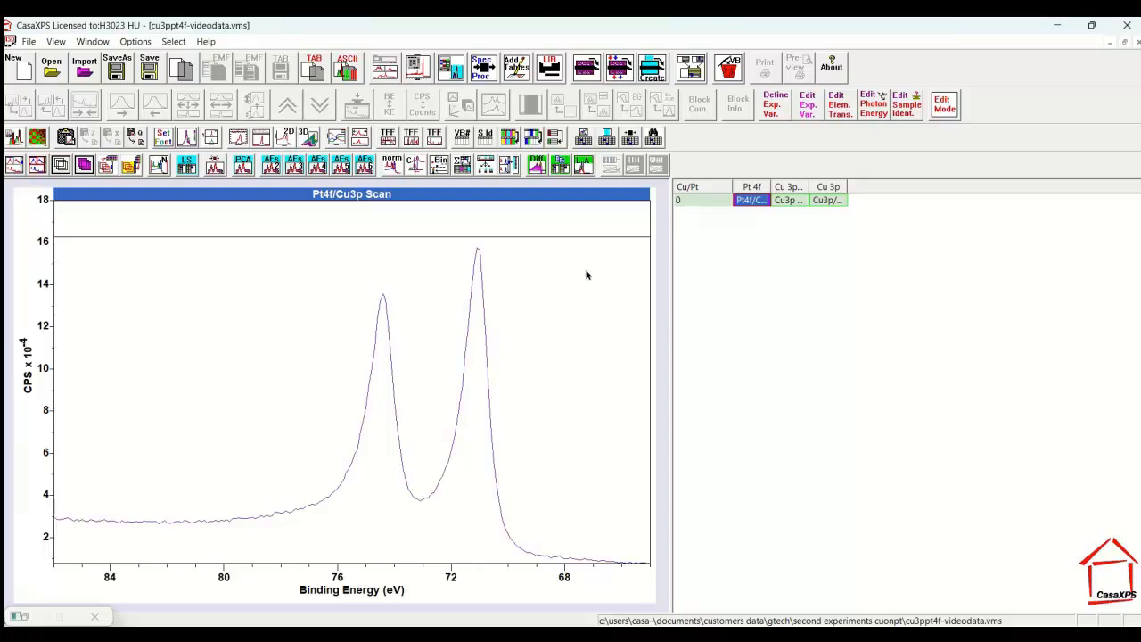
mouse_move(478, 318)
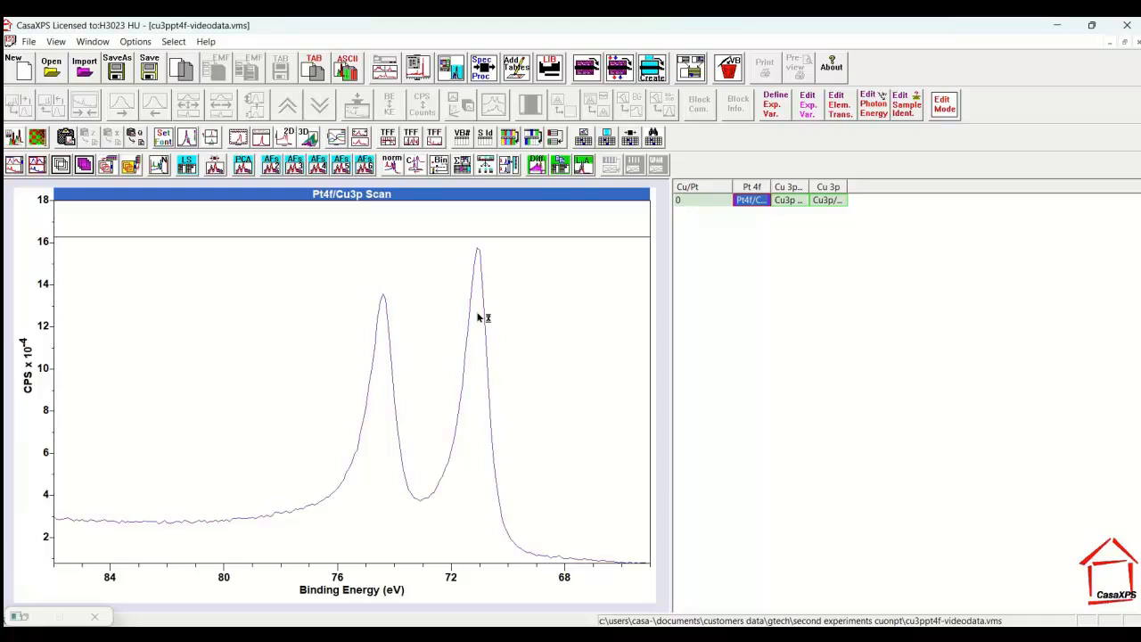
mouse_move(479, 319)
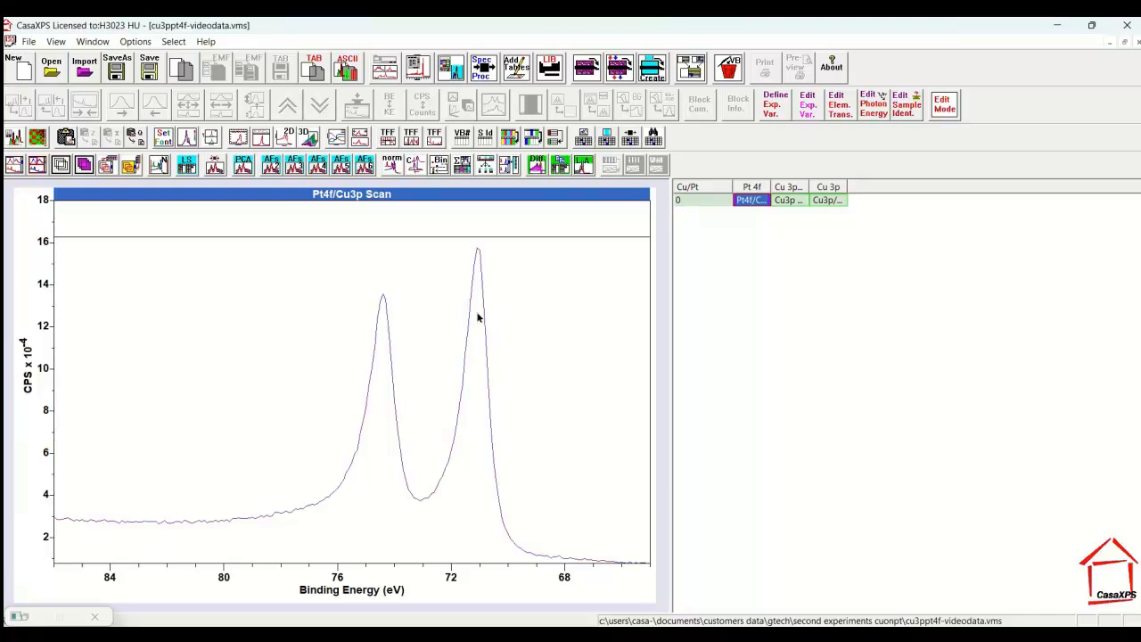
mouse_move(479, 321)
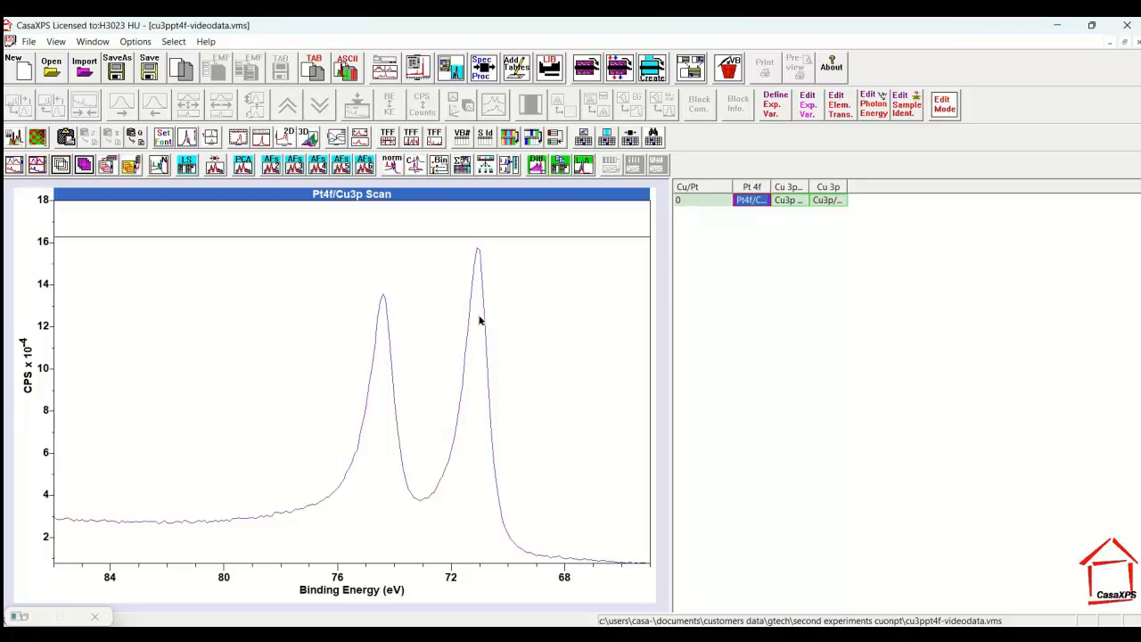
mouse_move(424, 305)
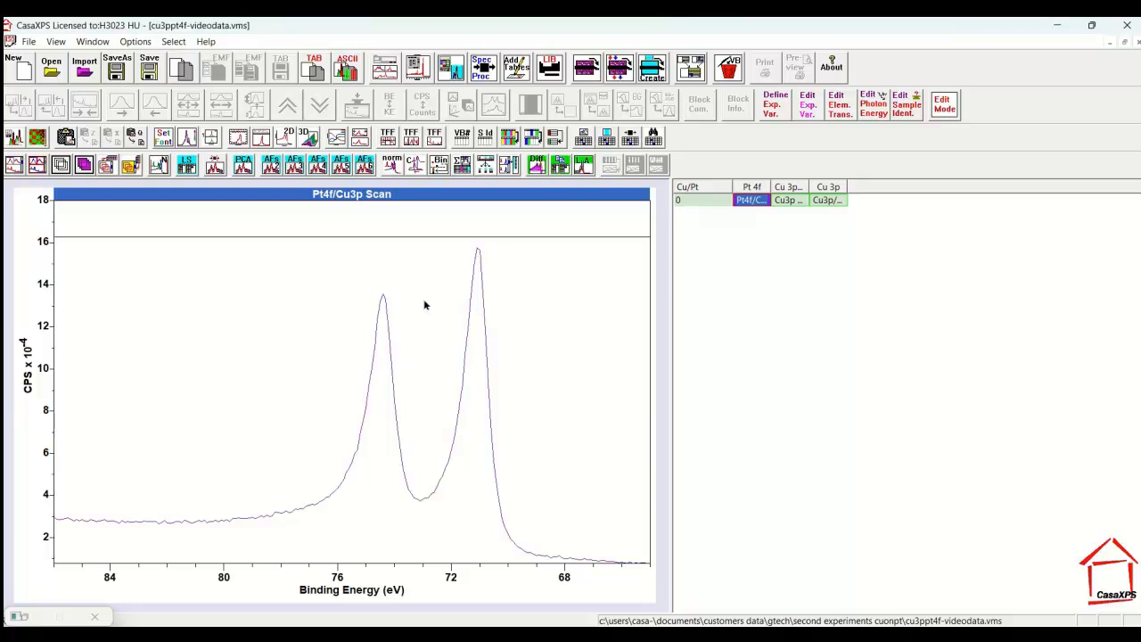
mouse_move(442, 317)
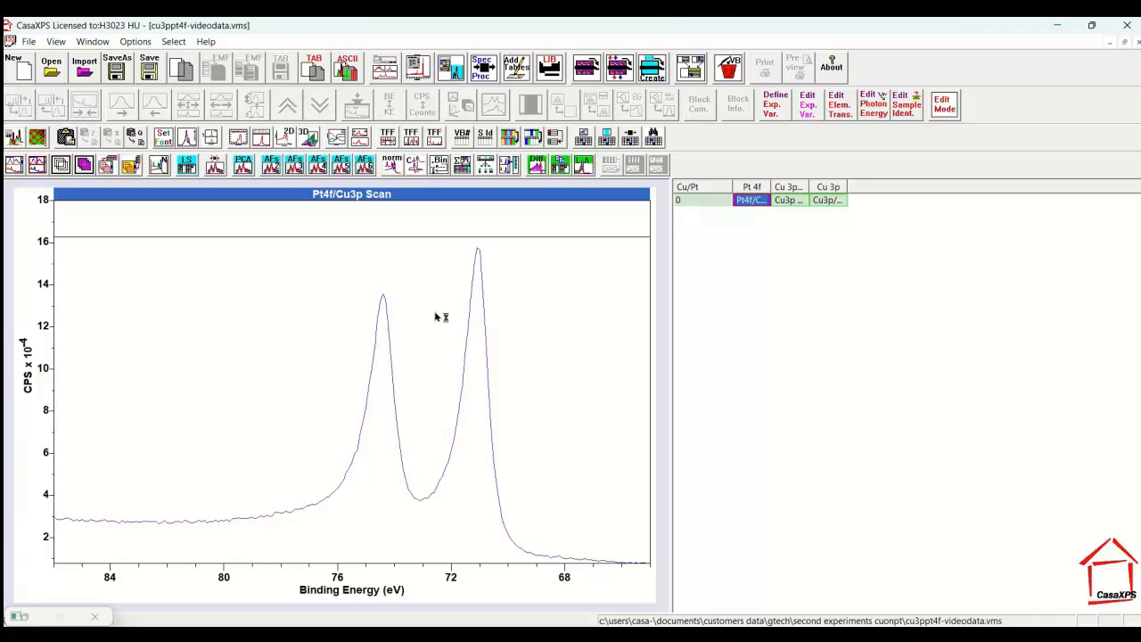
mouse_move(463, 303)
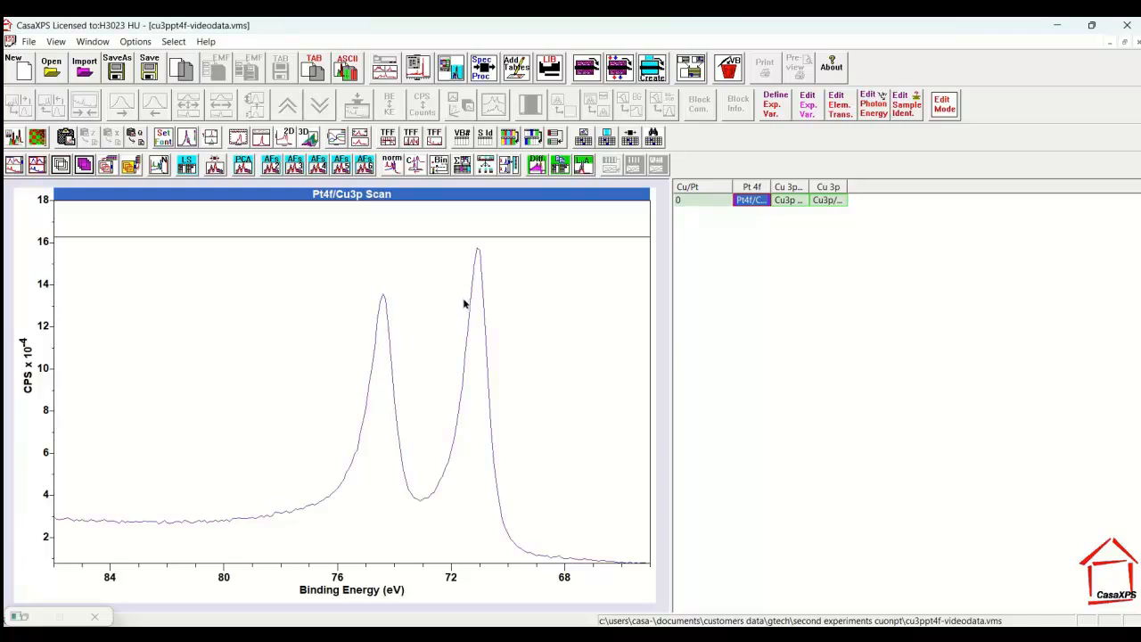
mouse_move(470, 323)
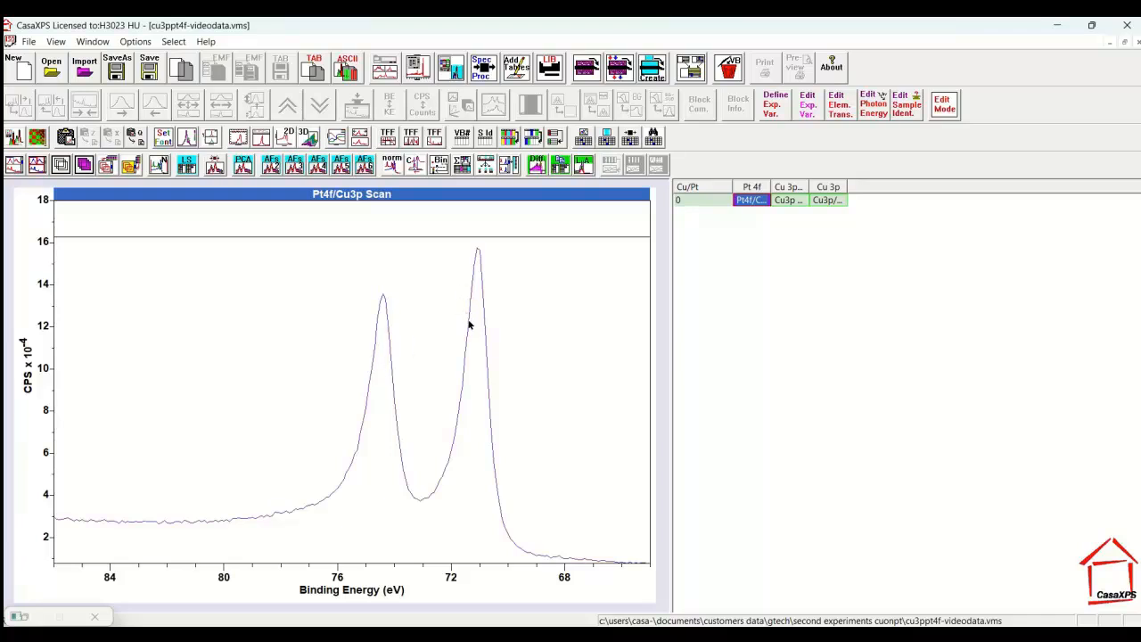
mouse_move(465, 341)
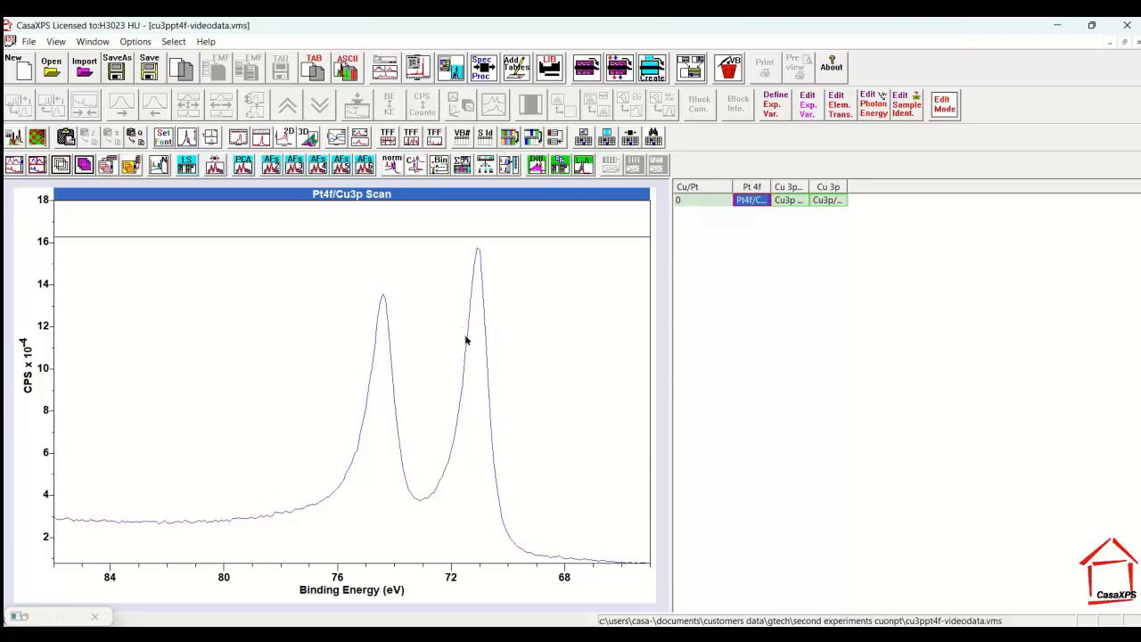
mouse_move(463, 326)
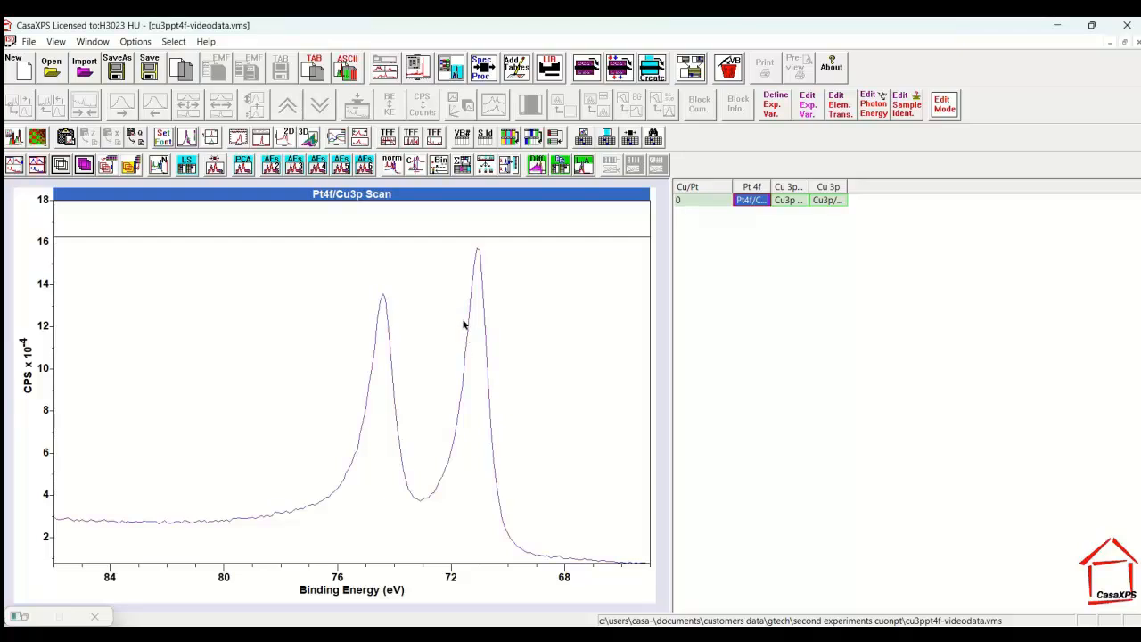
mouse_move(443, 500)
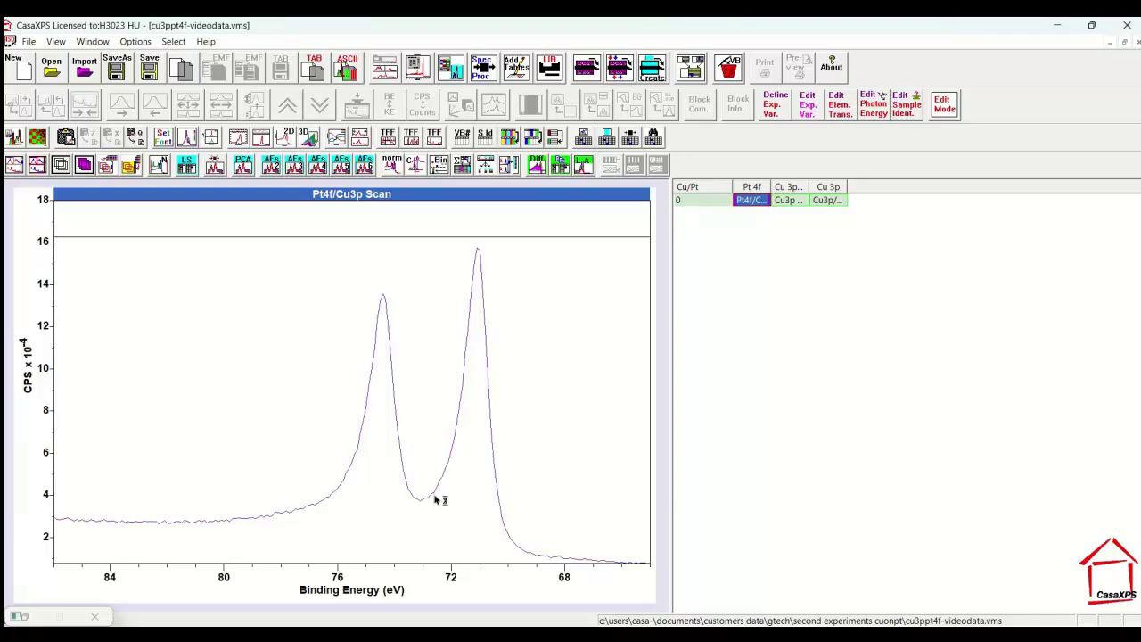
mouse_move(470, 259)
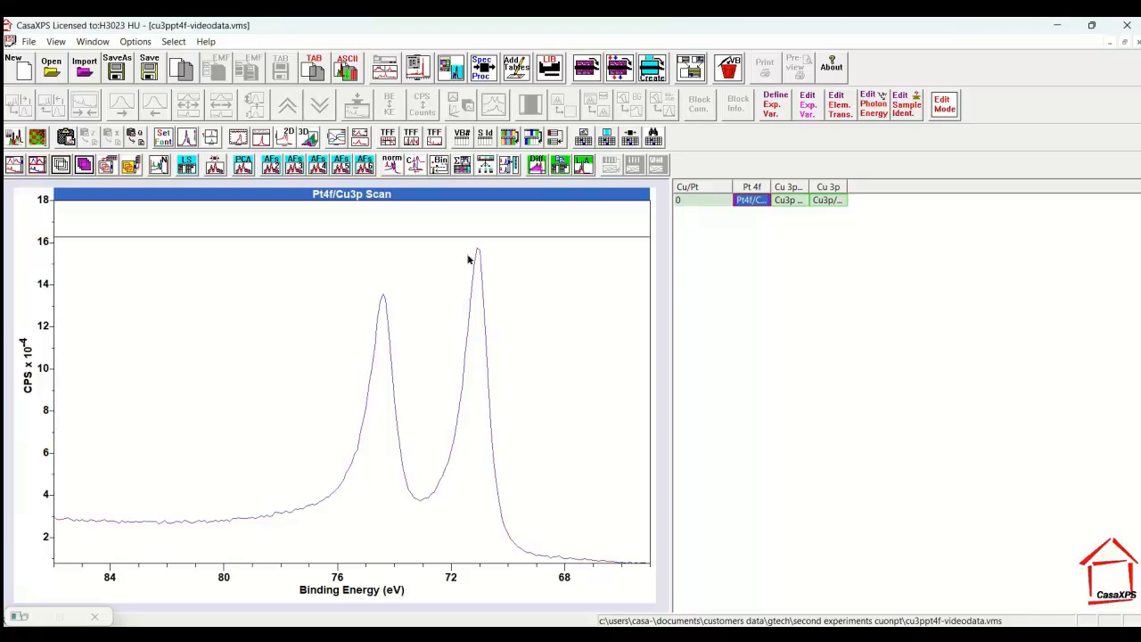
mouse_move(374, 492)
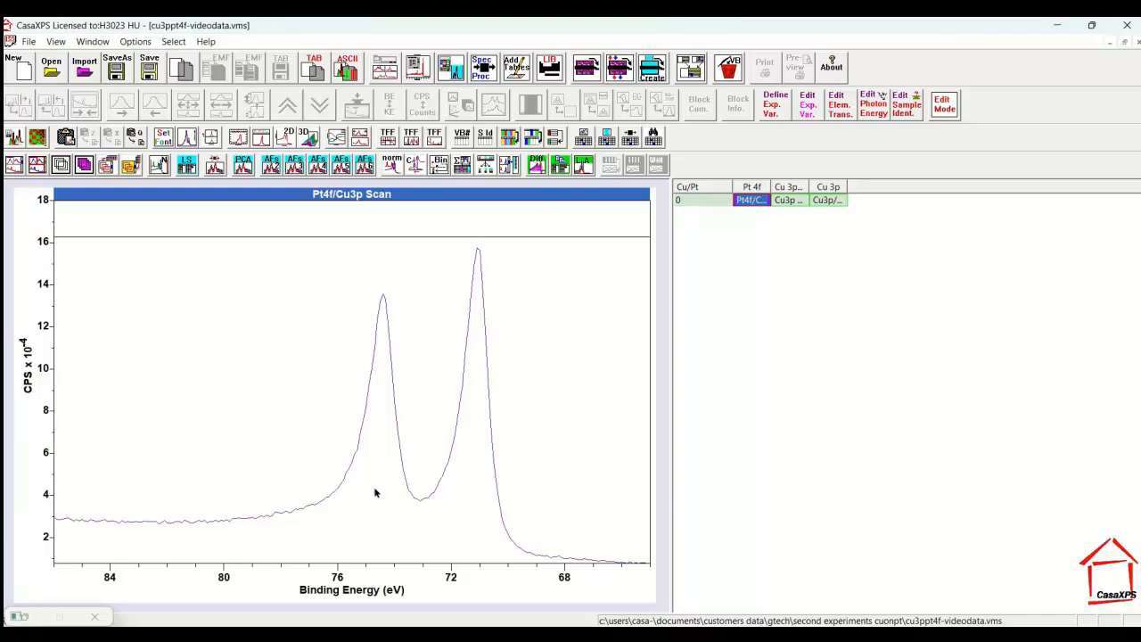
mouse_move(236, 529)
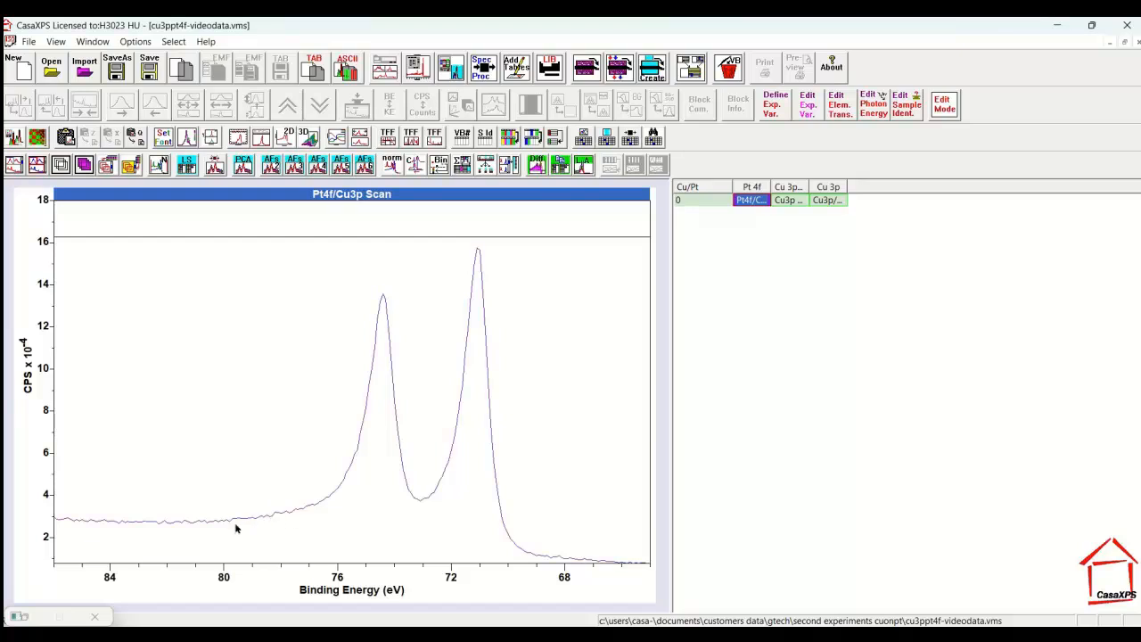
mouse_move(303, 528)
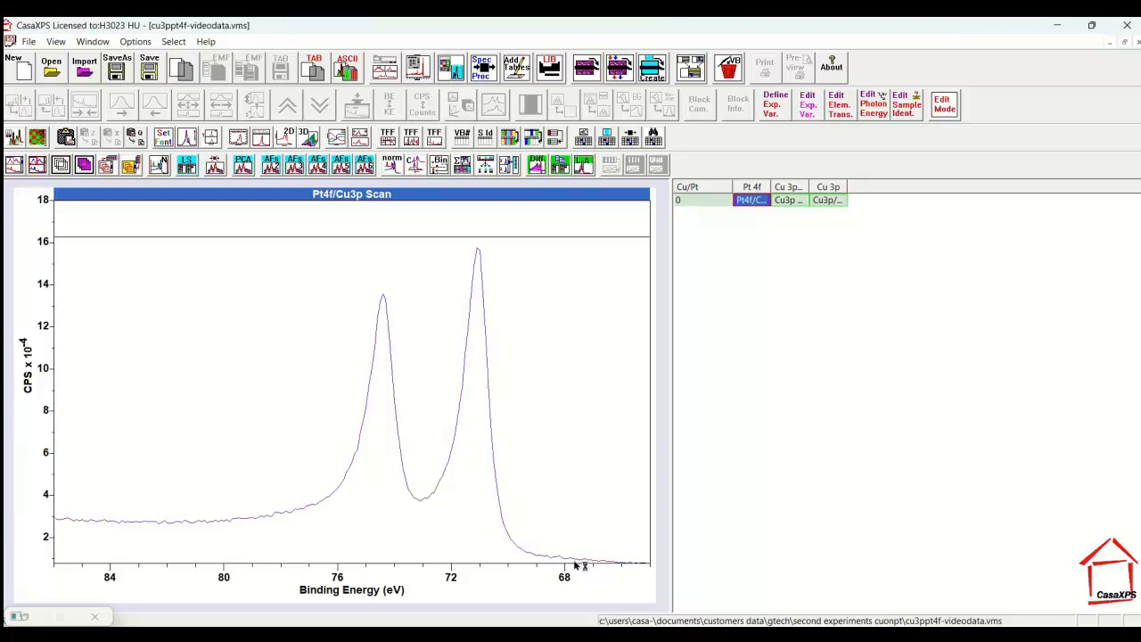
mouse_move(252, 534)
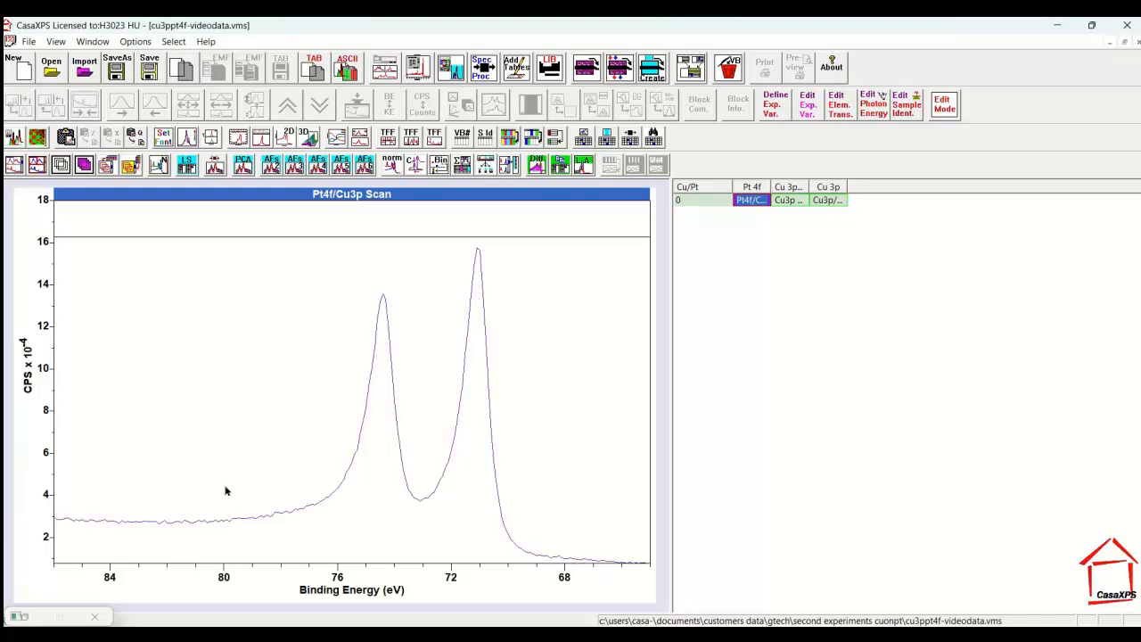
mouse_move(535, 262)
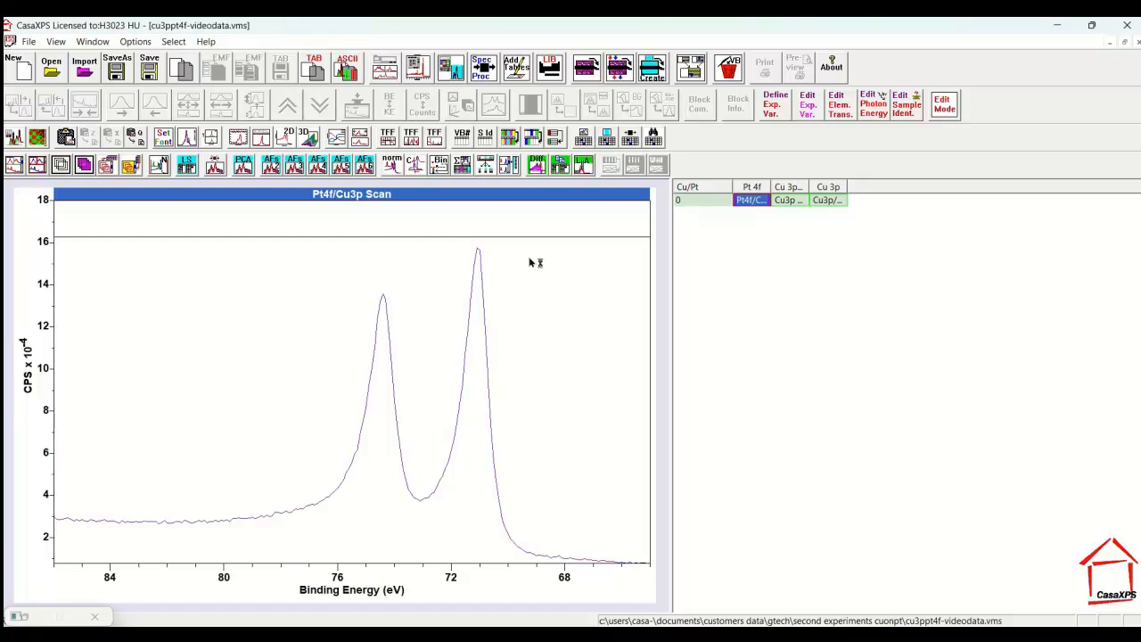
mouse_move(530, 262)
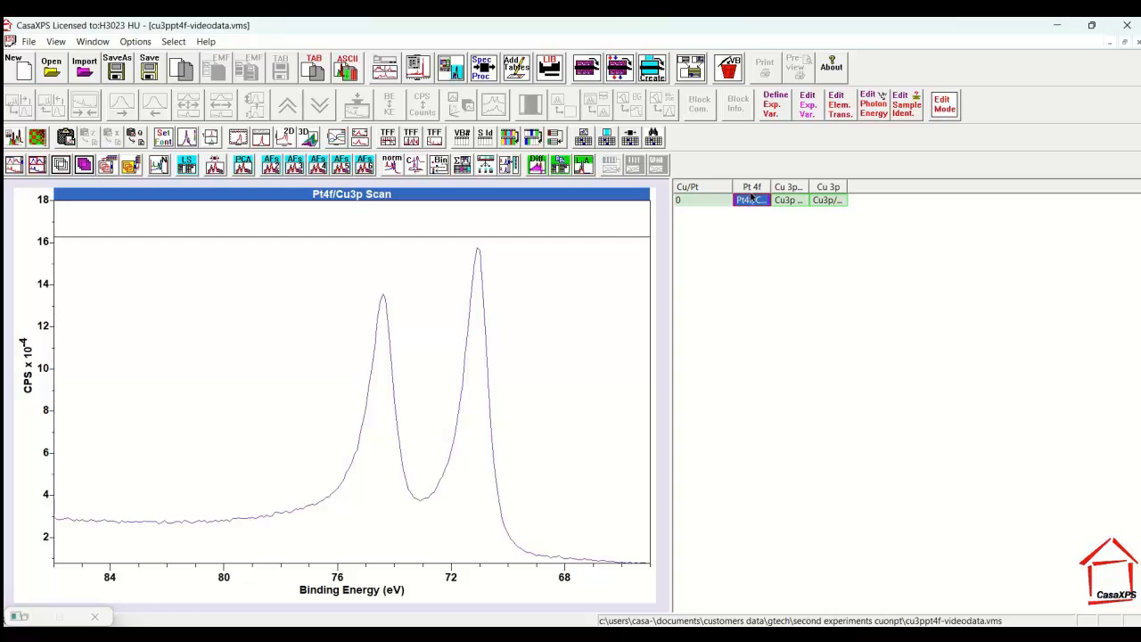
mouse_move(725, 131)
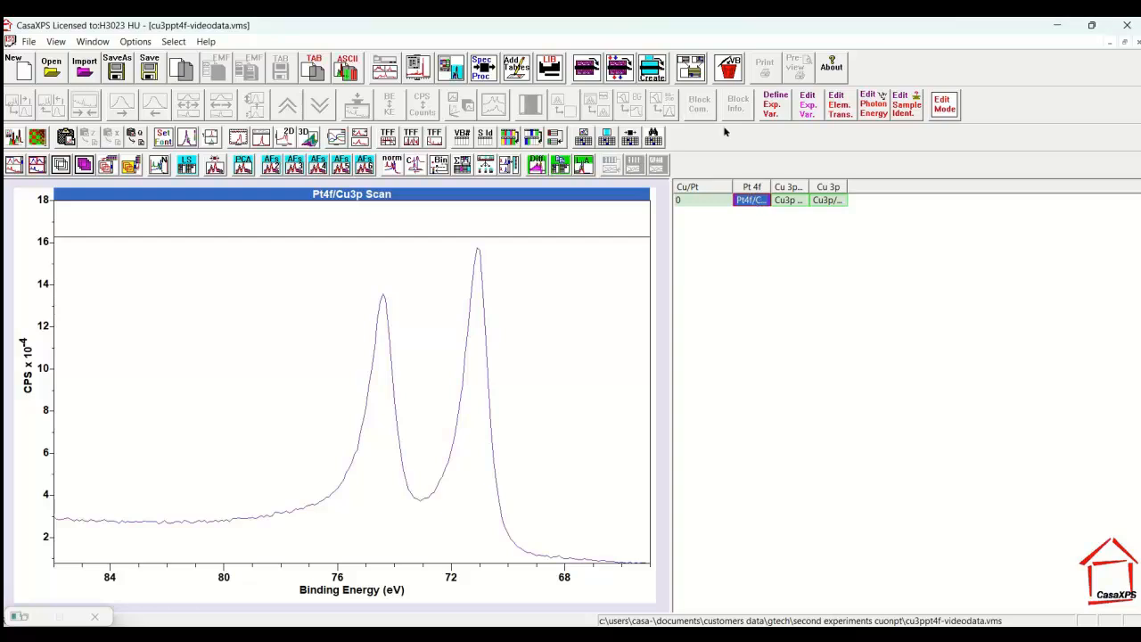
- Duplicate the selected Pt4f/Cu3p Scan block repeatedly with Copy Selected VAMAS Blocks
left_click(180, 67)
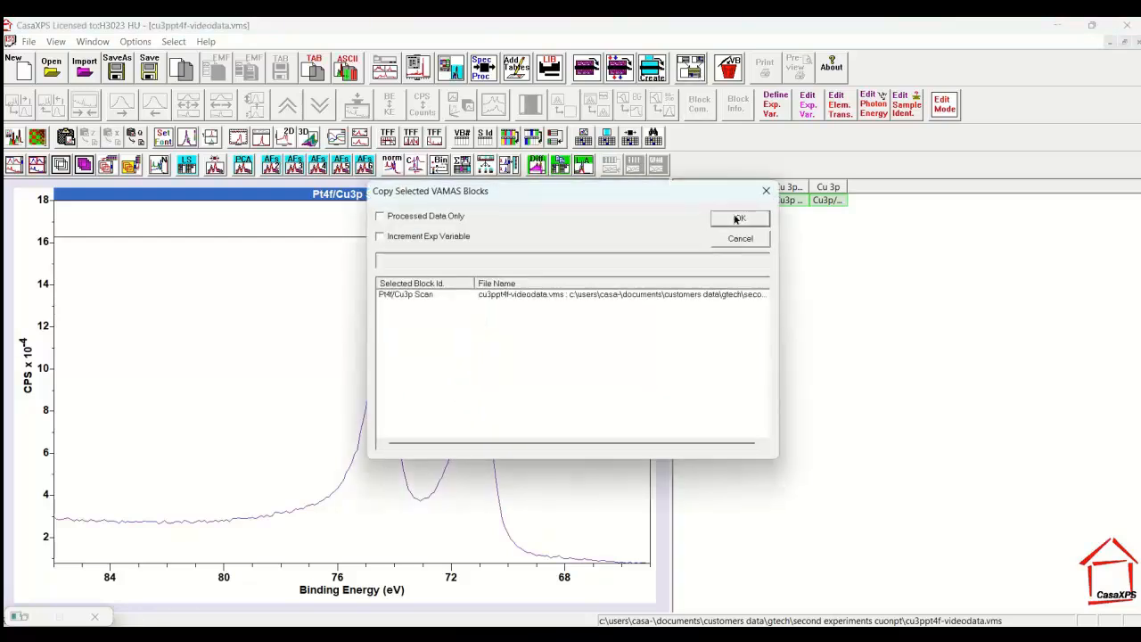
left_click(739, 220)
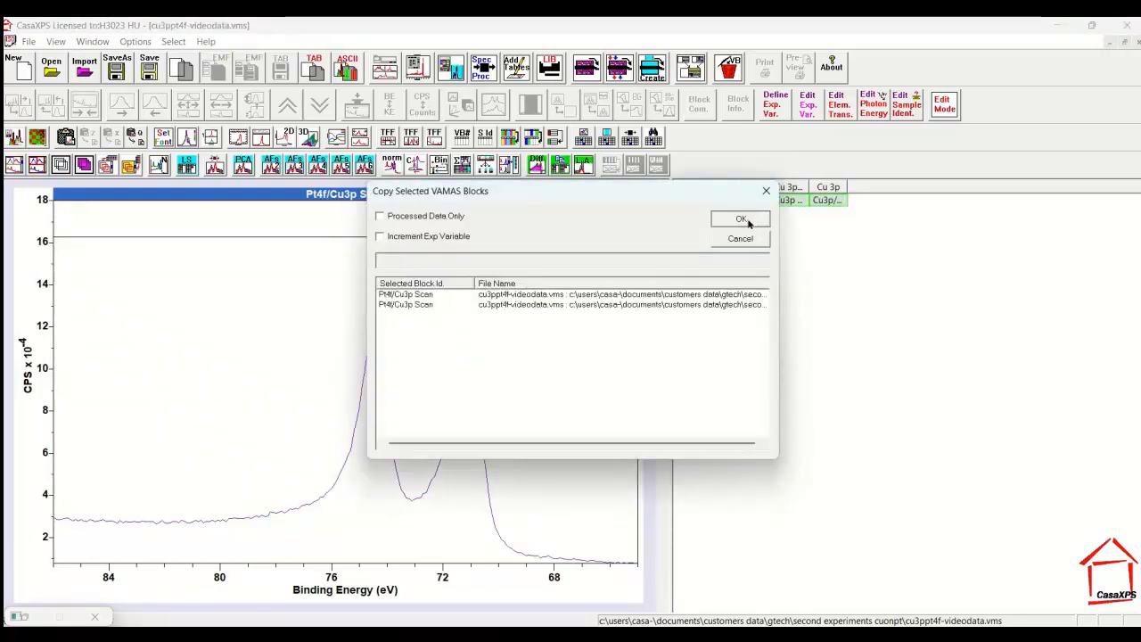
left_click(741, 219)
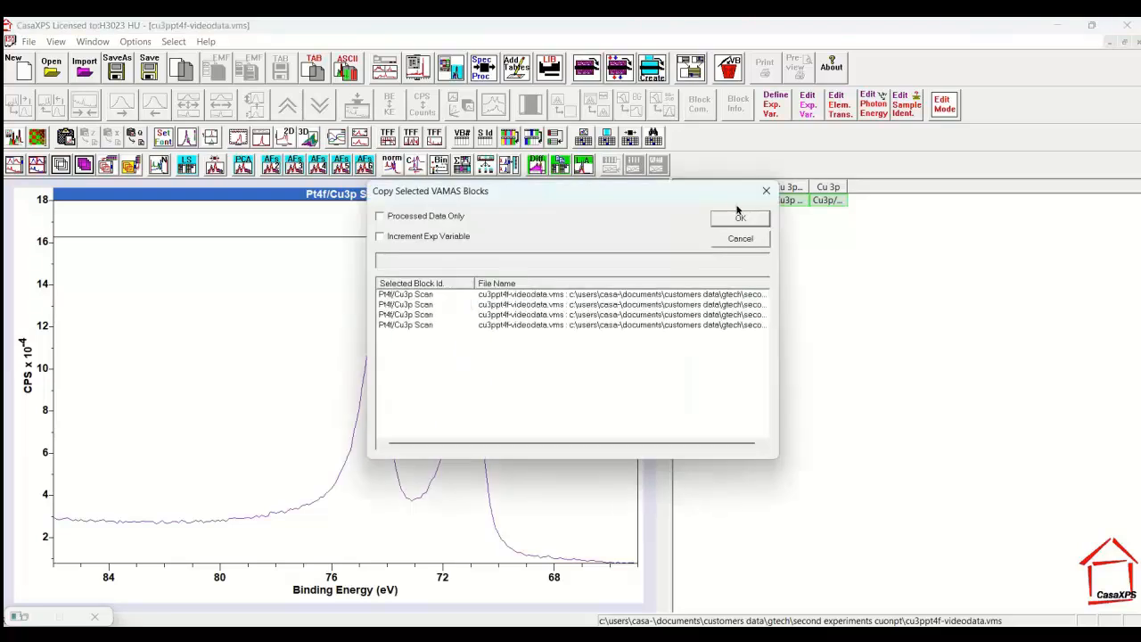
left_click(740, 218)
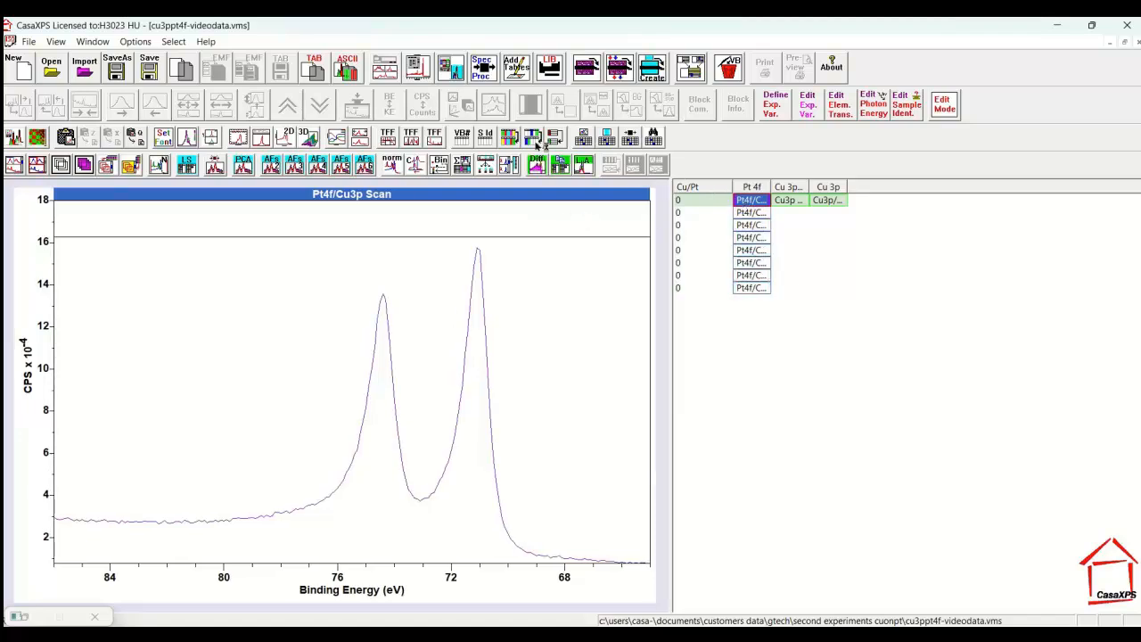
mouse_move(239, 526)
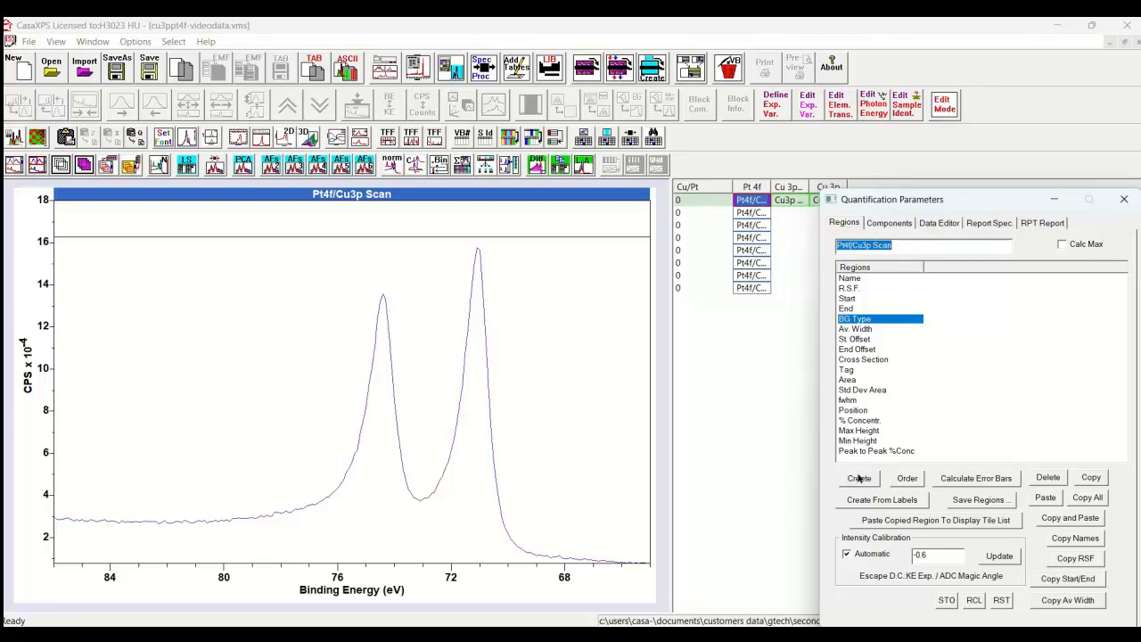
- Create a Pt4f region with a Shirley background over about 81.8–68.4 eV
left_click(859, 477)
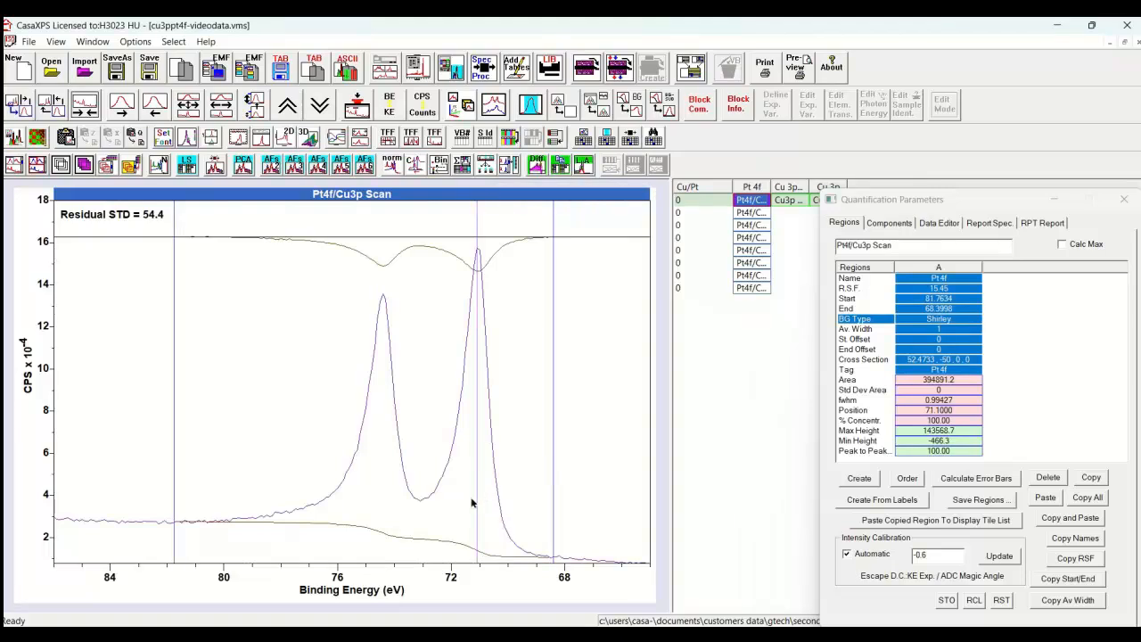
mouse_move(464, 494)
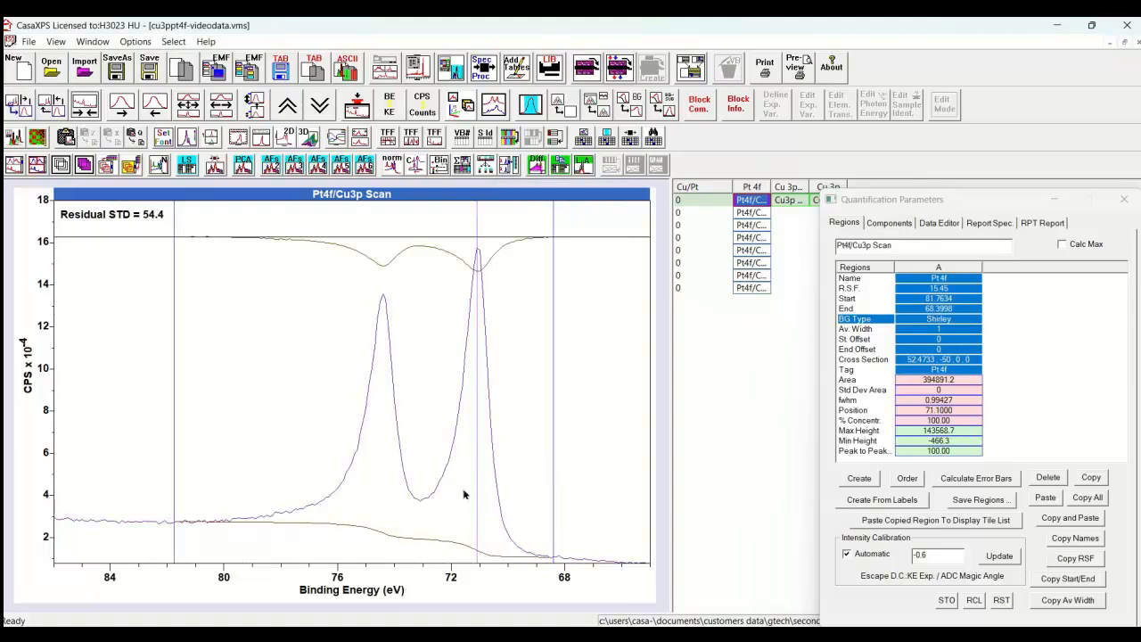
mouse_move(464, 490)
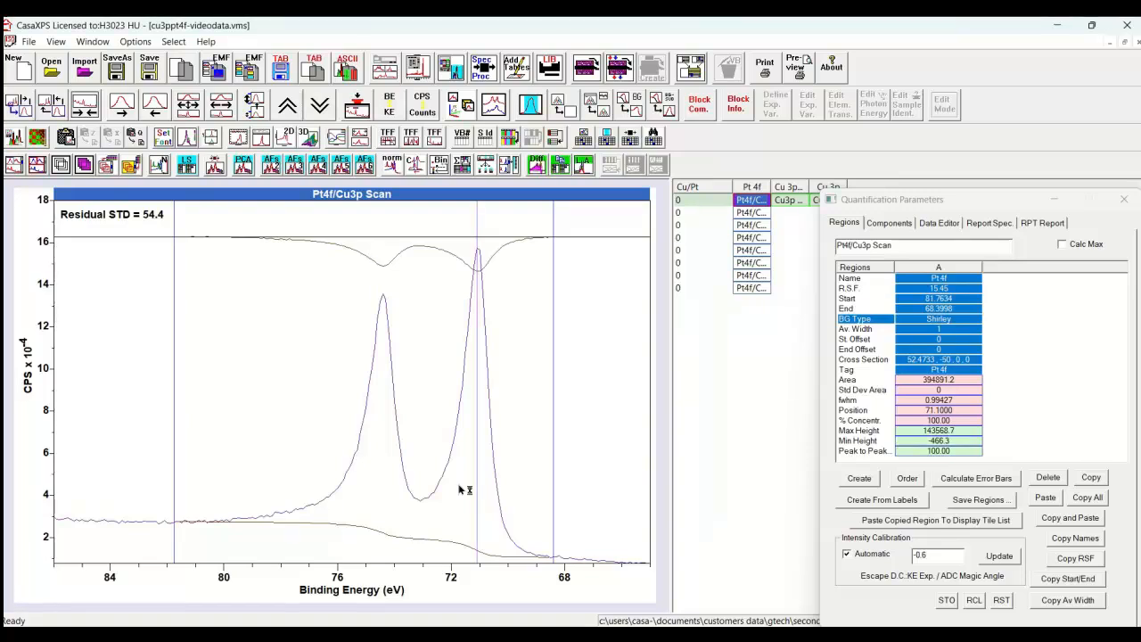
mouse_move(305, 496)
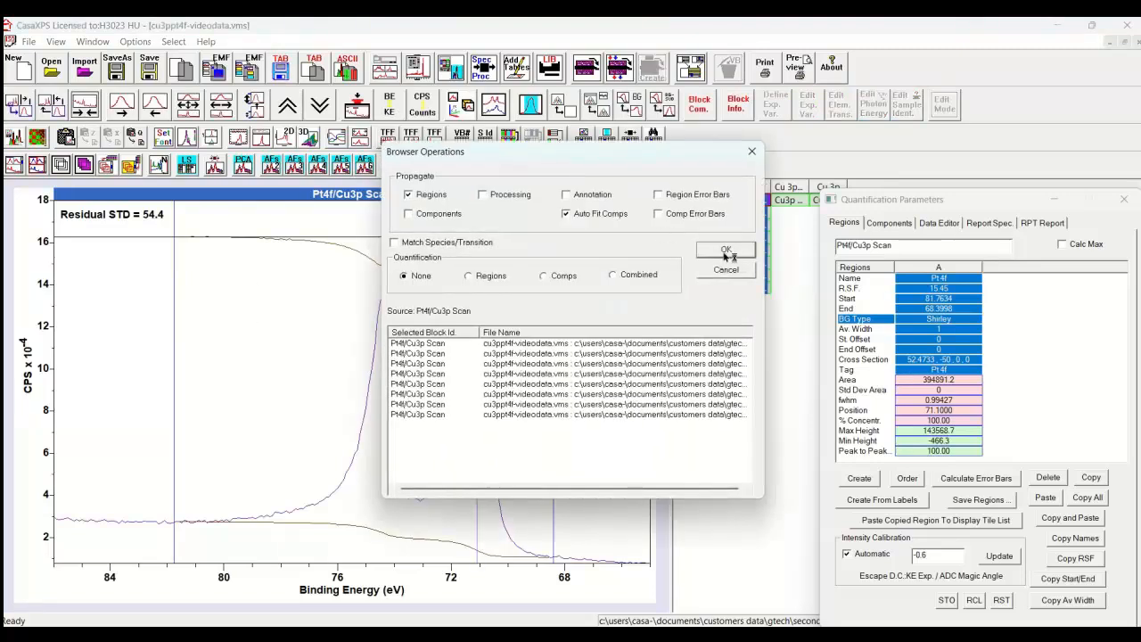
- Propagate the Pt4f Shirley region to the copied scans and display the second scan
left_click(726, 250)
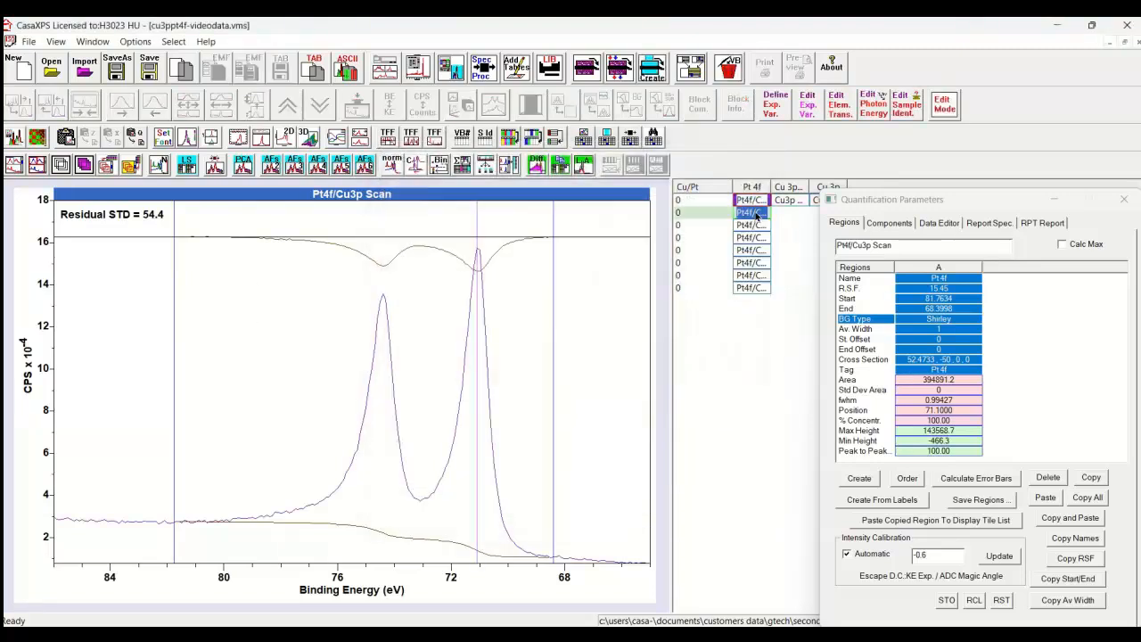
left_click(752, 274)
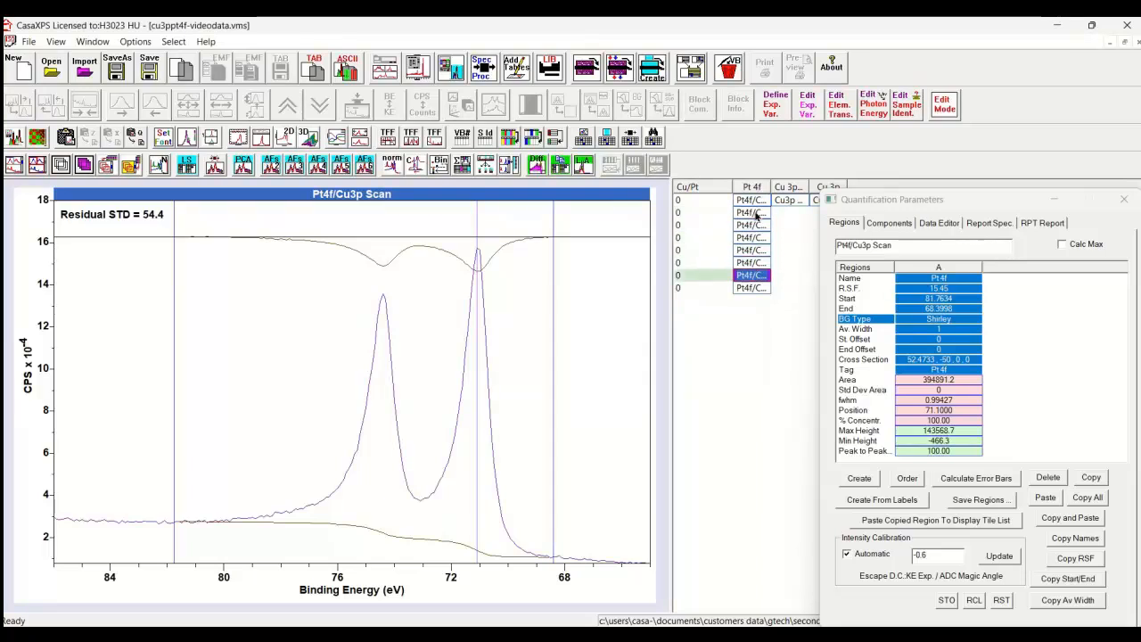
left_click(752, 212)
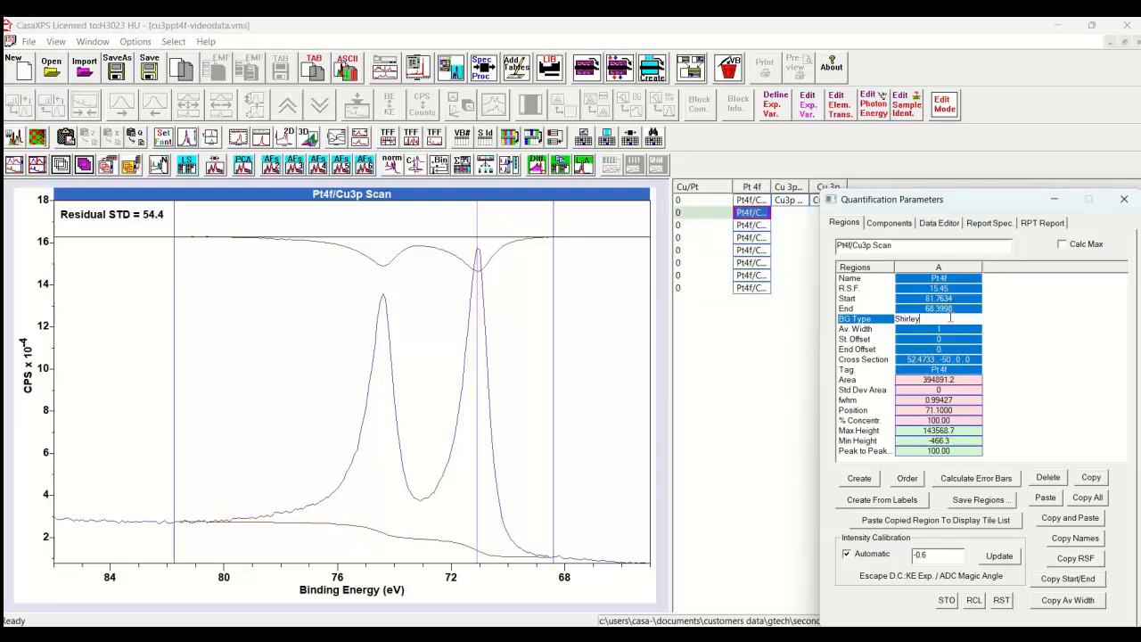
- Switch the second scan's Pt4f region to a Linear background, area about 431,127
left_click(939, 318)
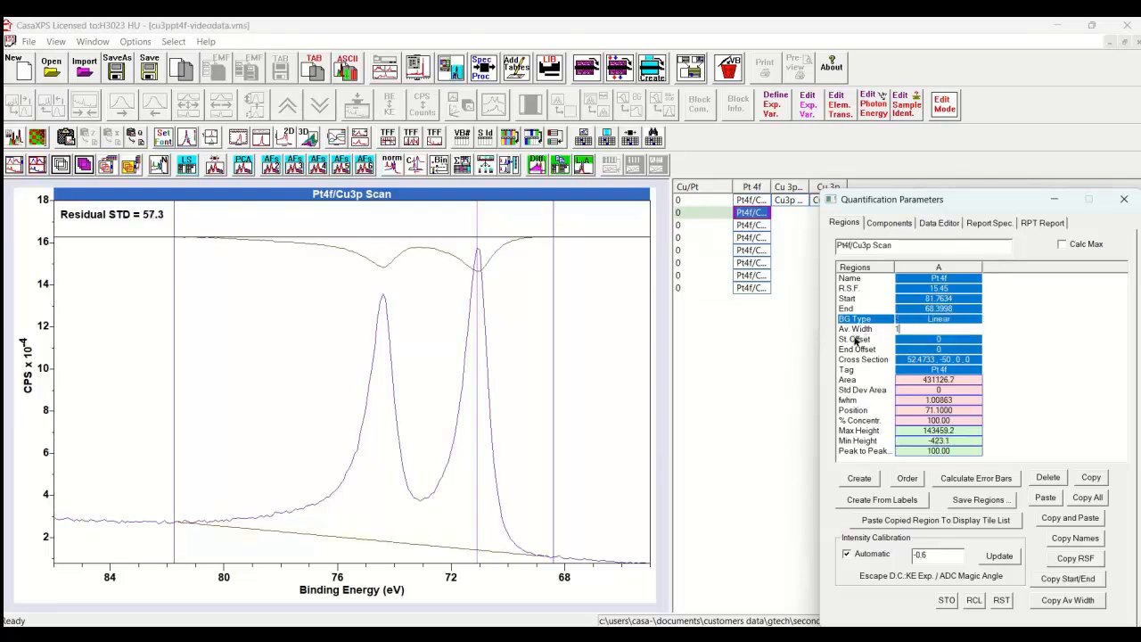
mouse_move(411, 533)
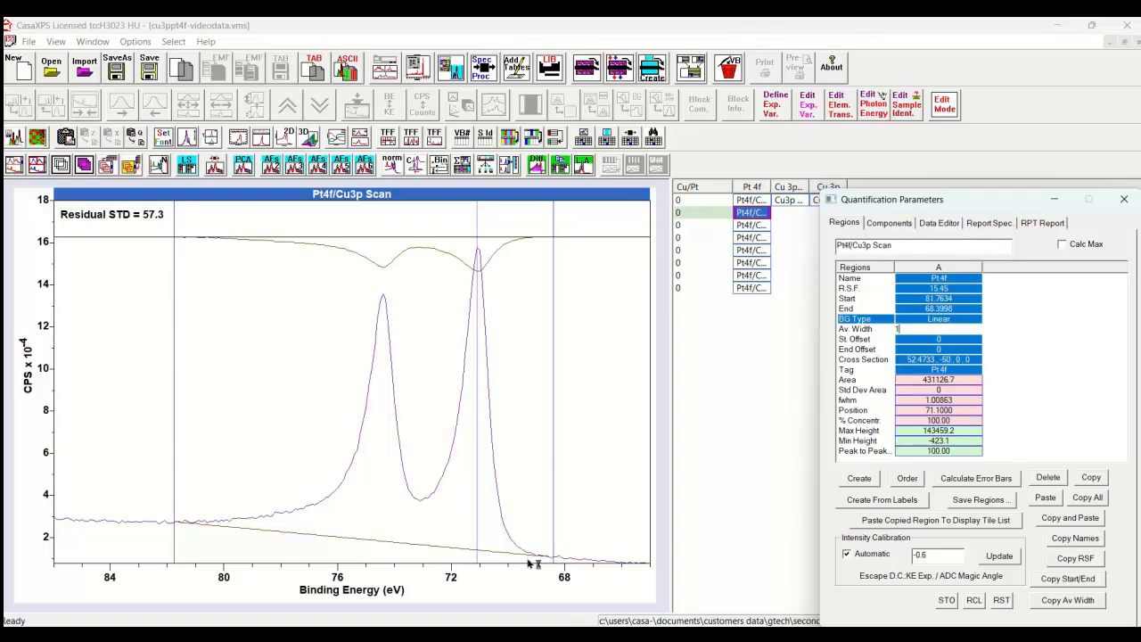
mouse_move(345, 508)
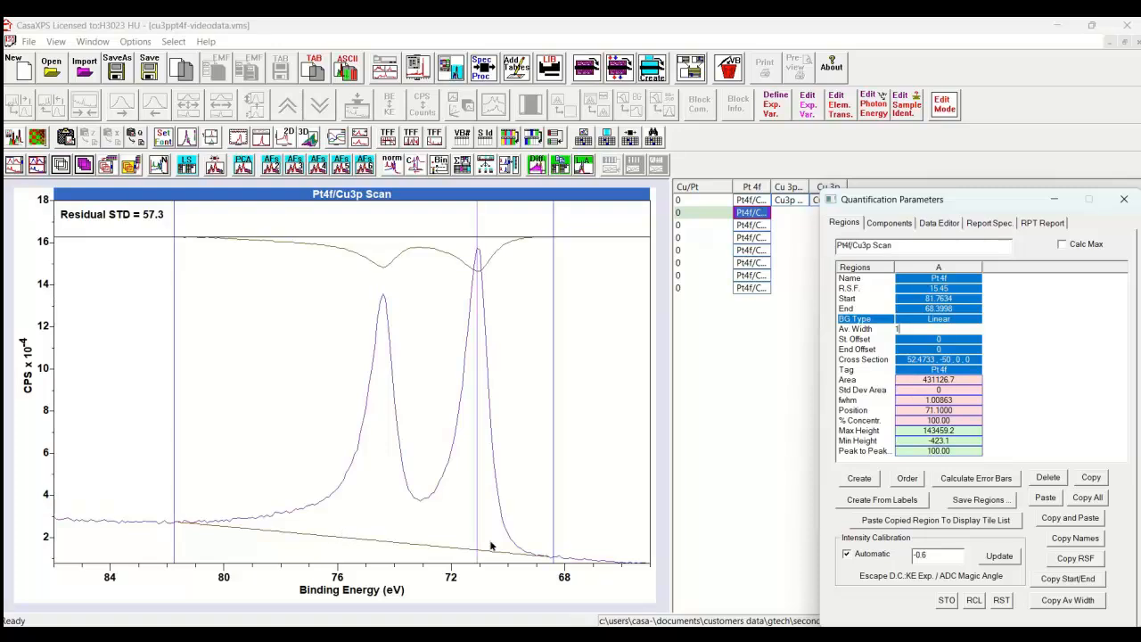
mouse_move(481, 297)
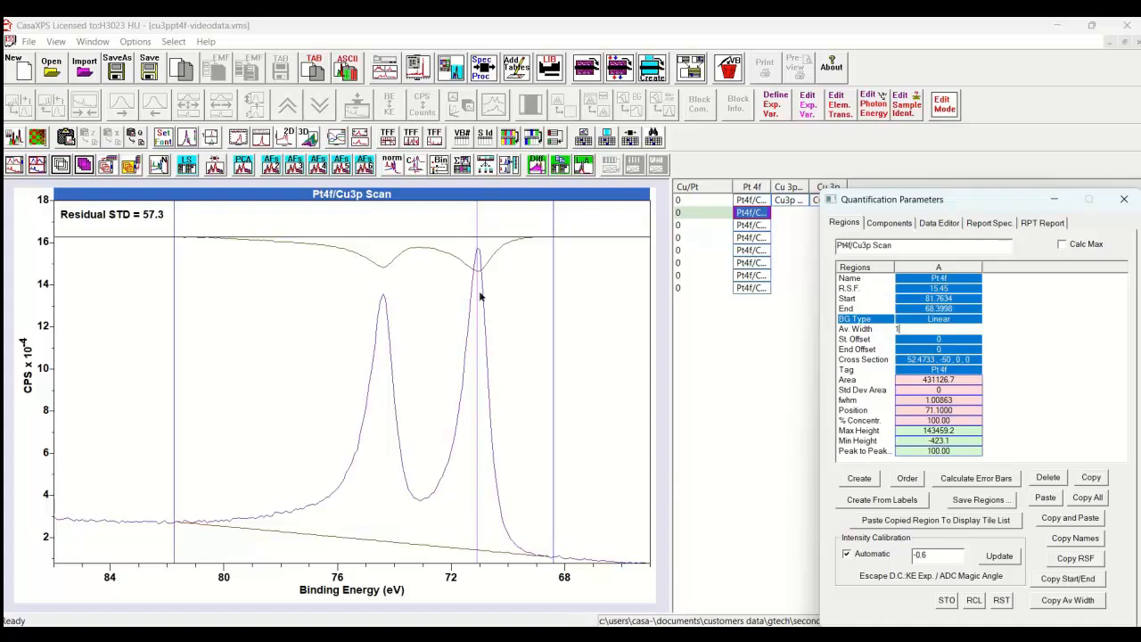
mouse_move(522, 562)
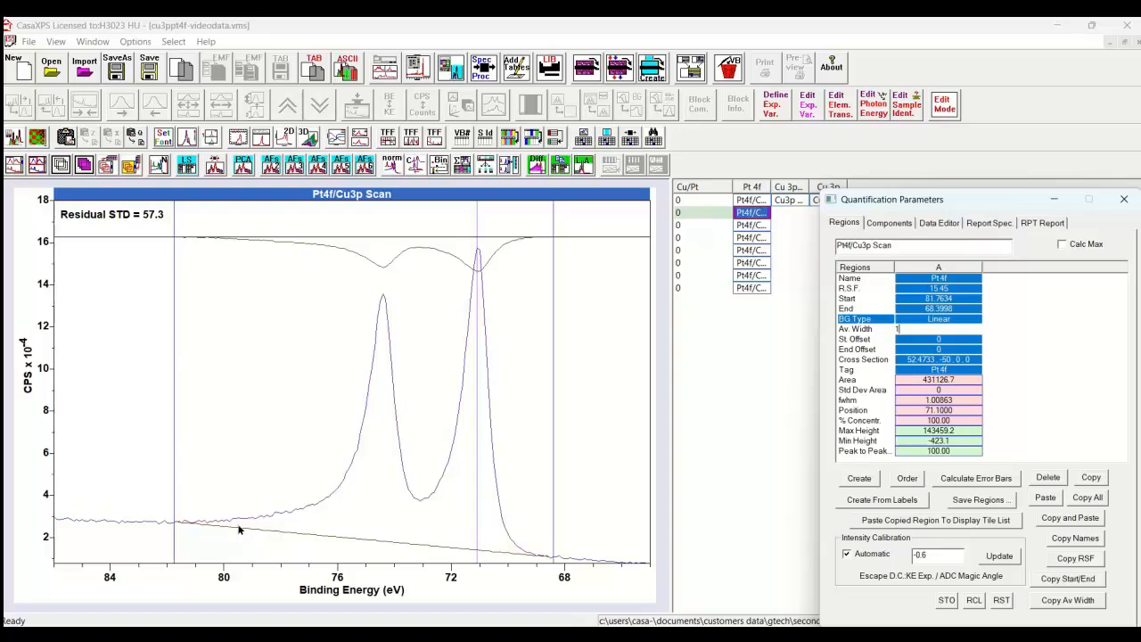
left_click(750, 212)
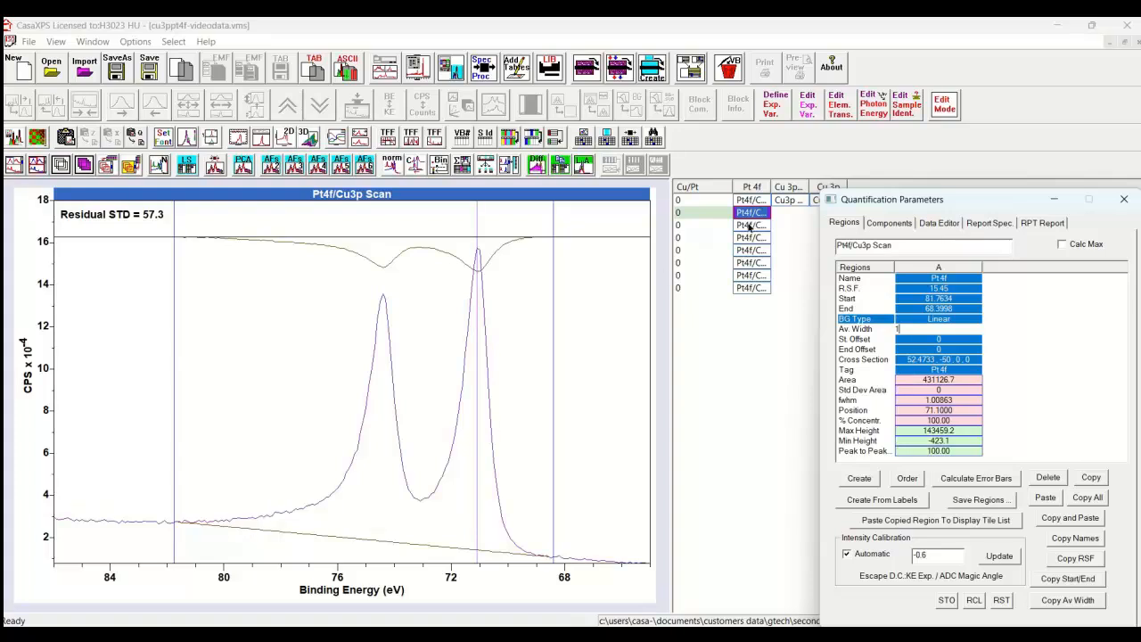
- Give the third scan's Pt4f region a Tougaard background, residual STD 61.64
left_click(938, 318)
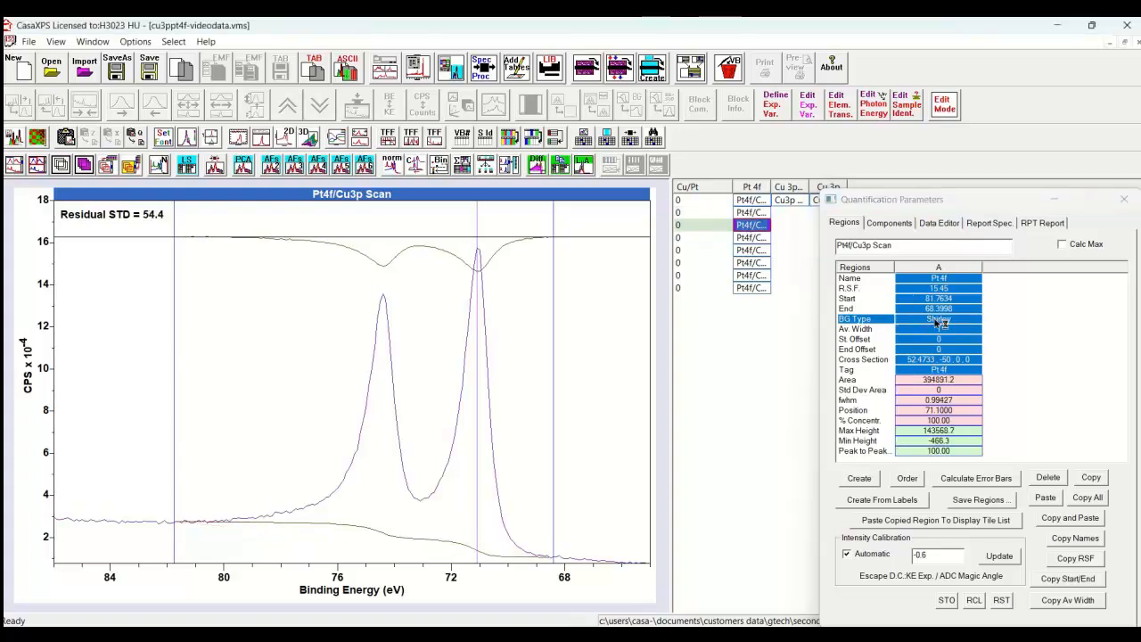
left_click(939, 319)
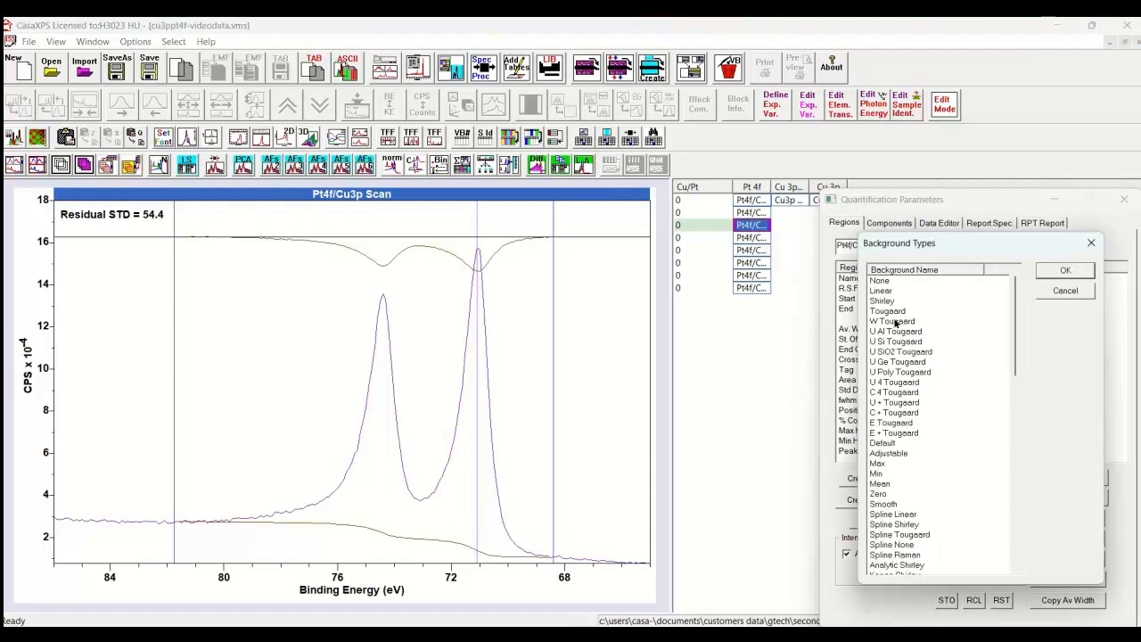
left_click(1064, 271)
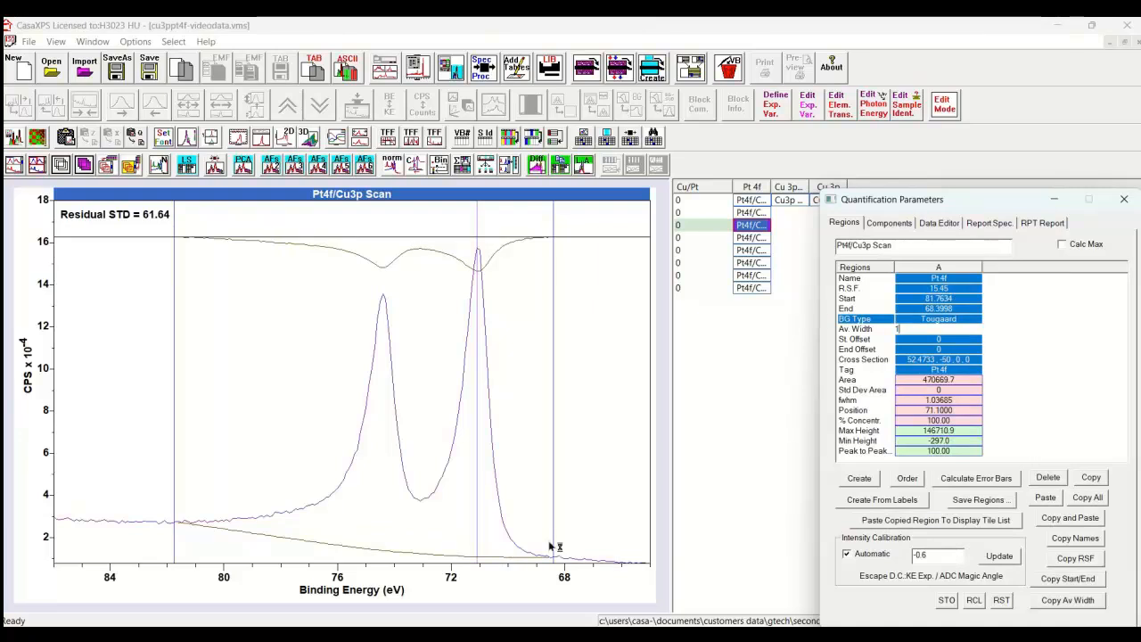
mouse_move(726, 412)
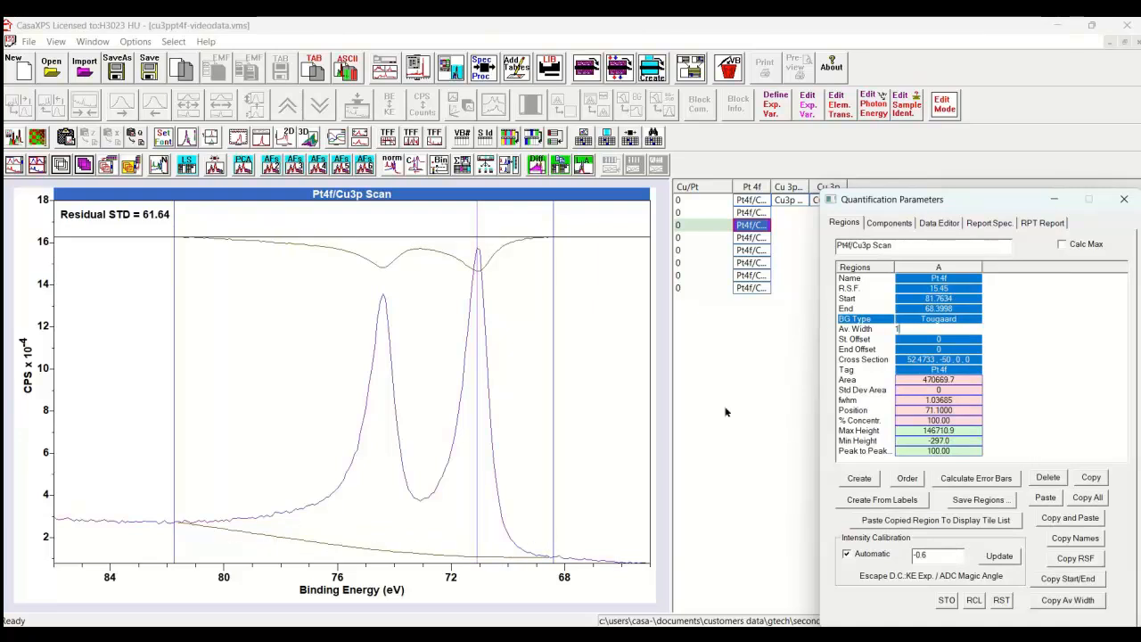
mouse_move(755, 399)
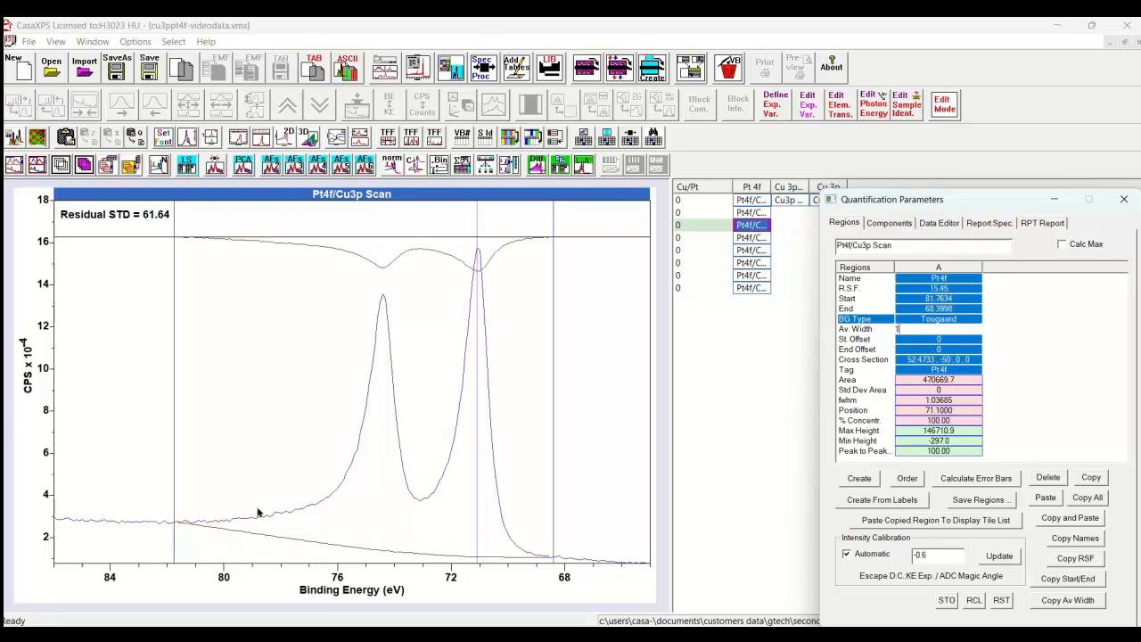
mouse_move(223, 524)
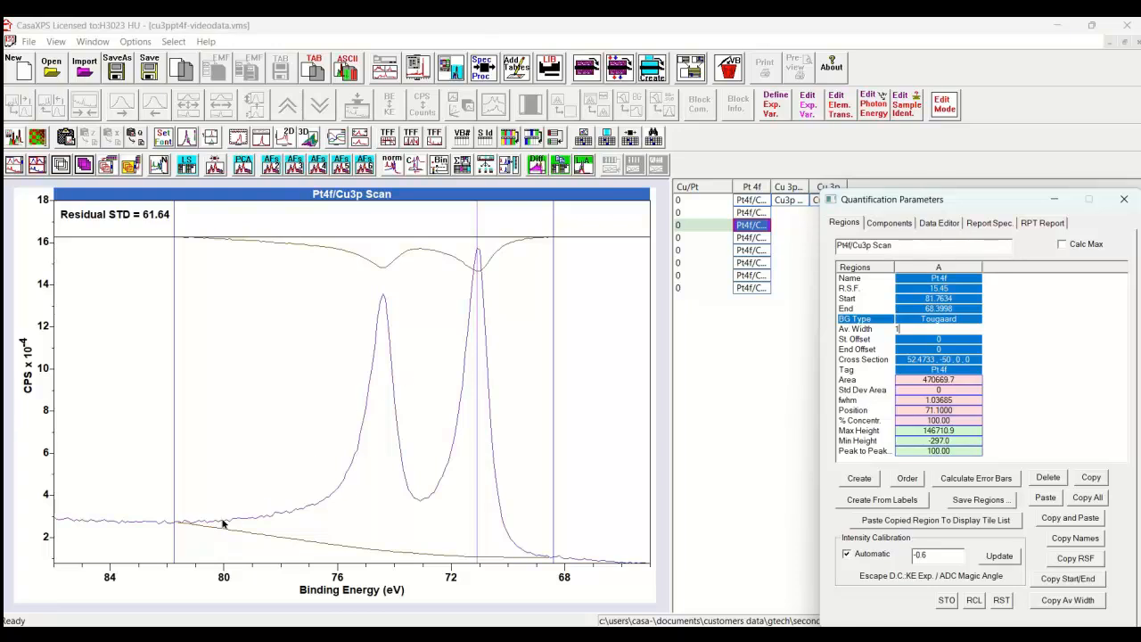
mouse_move(519, 558)
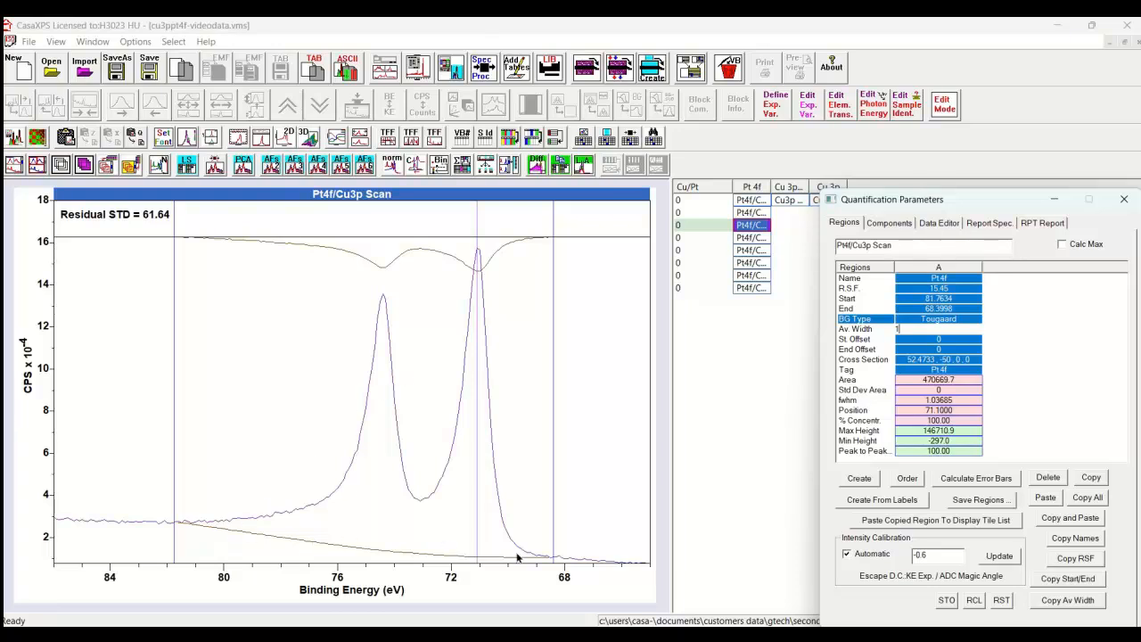
mouse_move(488, 541)
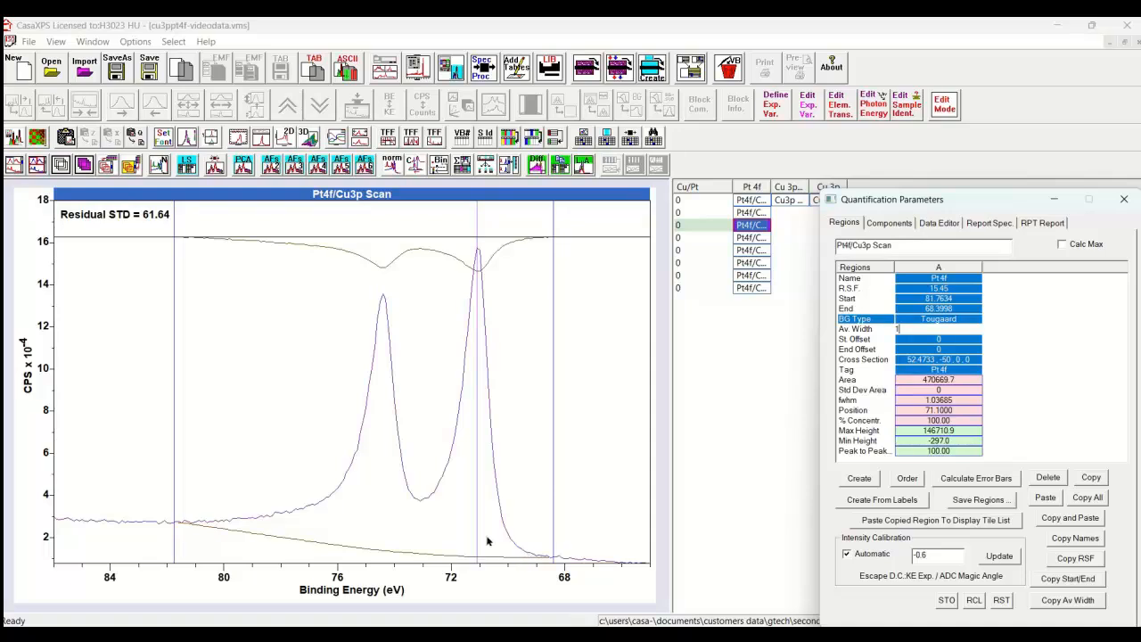
mouse_move(486, 548)
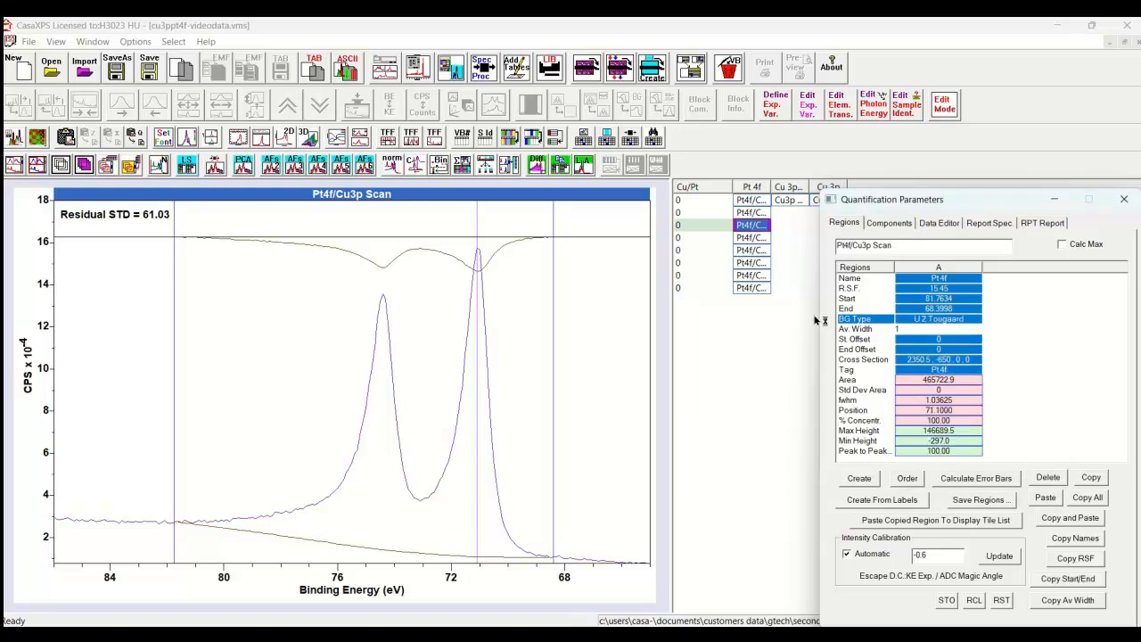
mouse_move(907, 326)
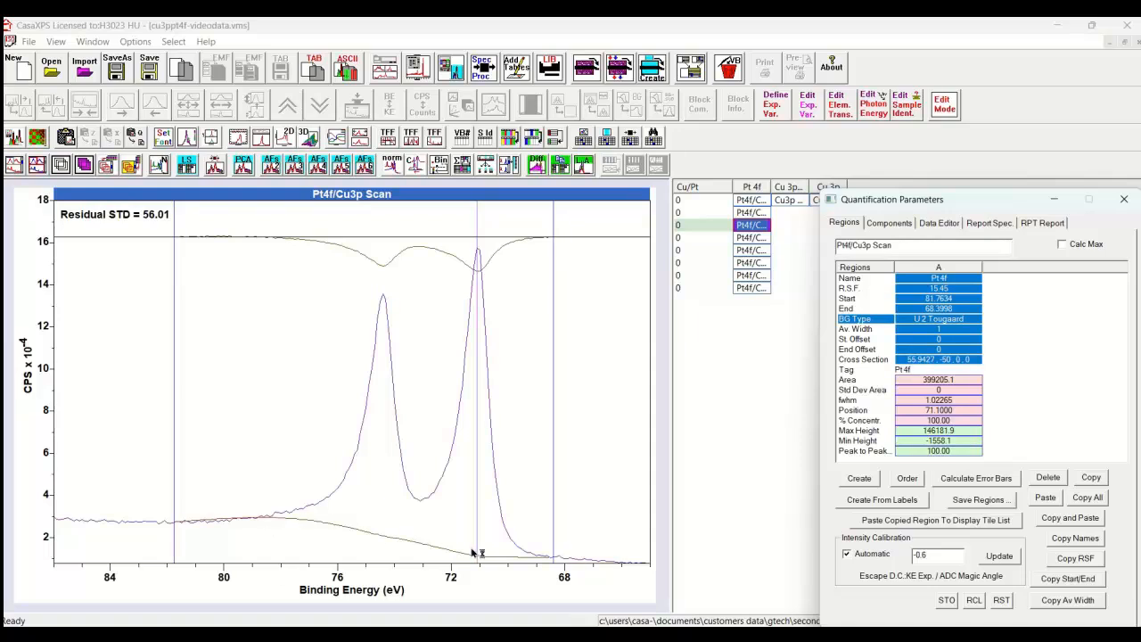
- Edit the U2 Tougaard cross section values to 95.2608, -80 for the third scan
left_click(927, 358)
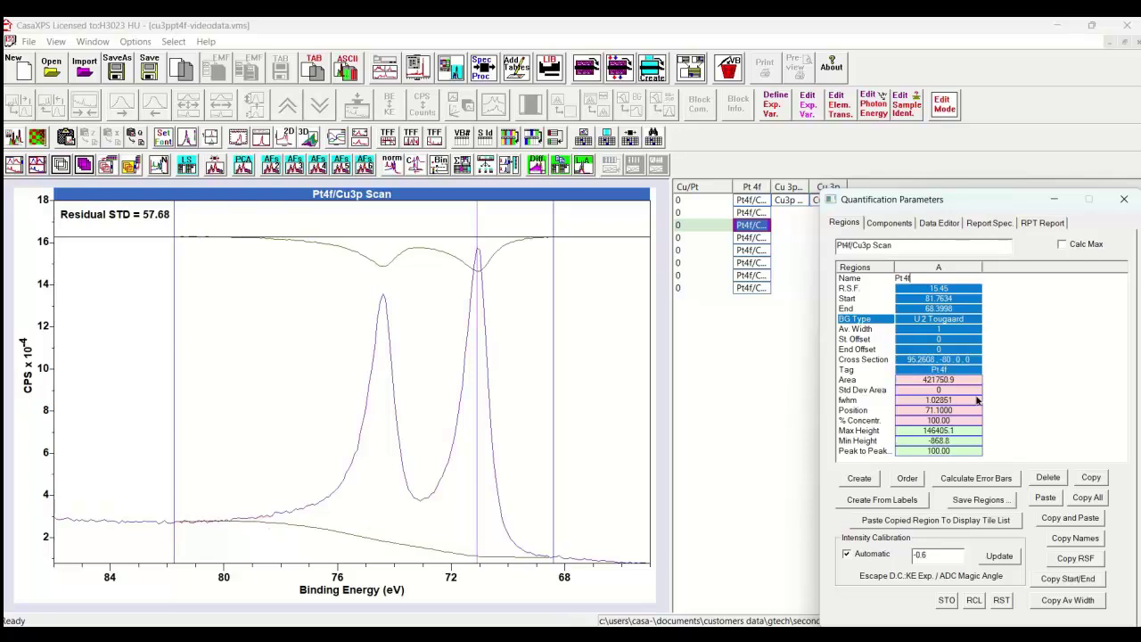
mouse_move(247, 523)
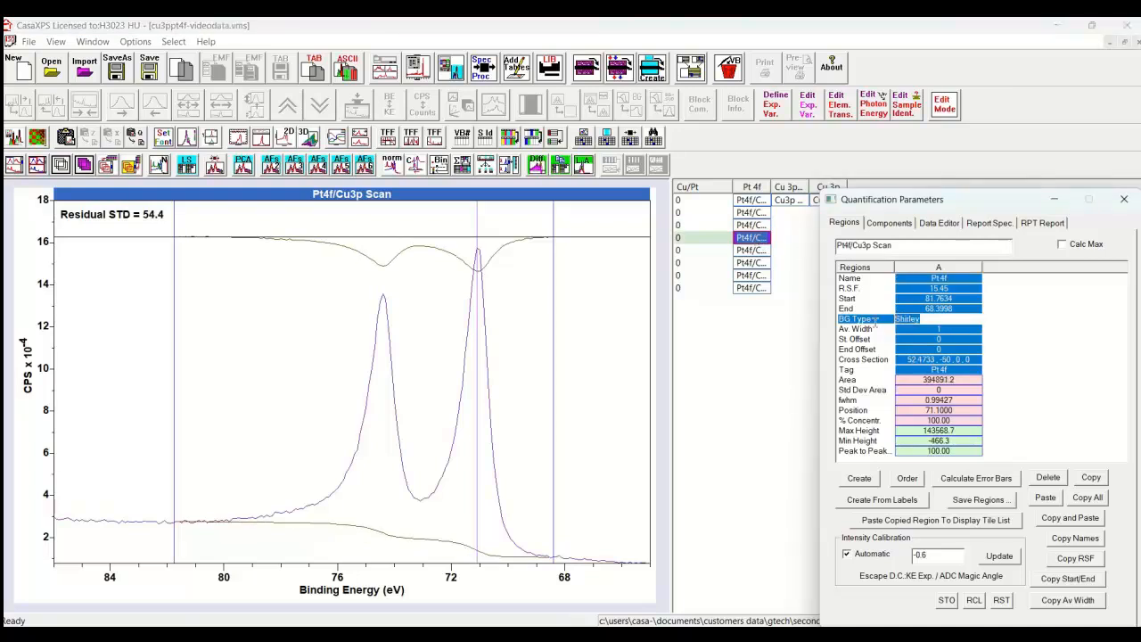
- Apply a U Al Tougaard background to the fourth scan's Pt4f region
left_click(908, 319)
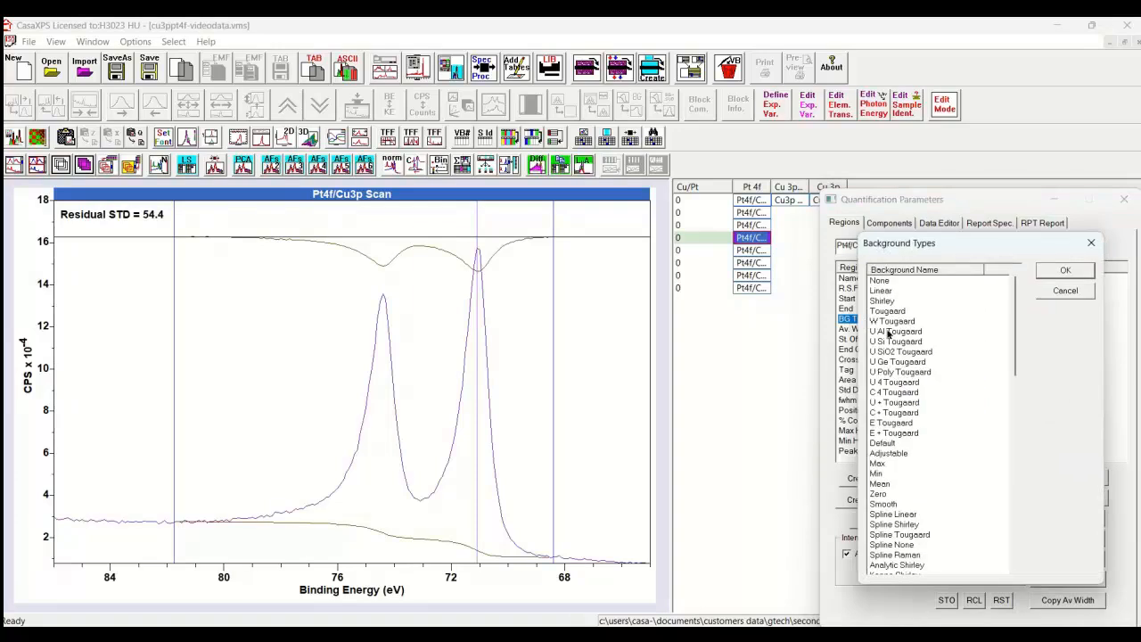
left_click(894, 331)
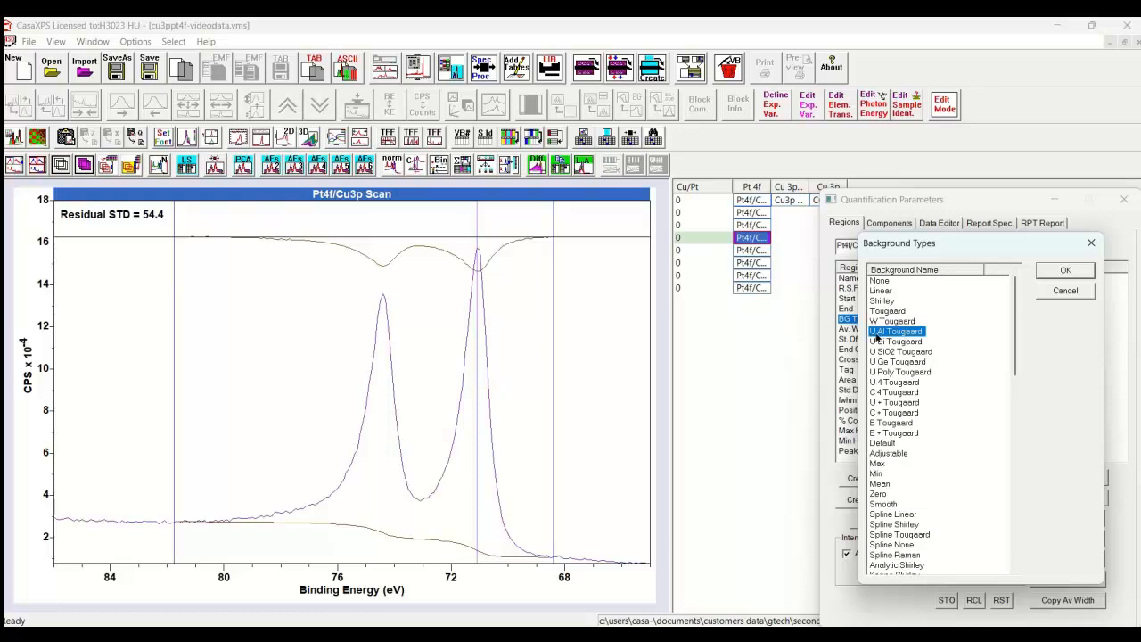
mouse_move(993, 298)
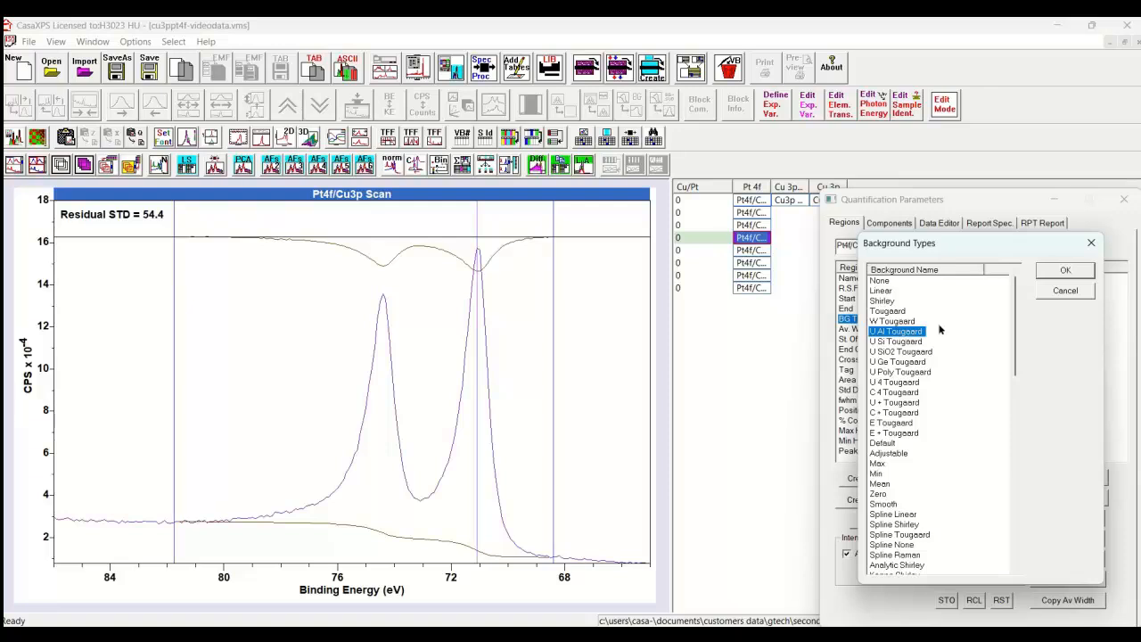
left_click(1065, 269)
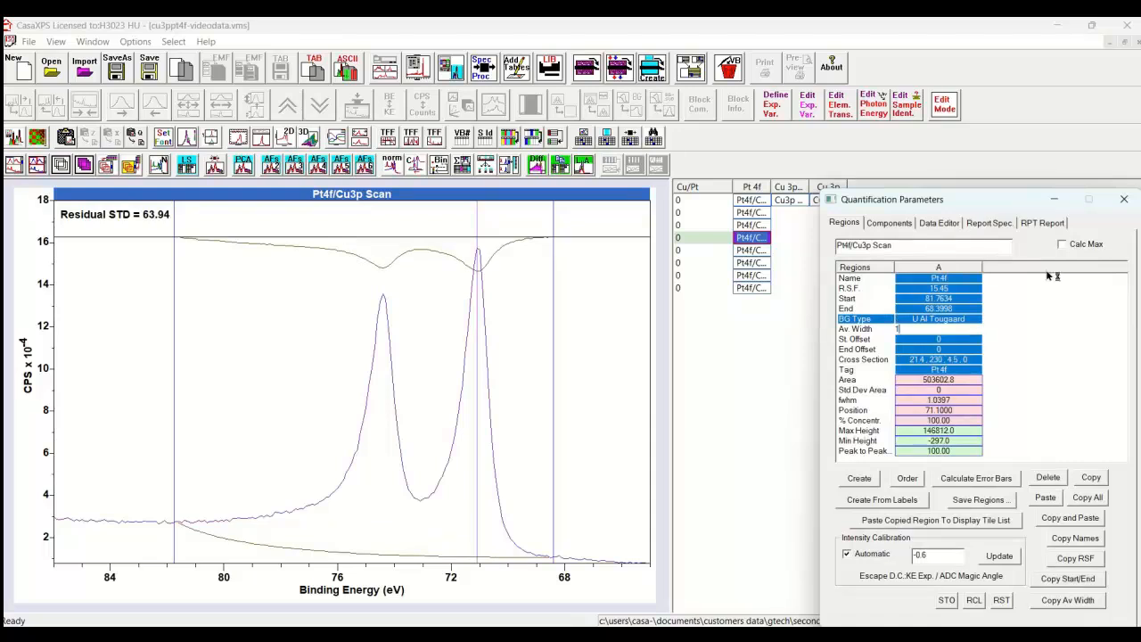
mouse_move(1049, 276)
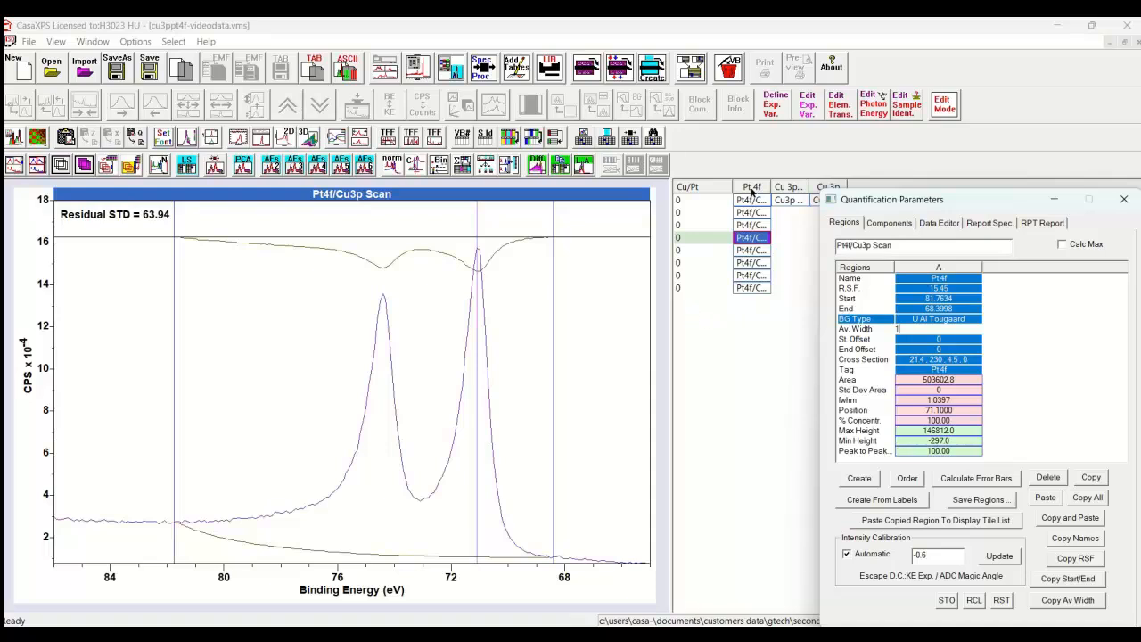
- Select the first four Pt4f scans to overlay them with their backgrounds
left_click(752, 200)
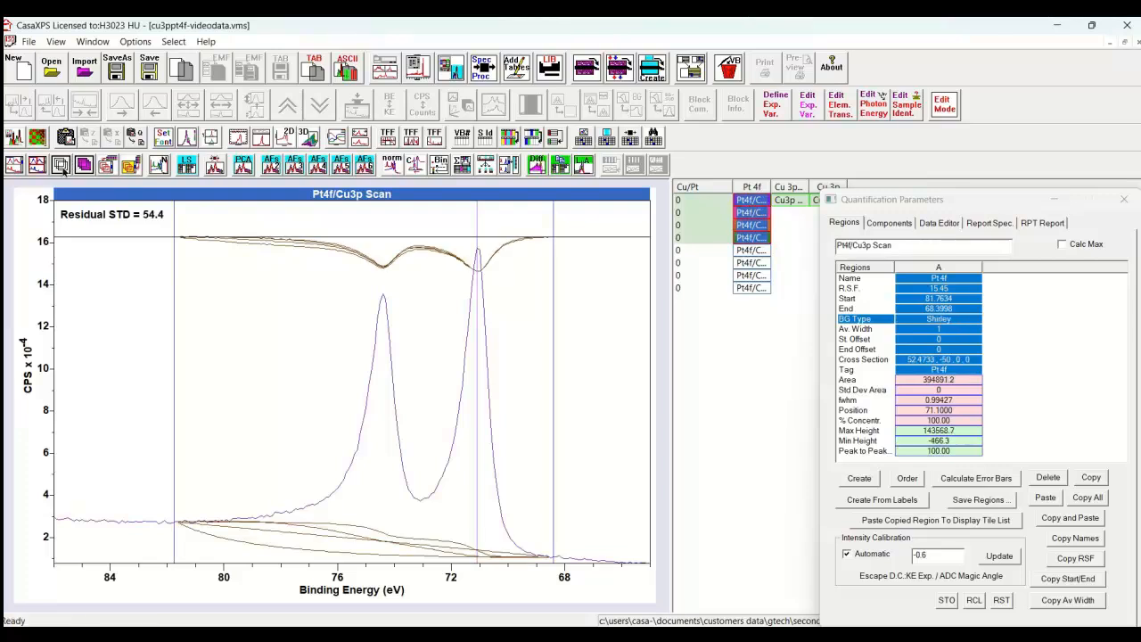
mouse_move(362, 529)
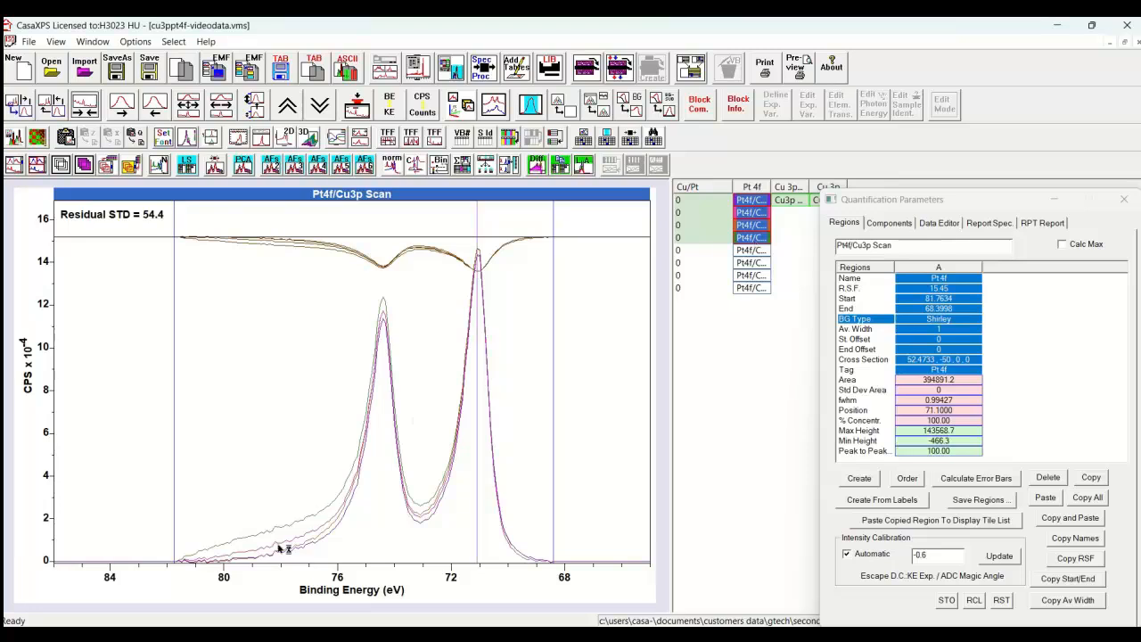
mouse_move(246, 542)
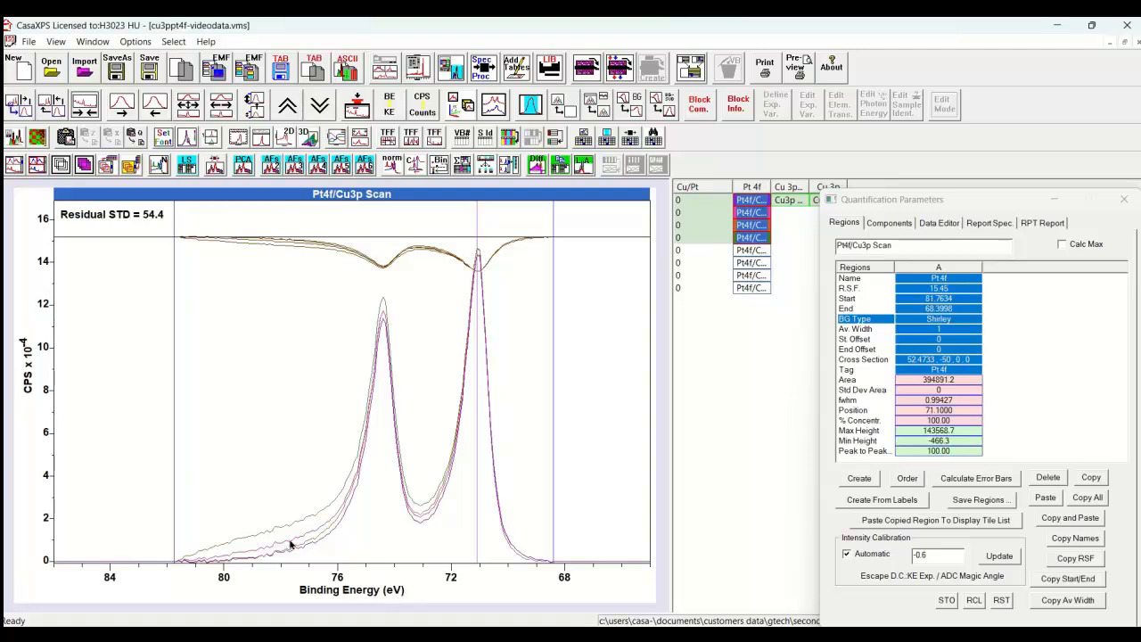
mouse_move(310, 535)
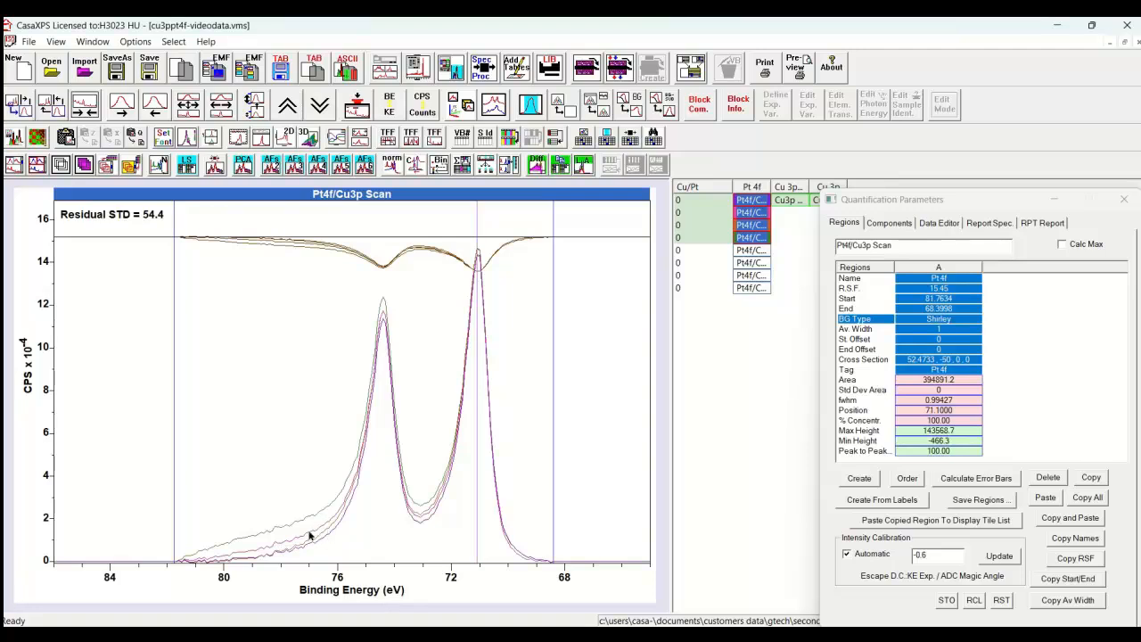
mouse_move(434, 464)
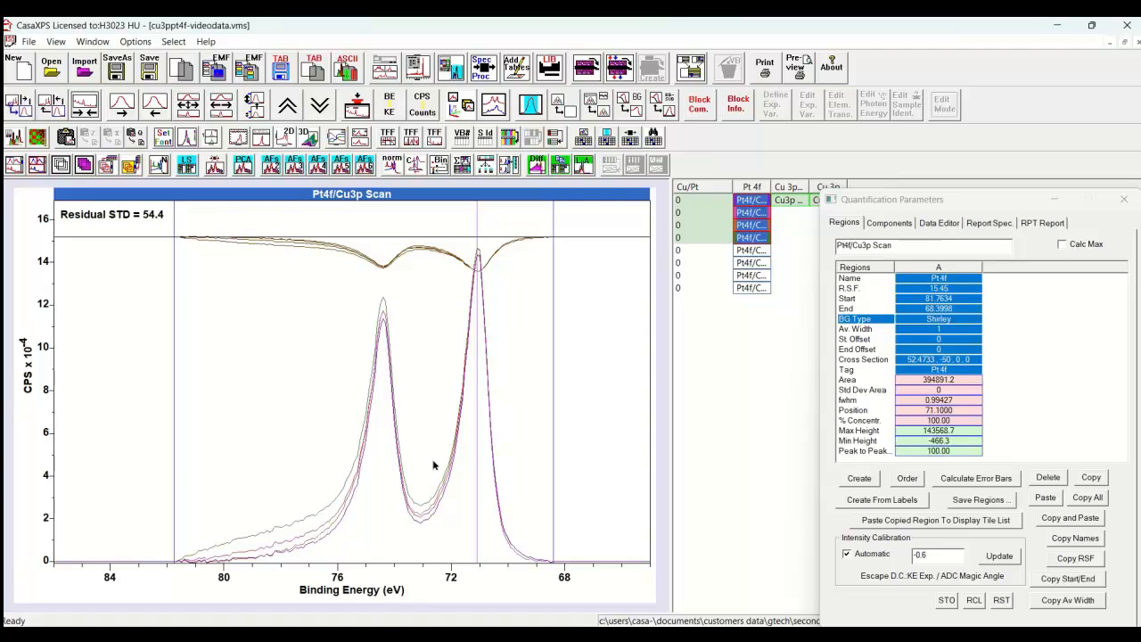
mouse_move(437, 471)
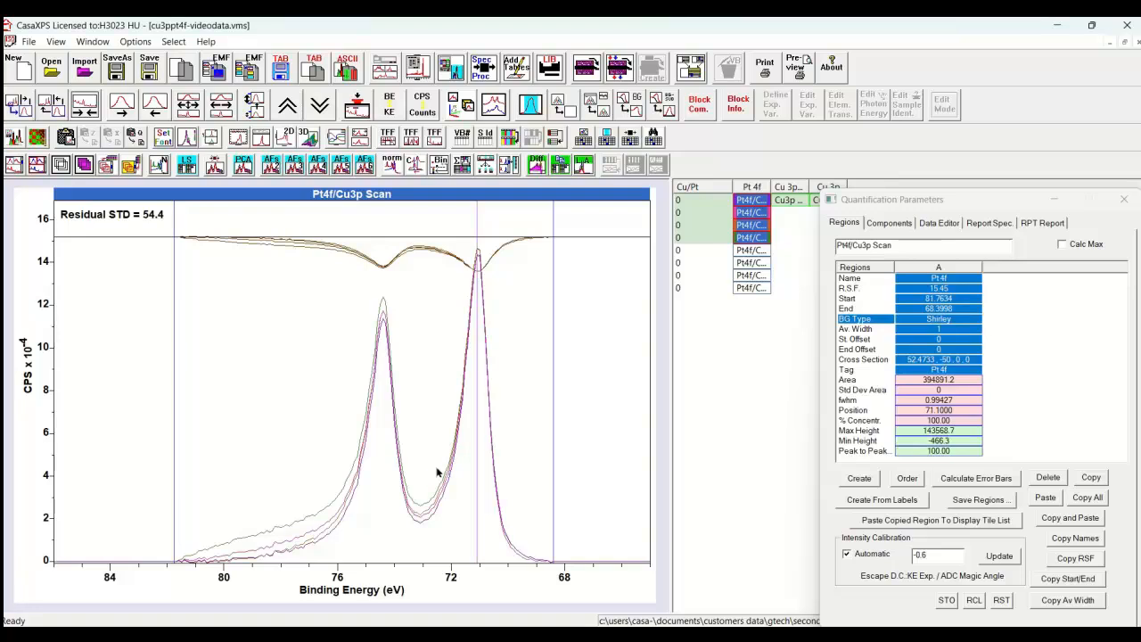
mouse_move(333, 531)
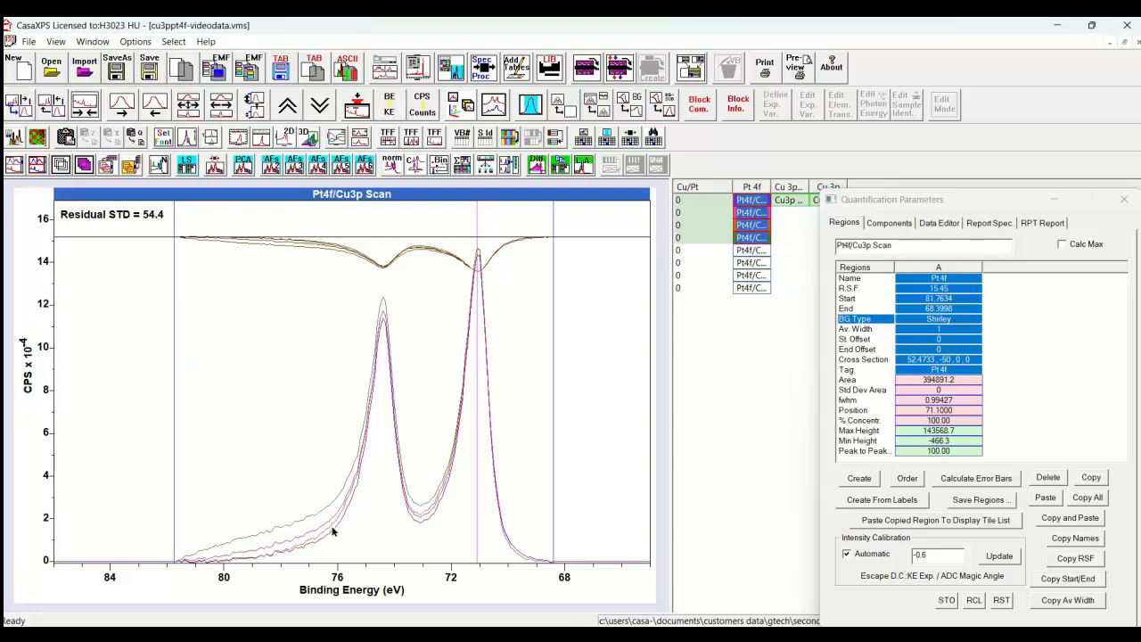
mouse_move(337, 535)
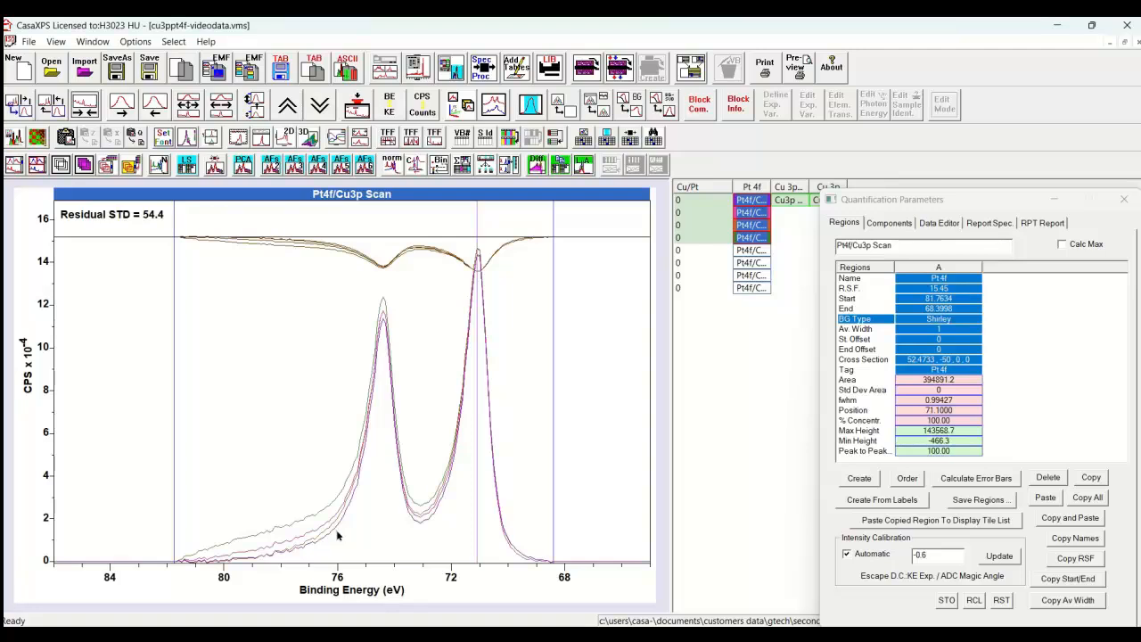
mouse_move(345, 534)
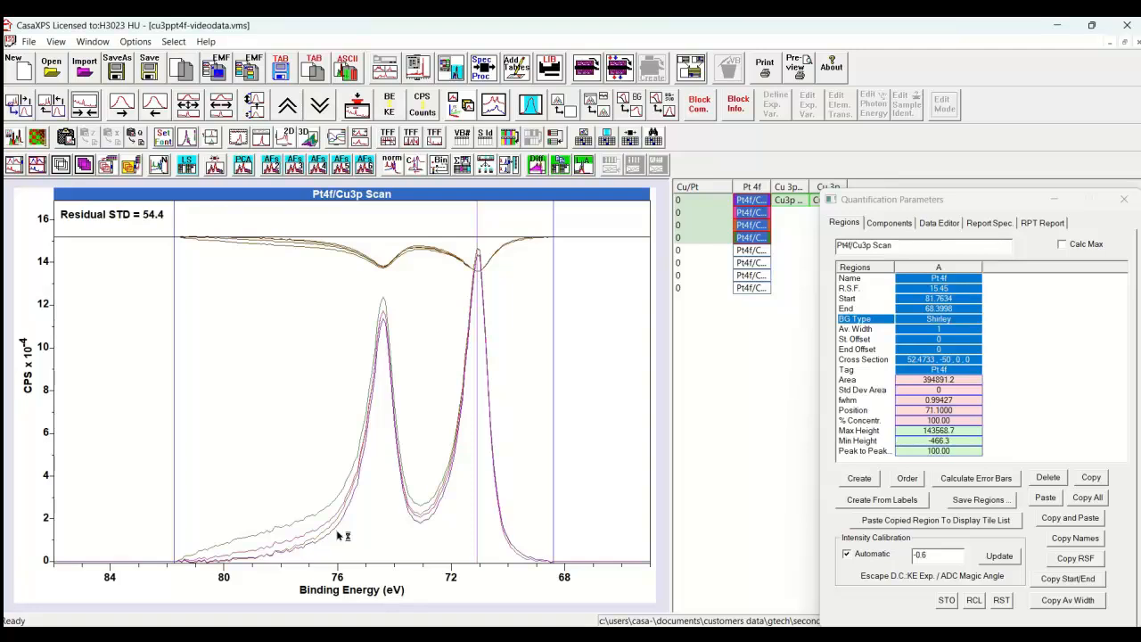
mouse_move(330, 533)
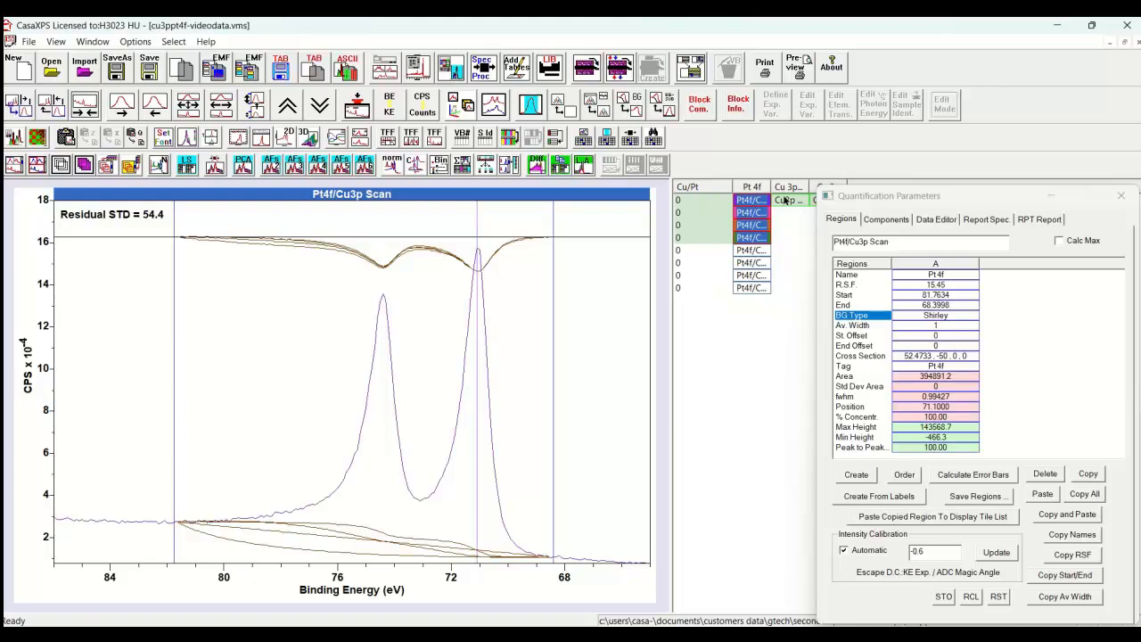
- Display the Cu3p Scan and enable Zero Base-Line on Zoom for the y axis
left_click(788, 199)
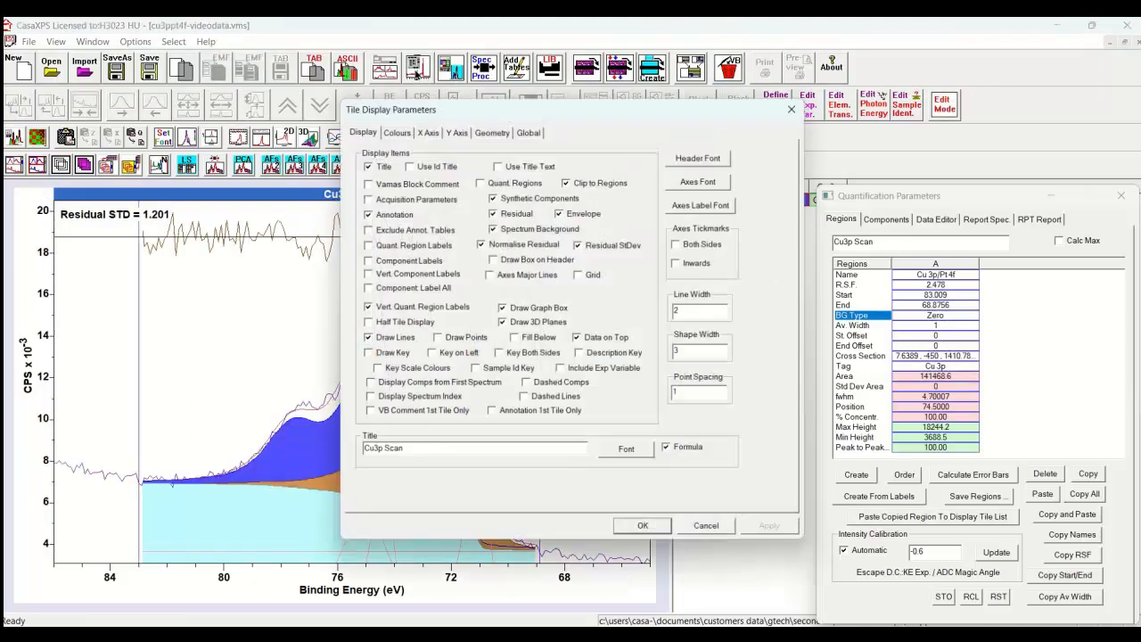
left_click(456, 130)
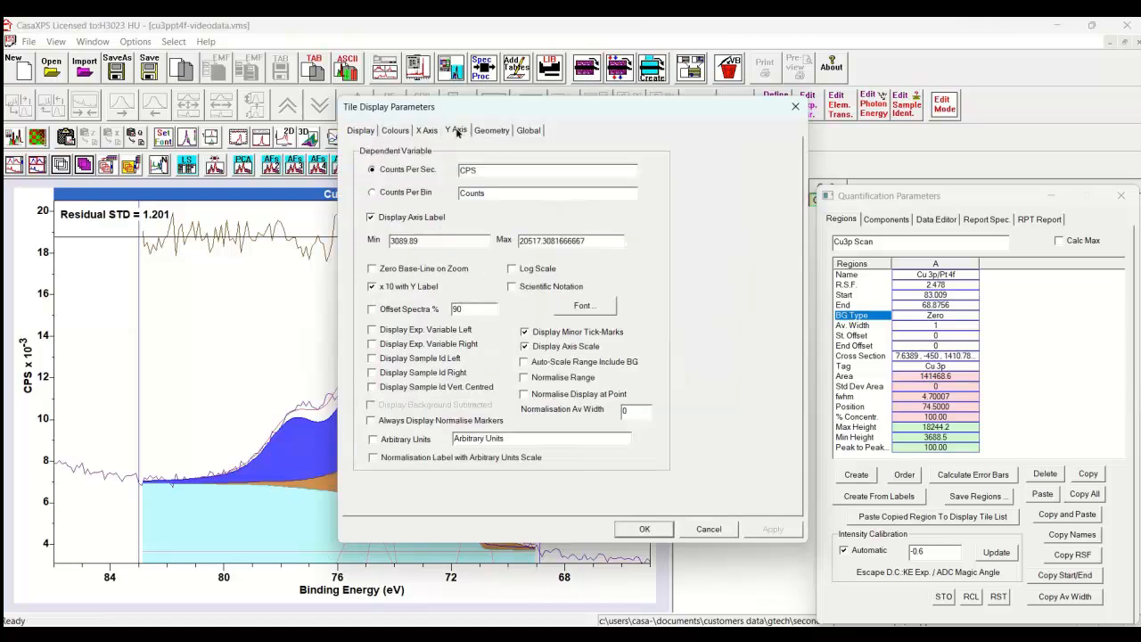
left_click(372, 268)
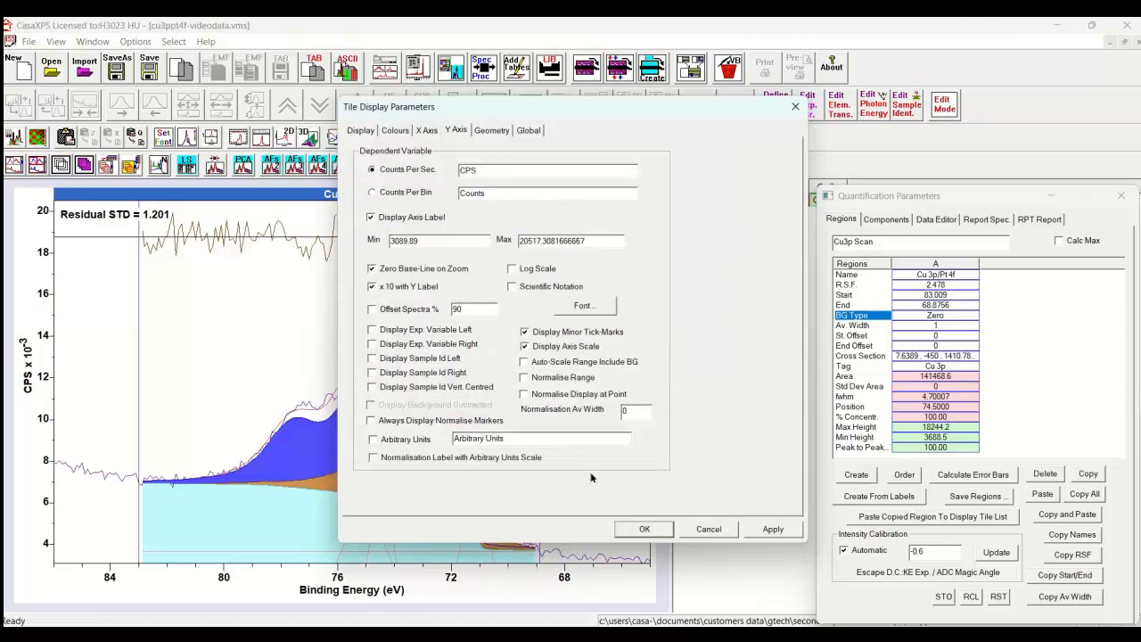
left_click(644, 528)
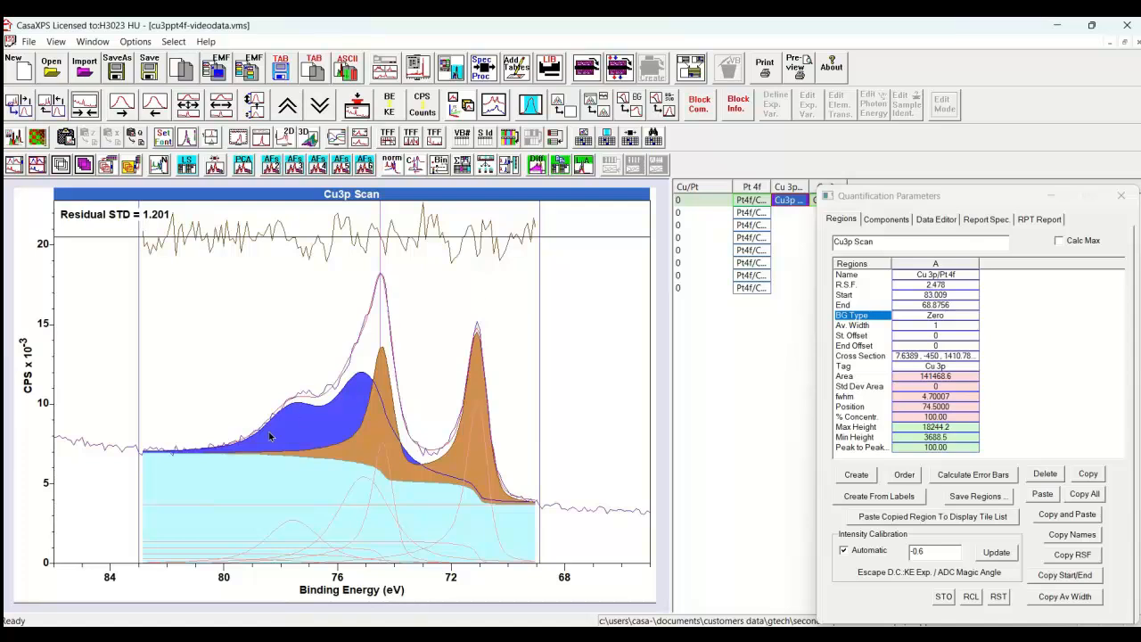
mouse_move(257, 452)
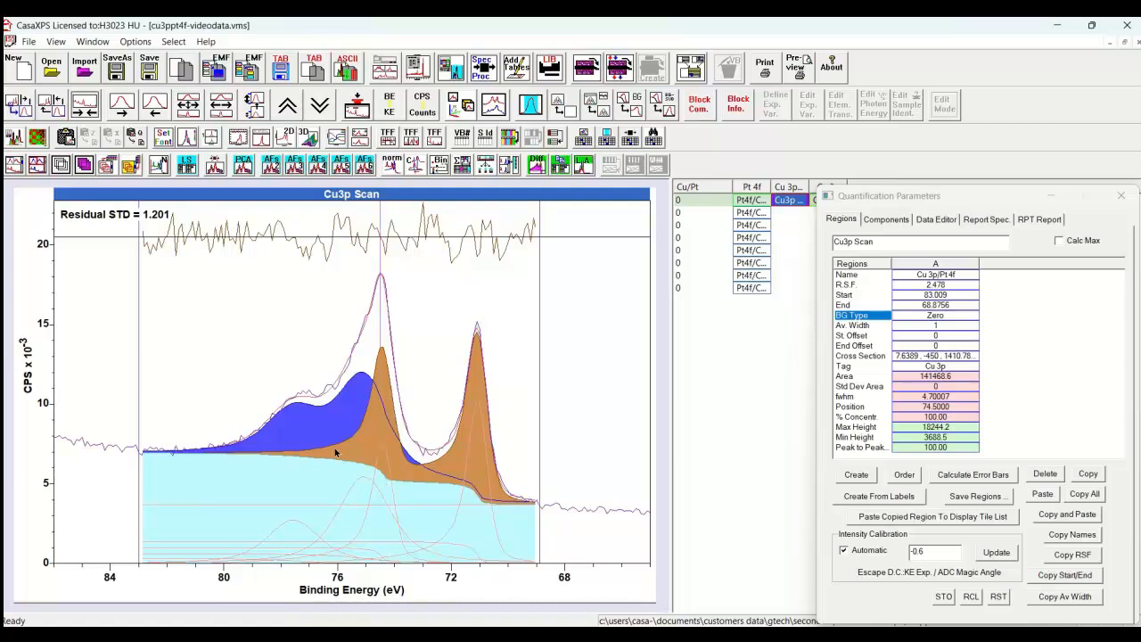
mouse_move(344, 420)
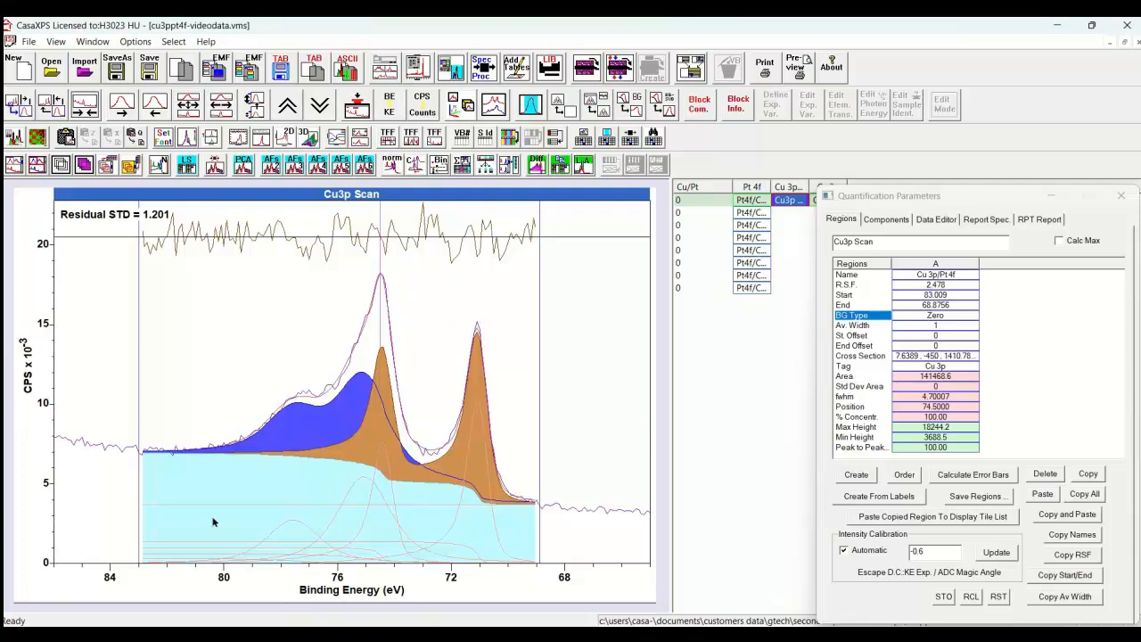
mouse_move(355, 472)
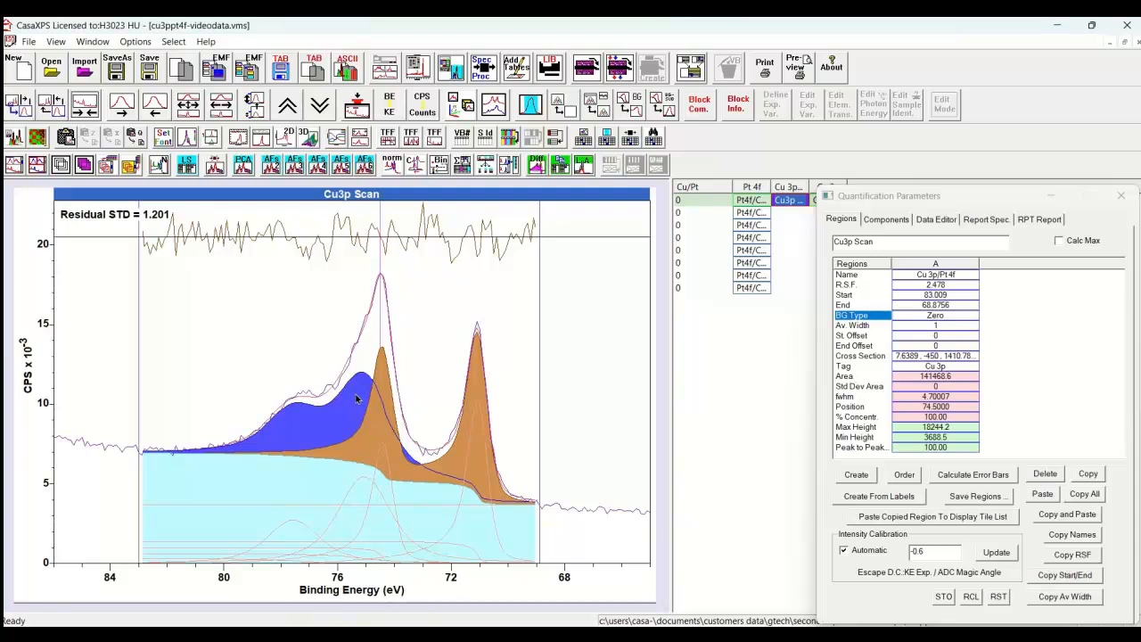
mouse_move(311, 541)
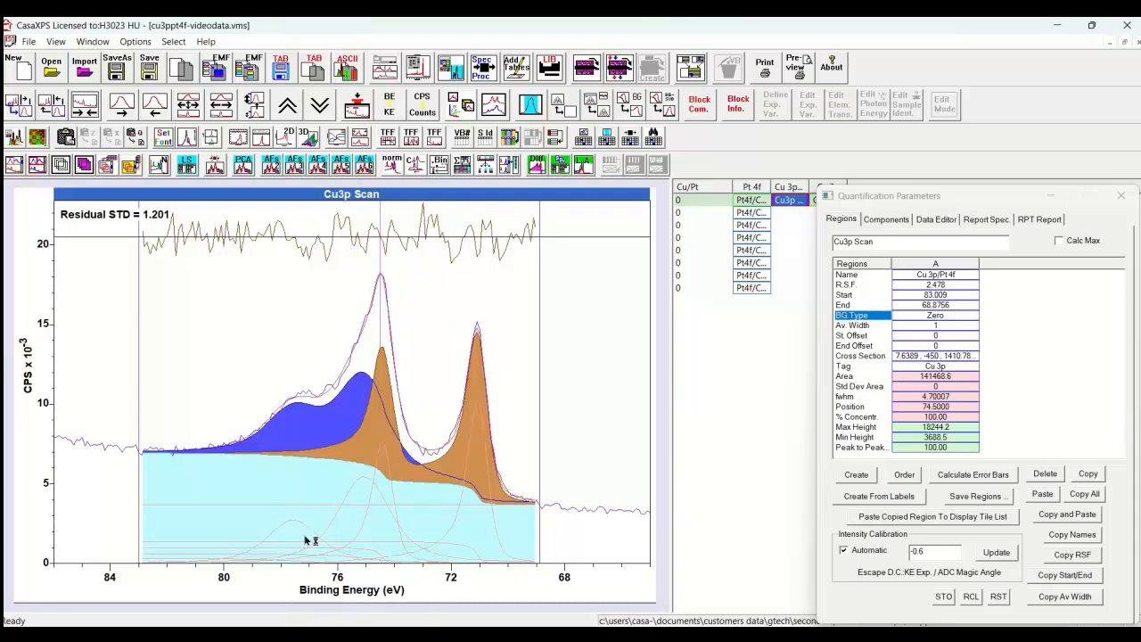
mouse_move(375, 544)
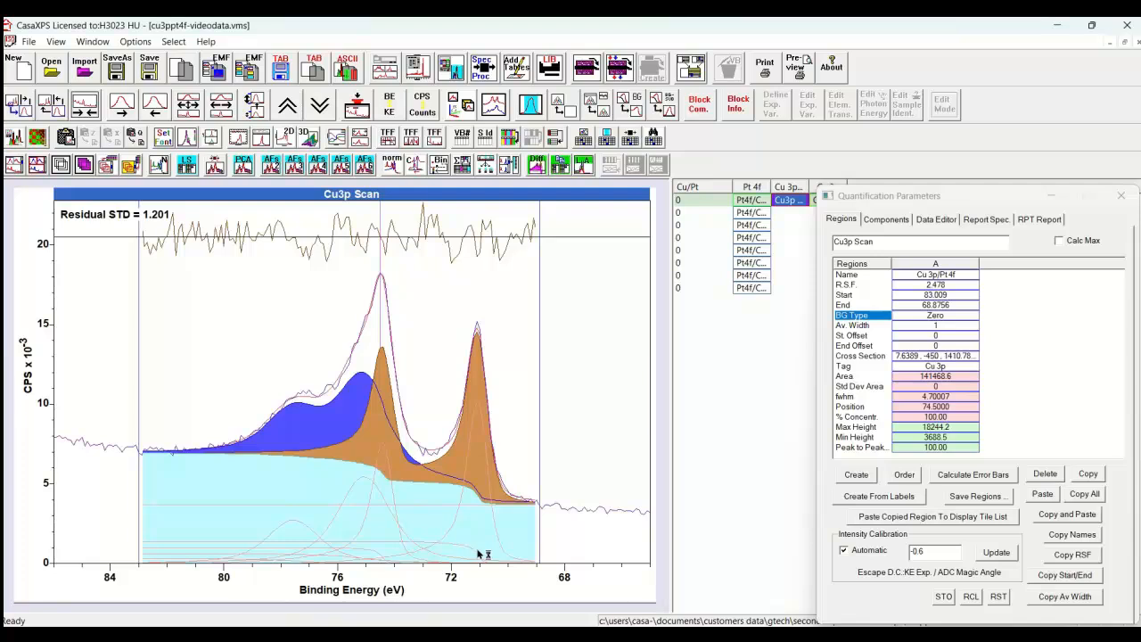
mouse_move(455, 542)
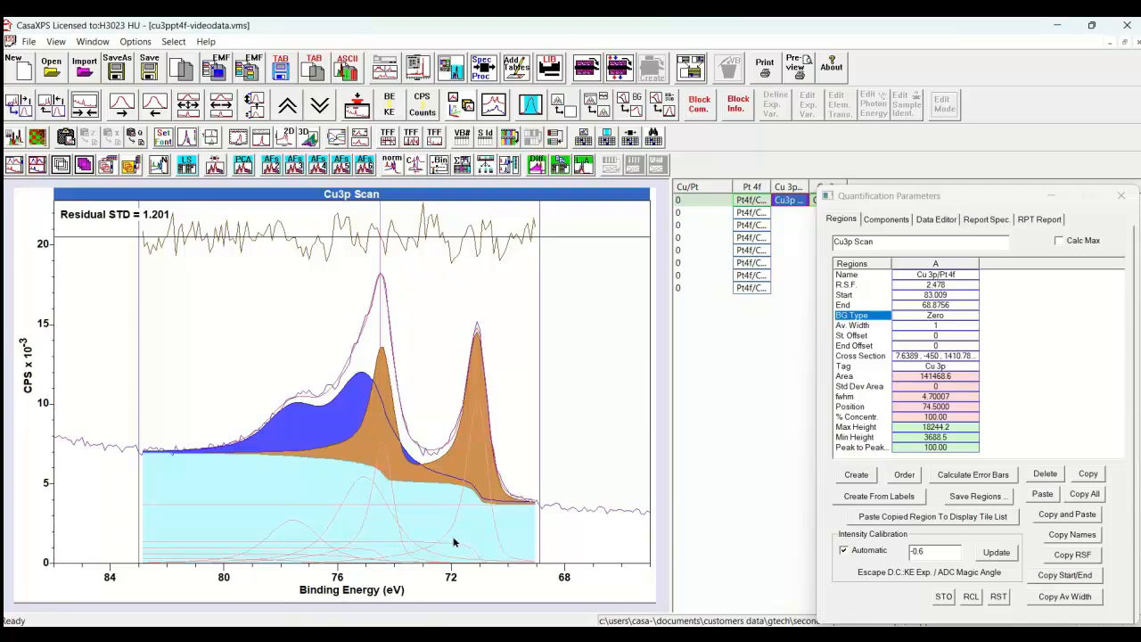
mouse_move(470, 543)
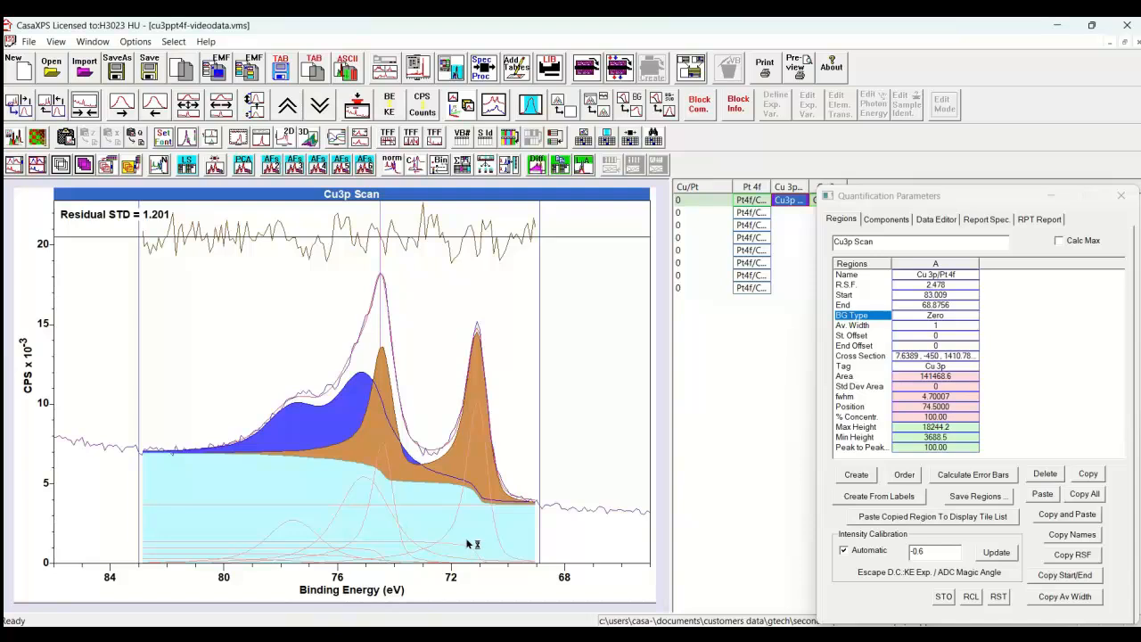
mouse_move(740, 417)
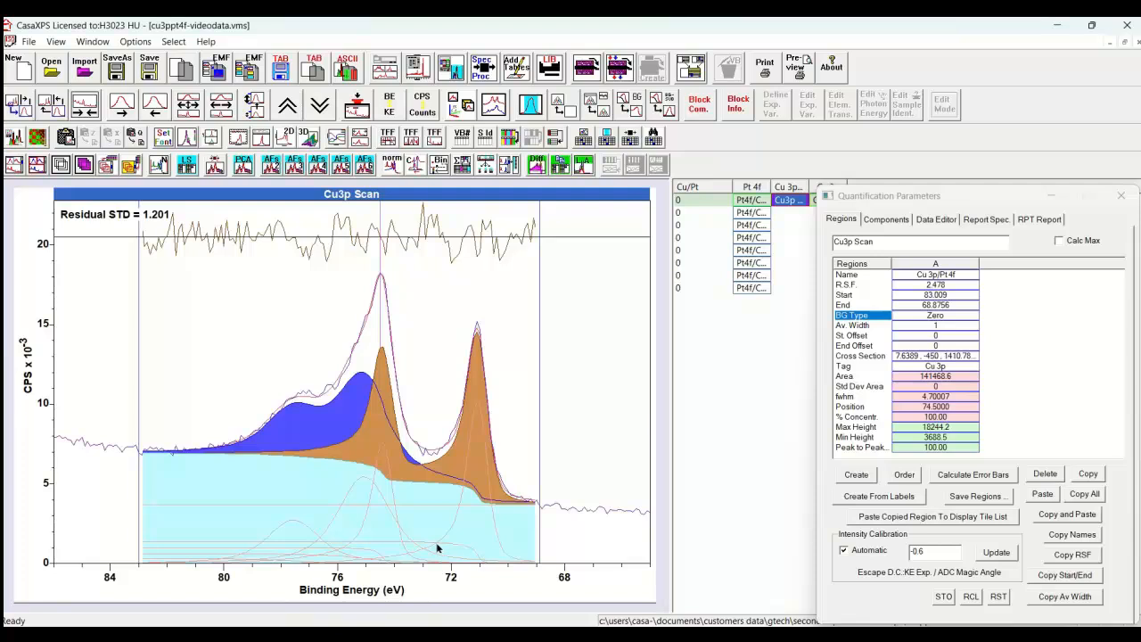
mouse_move(443, 541)
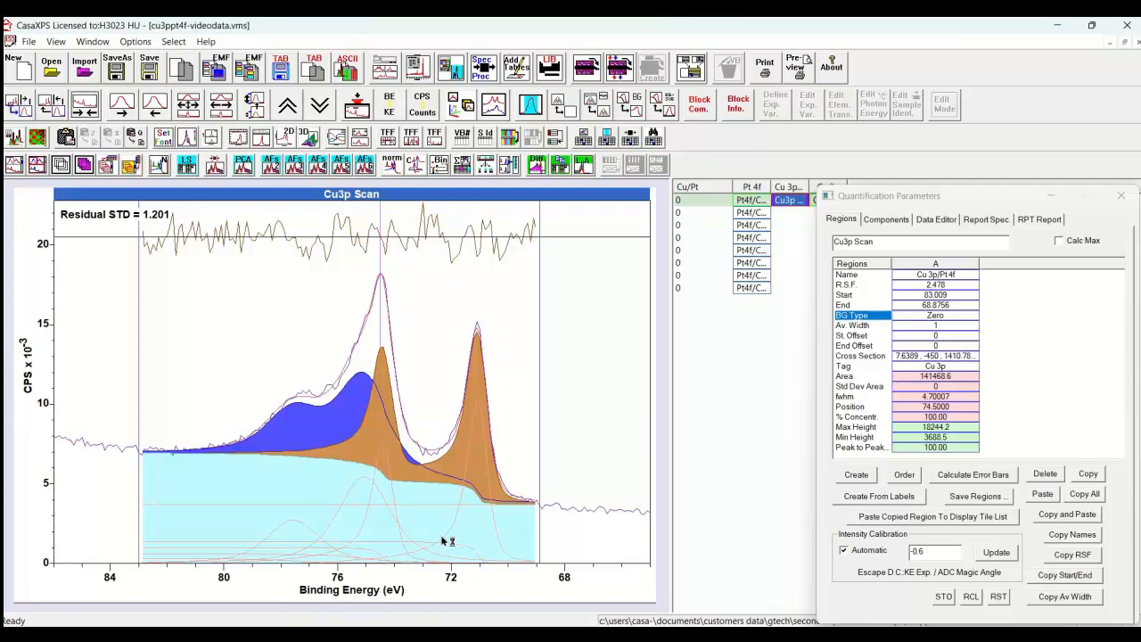
mouse_move(472, 390)
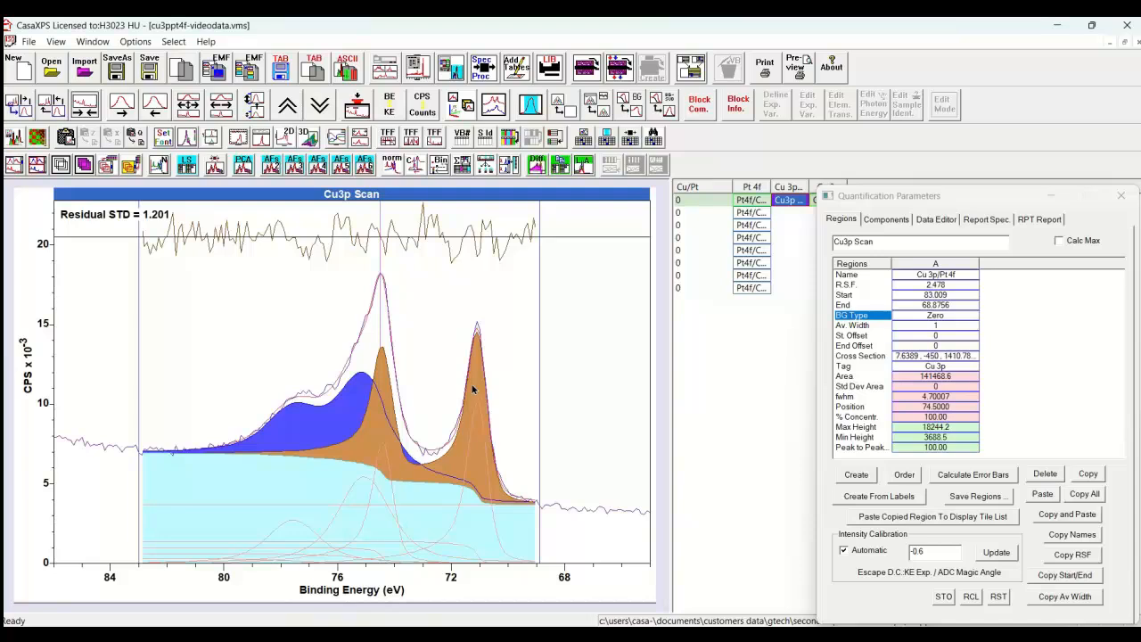
mouse_move(829, 234)
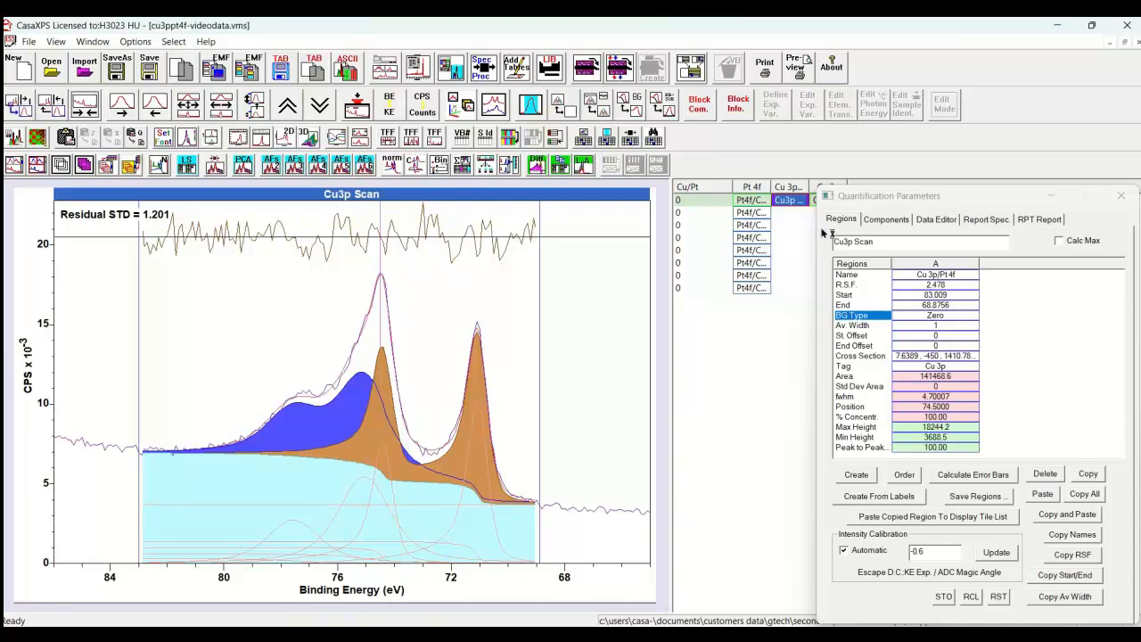
- View the Pt4f, Pt BG and Cu 3p entries in the Components tab
left_click(884, 220)
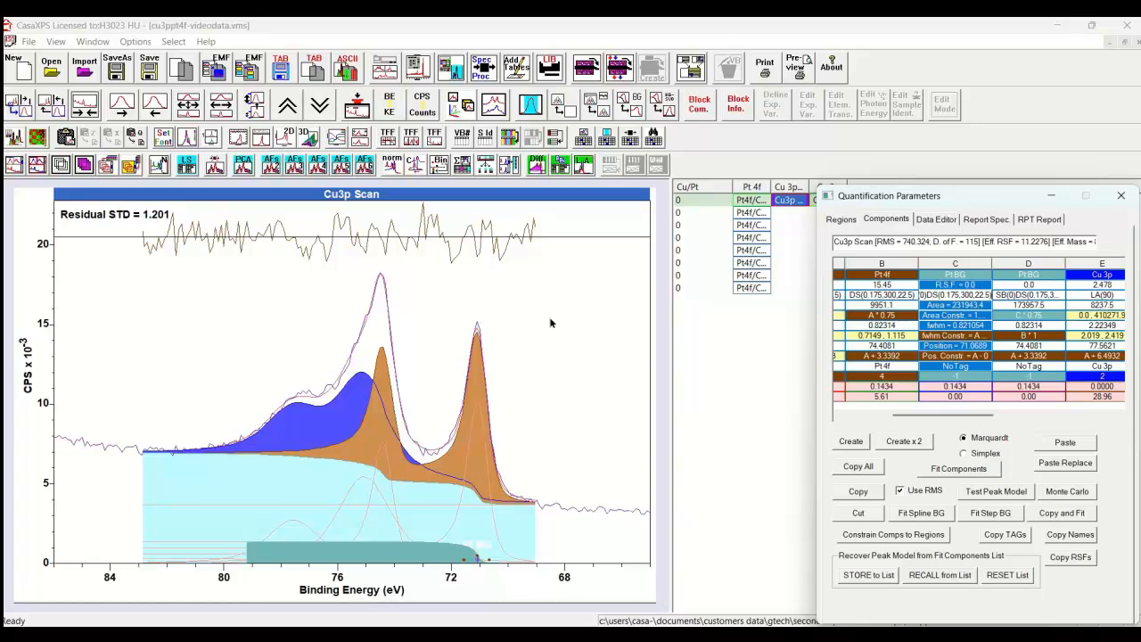
mouse_move(557, 323)
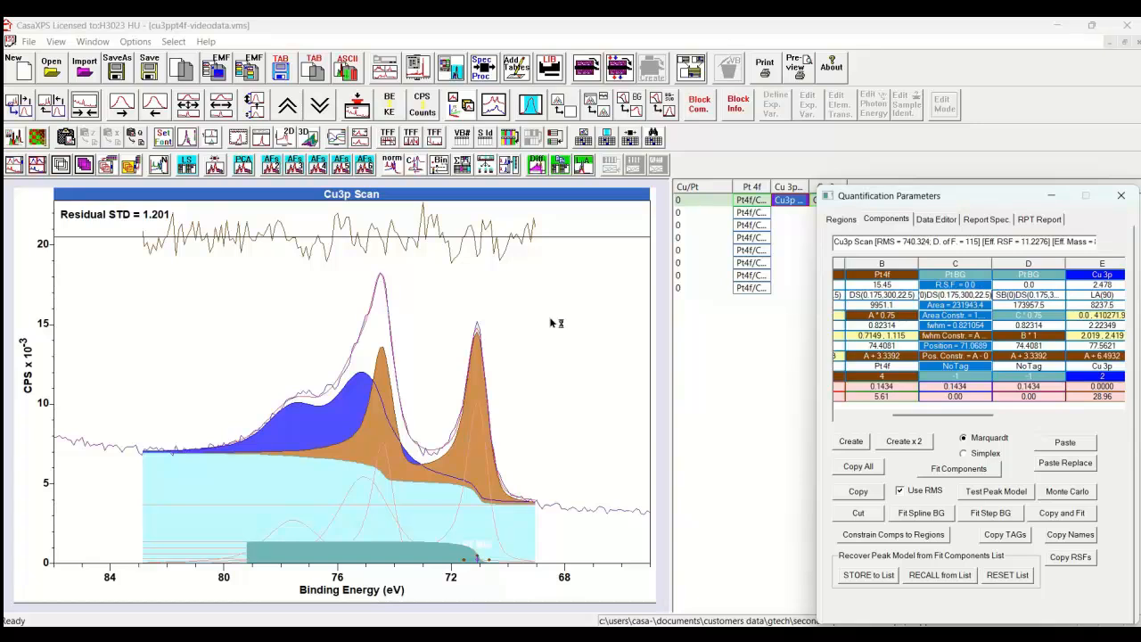
mouse_move(318, 450)
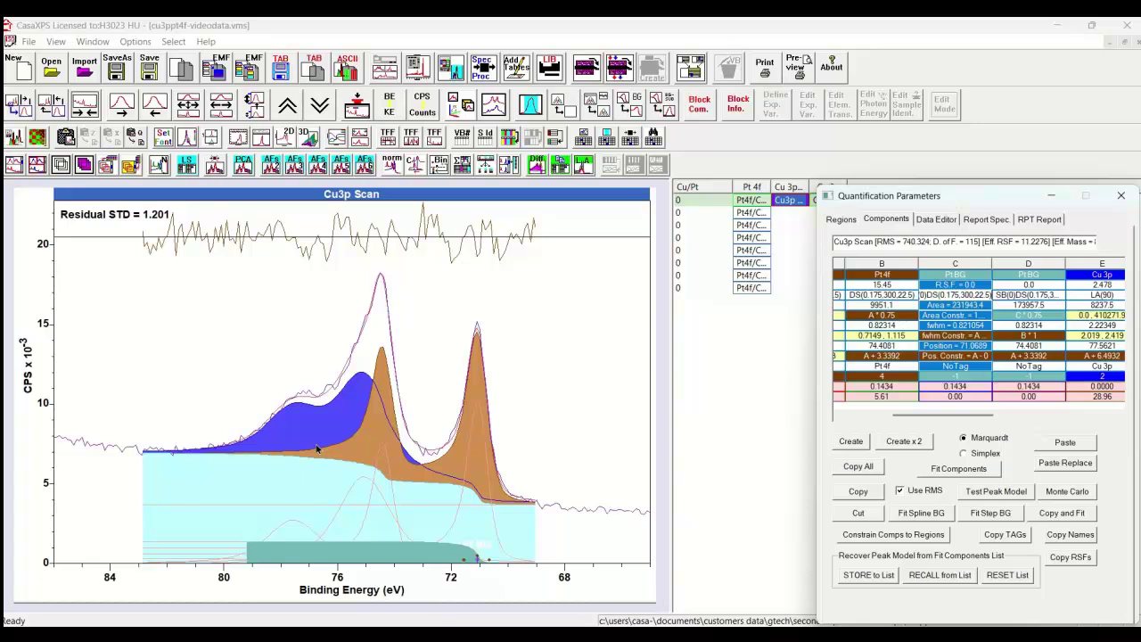
mouse_move(480, 340)
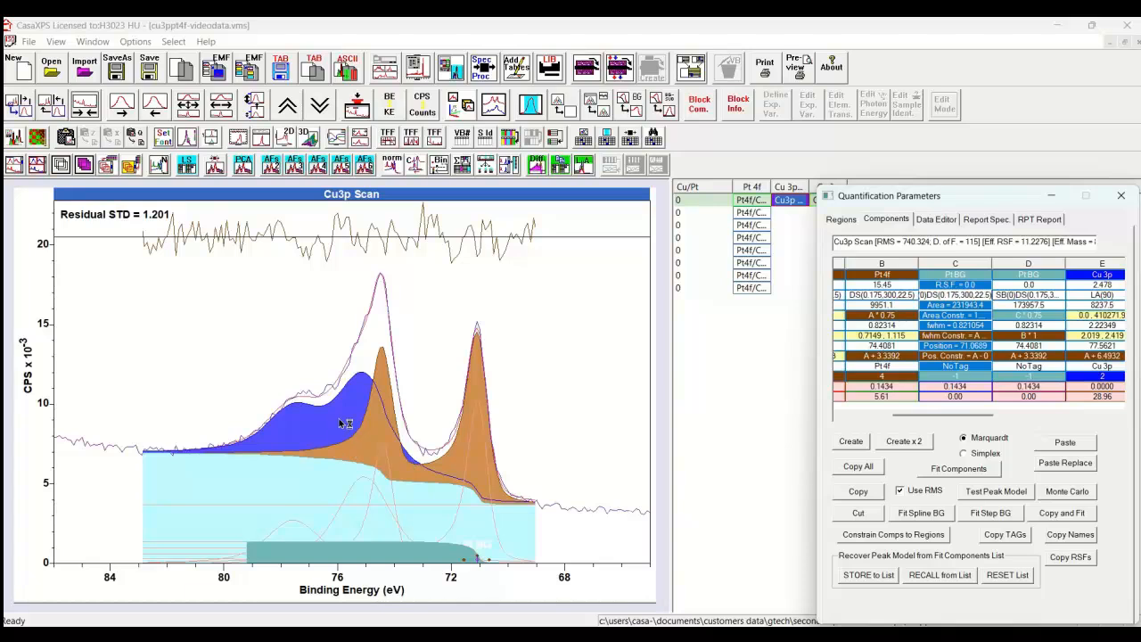
mouse_move(305, 412)
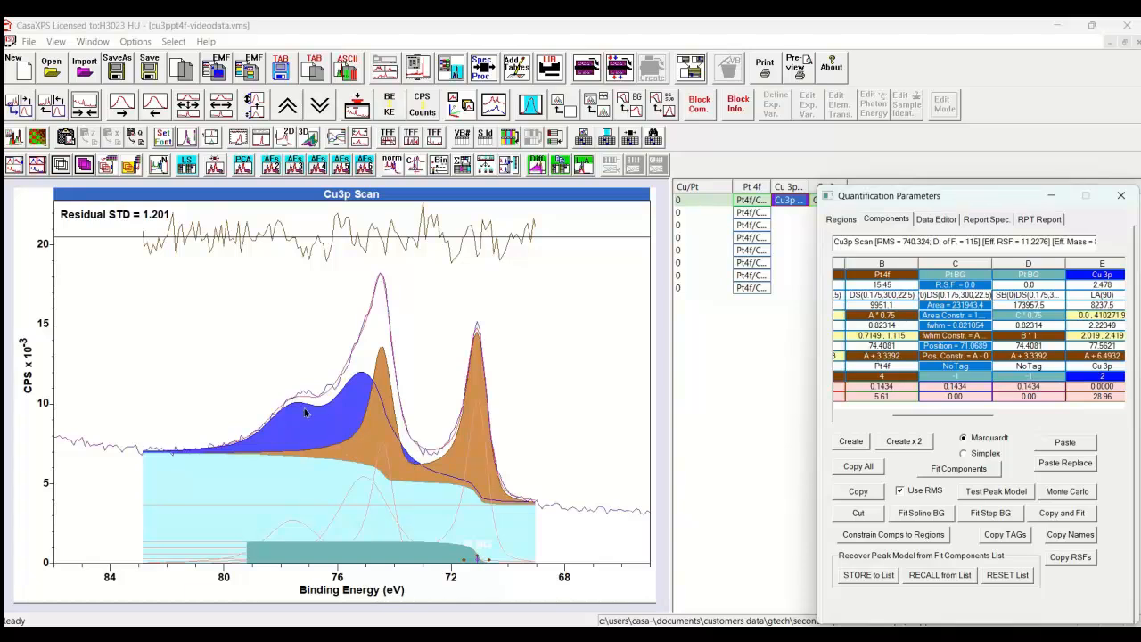
mouse_move(335, 446)
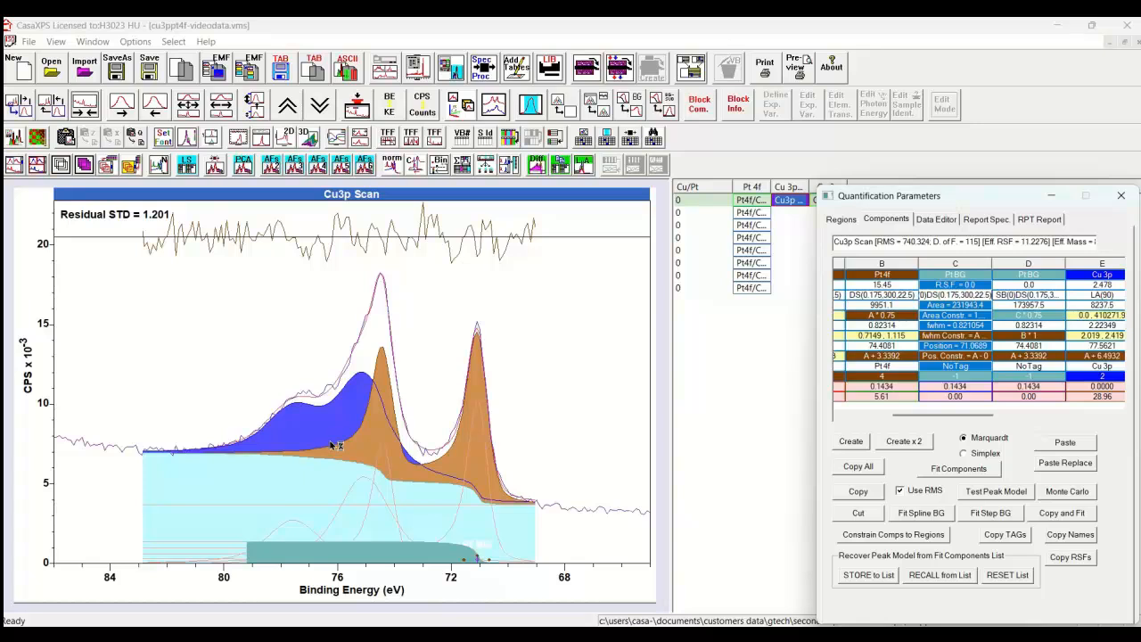
mouse_move(265, 457)
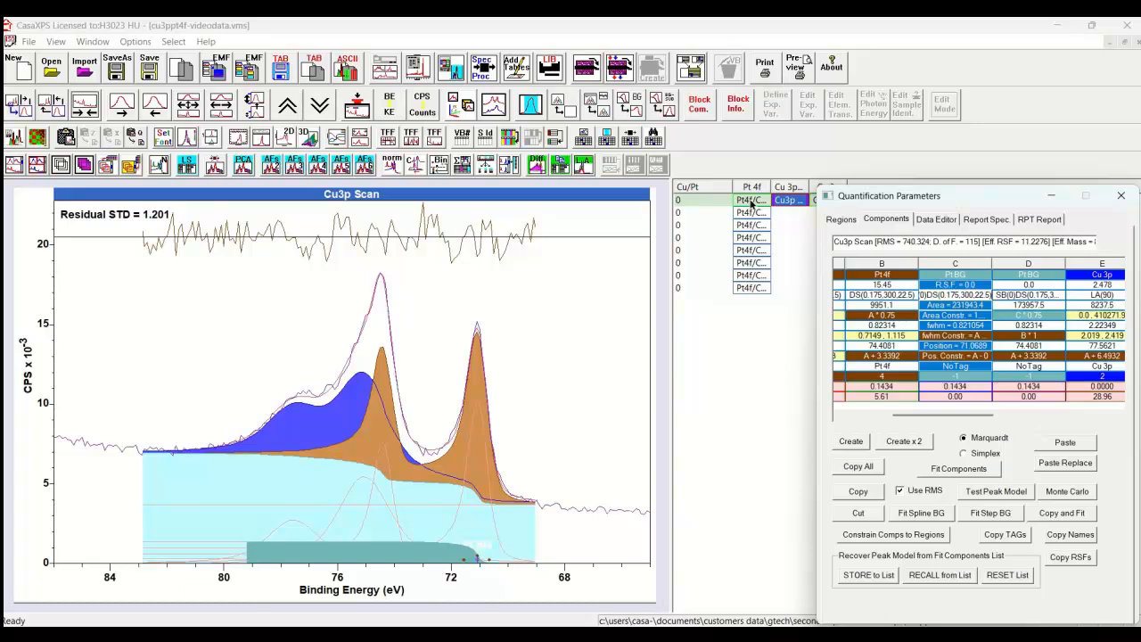
- Display the unfitted Cu3p/Pt4f Scan, with its main peak near 75 eV and shoulder near 78 eV
left_click(751, 200)
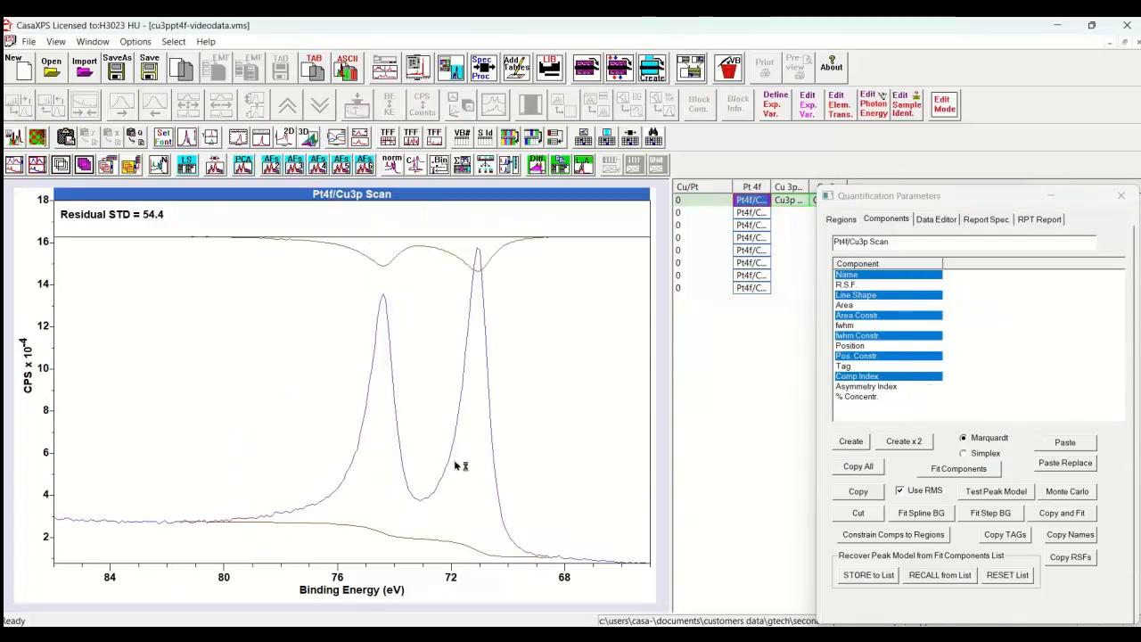
mouse_move(419, 497)
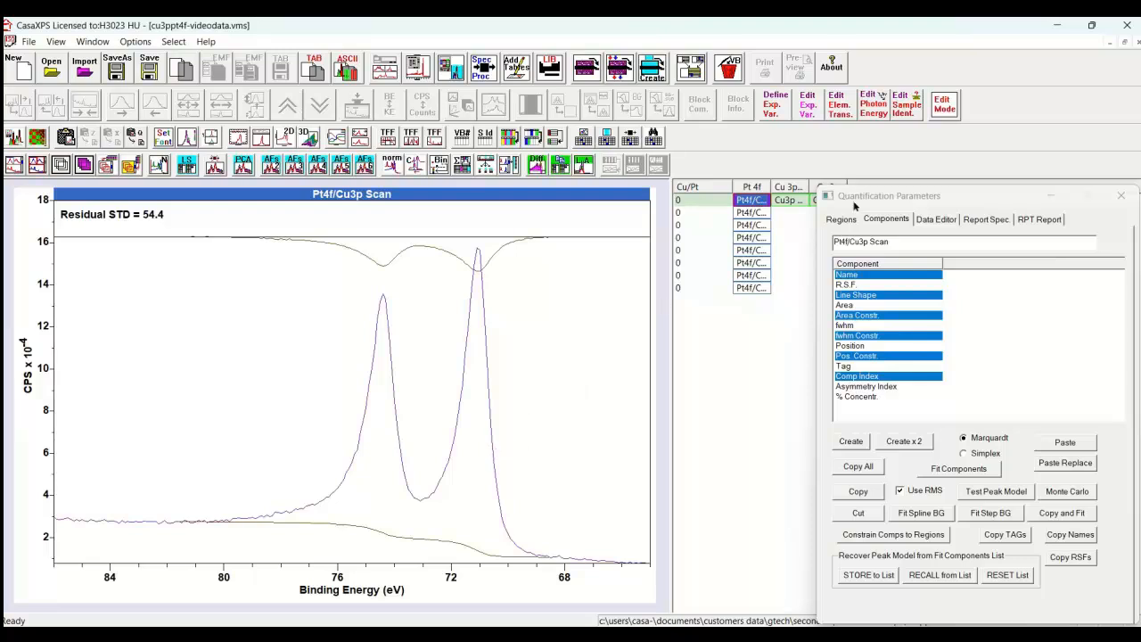
left_click(829, 200)
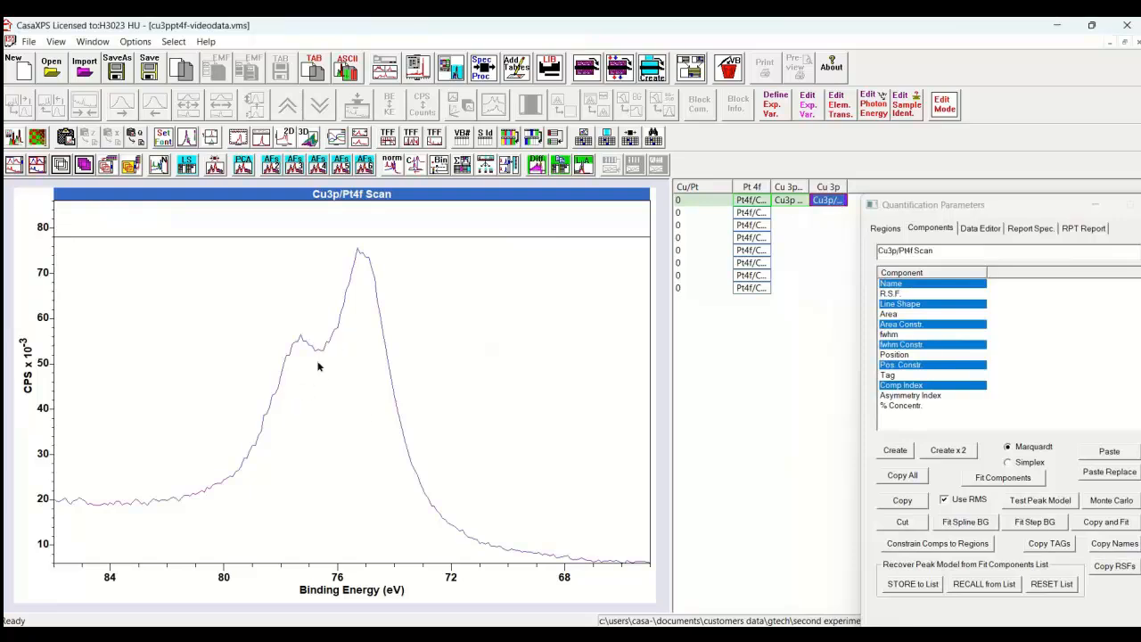
mouse_move(300, 373)
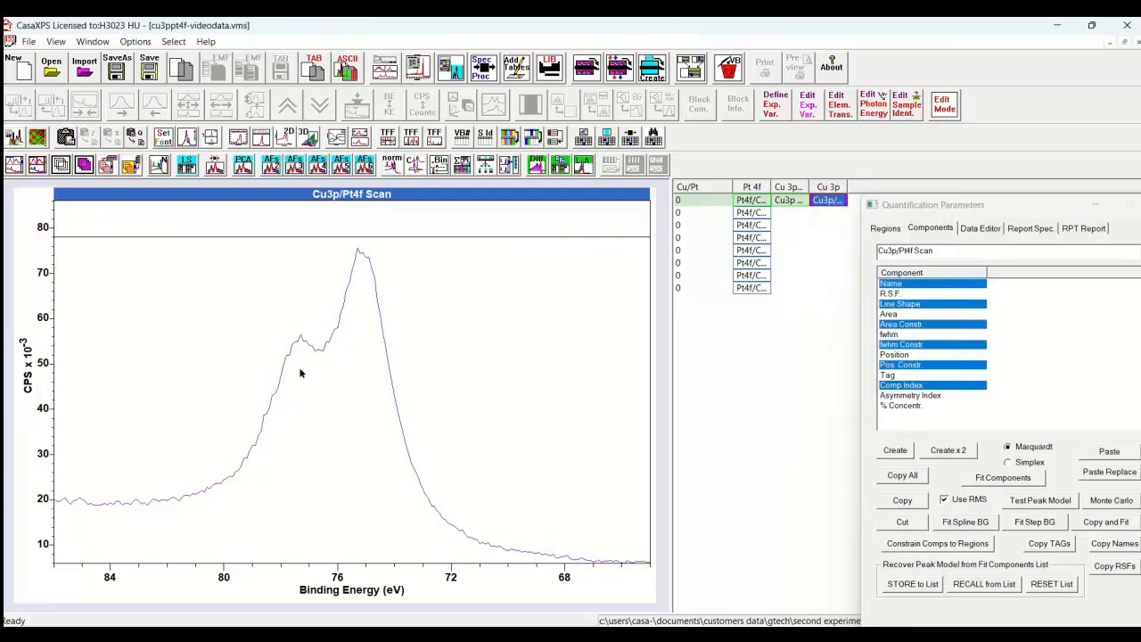
mouse_move(403, 408)
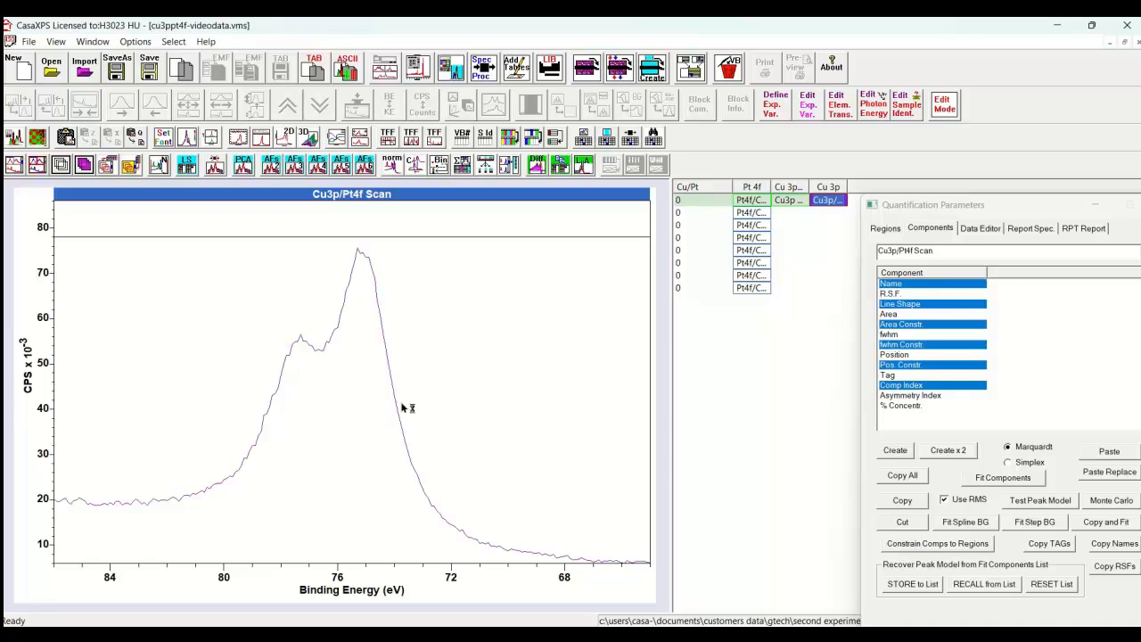
left_click(788, 200)
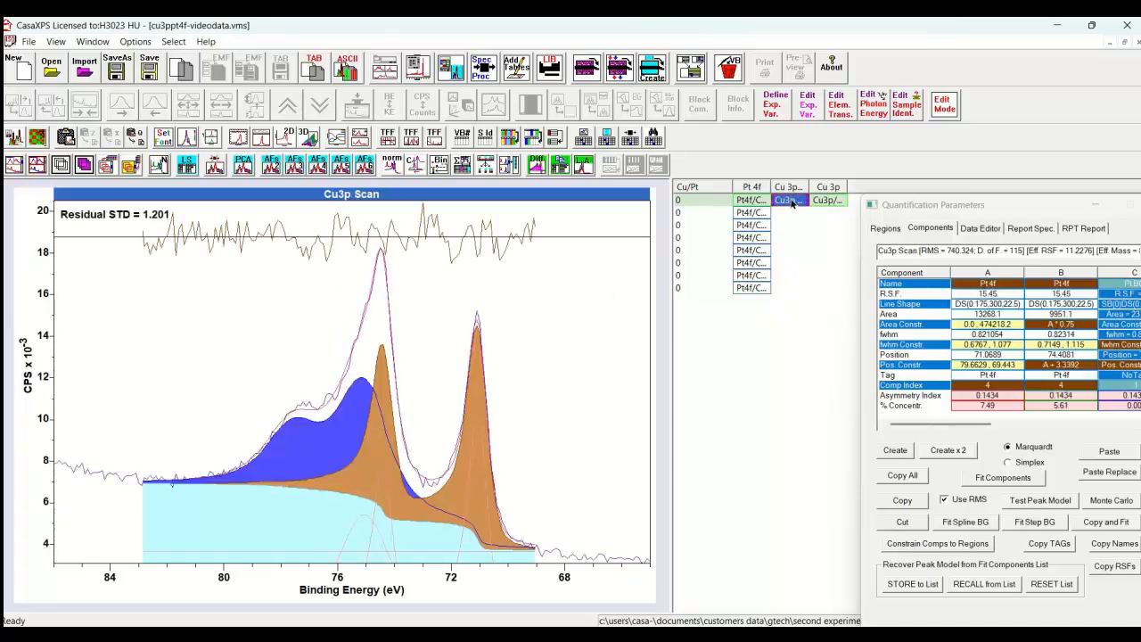
mouse_move(585, 324)
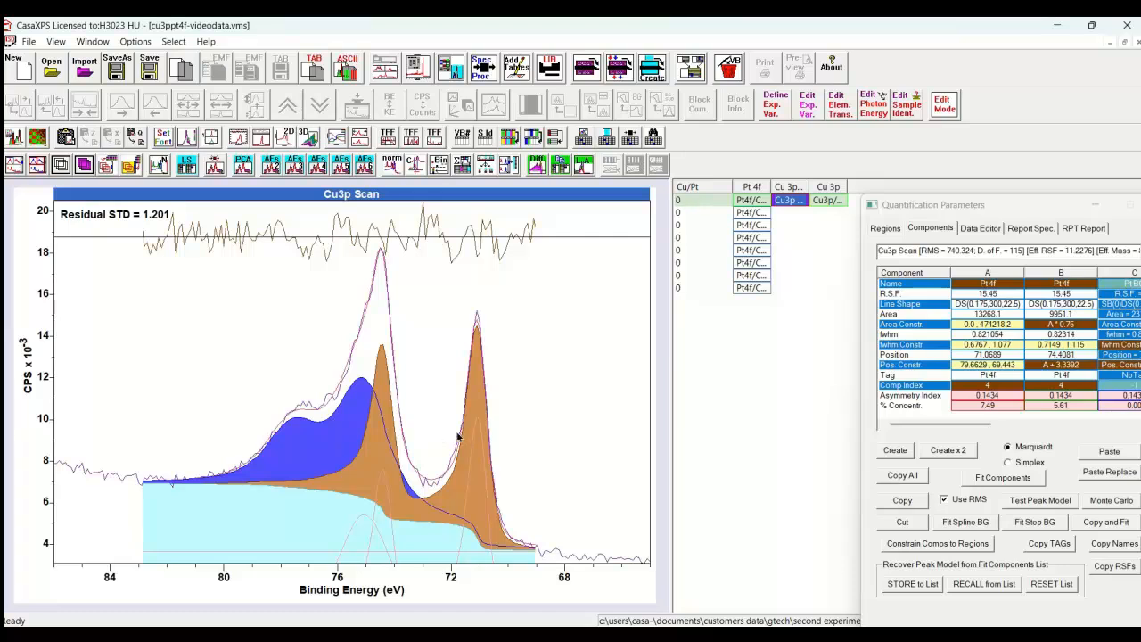
mouse_move(545, 351)
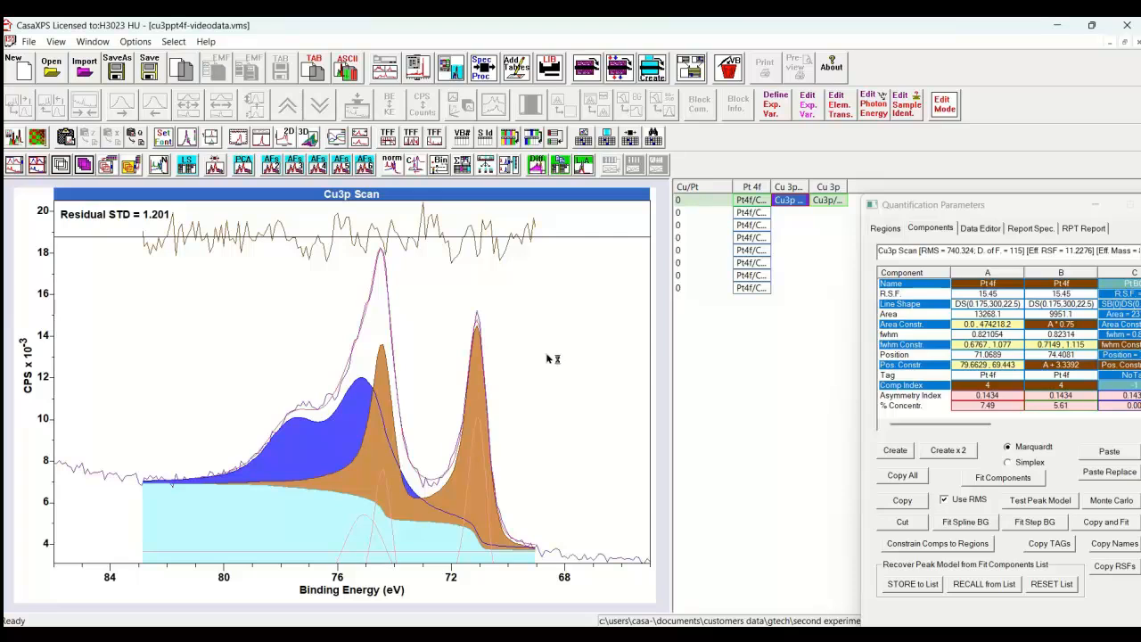
mouse_move(544, 361)
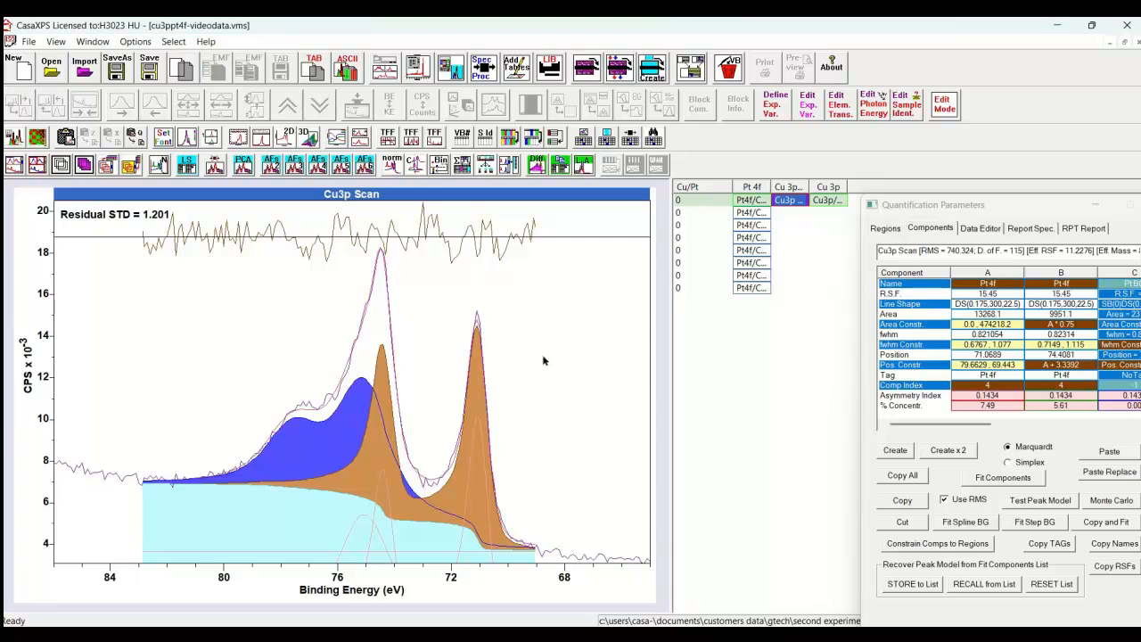
mouse_move(271, 484)
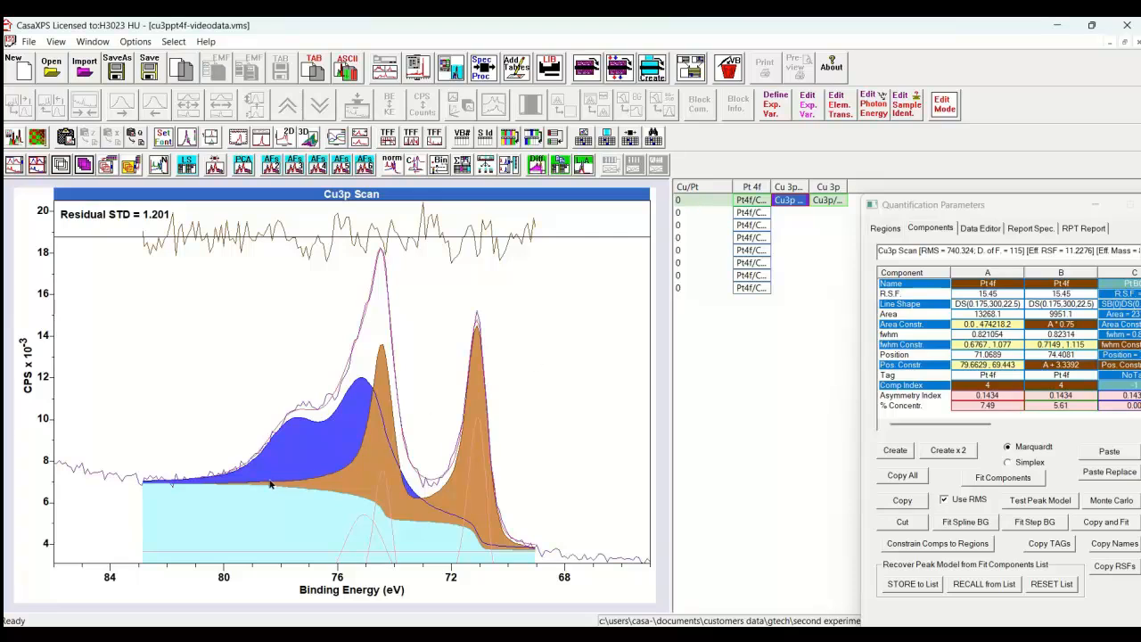
mouse_move(357, 460)
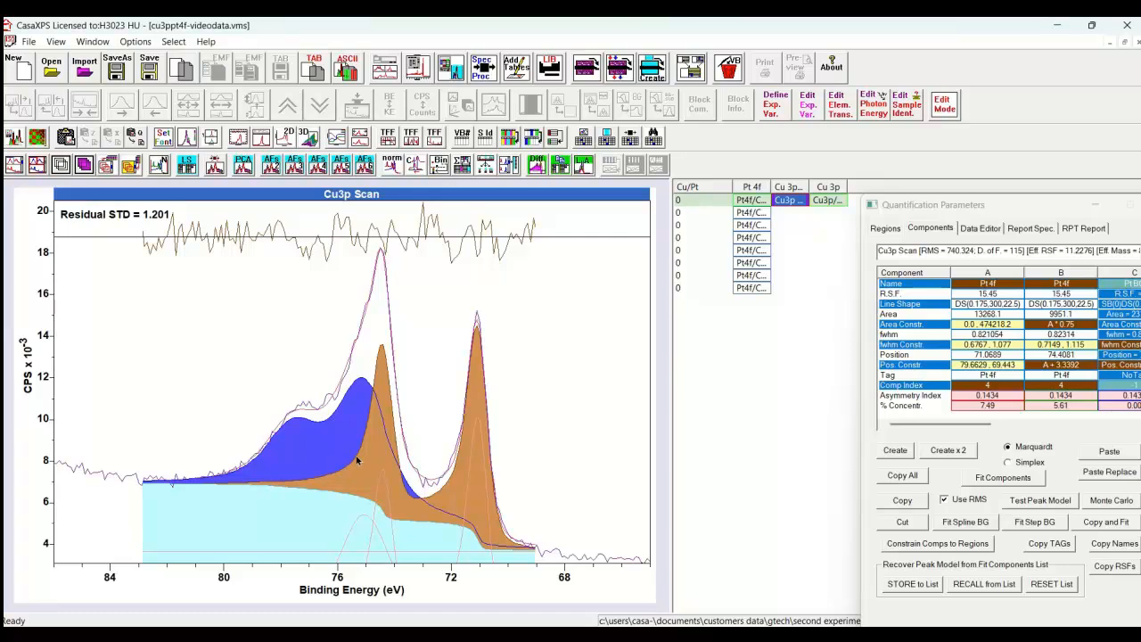
mouse_move(353, 456)
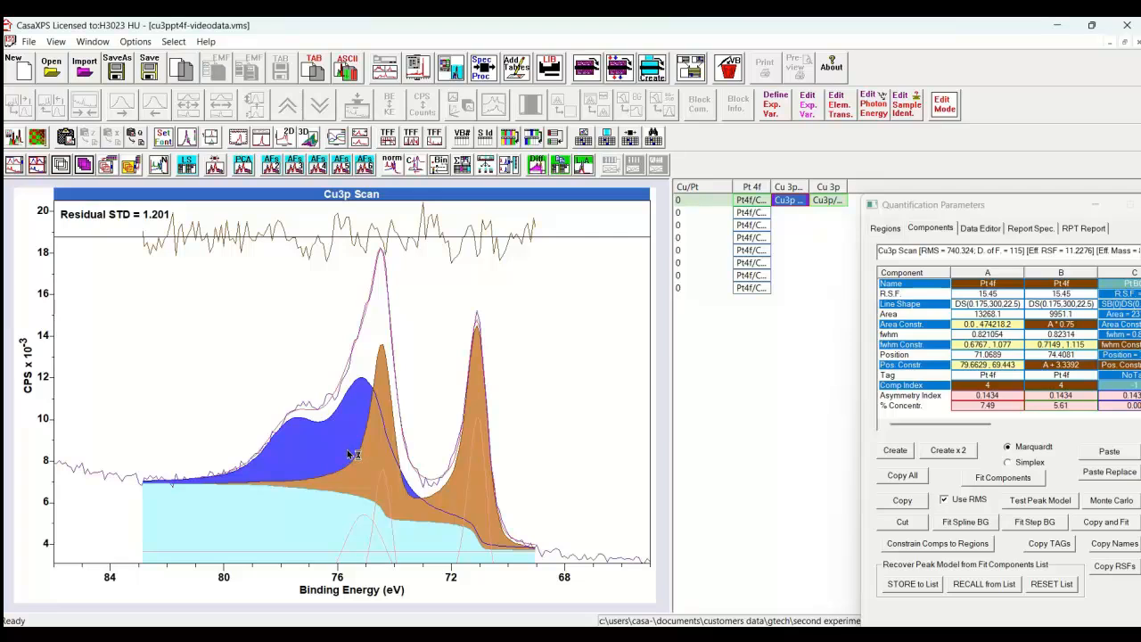
mouse_move(348, 450)
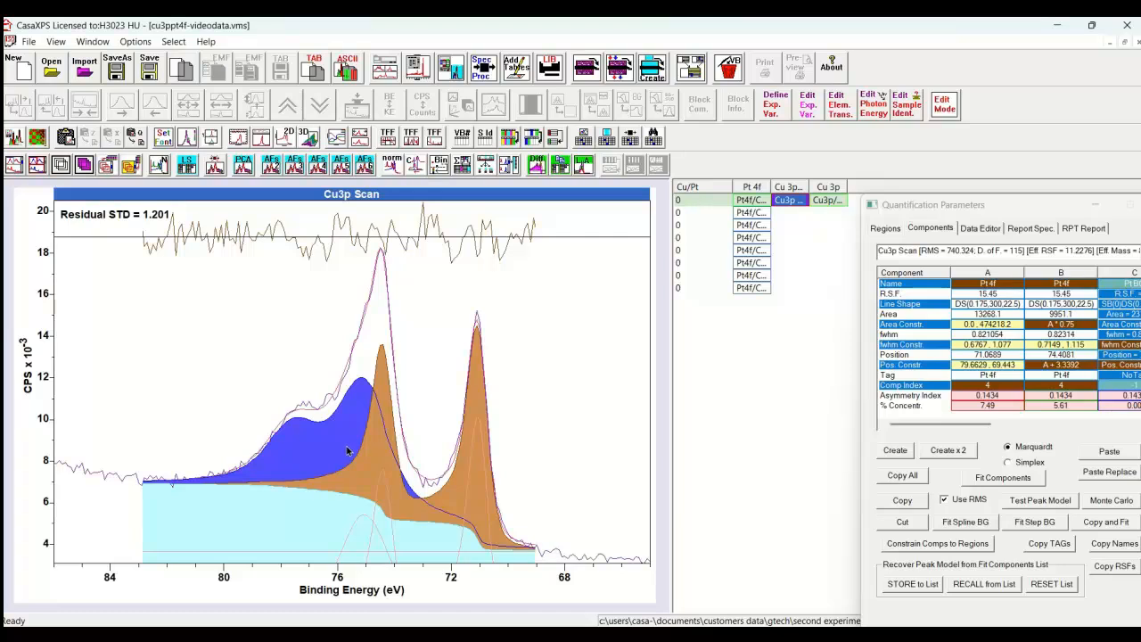
mouse_move(350, 471)
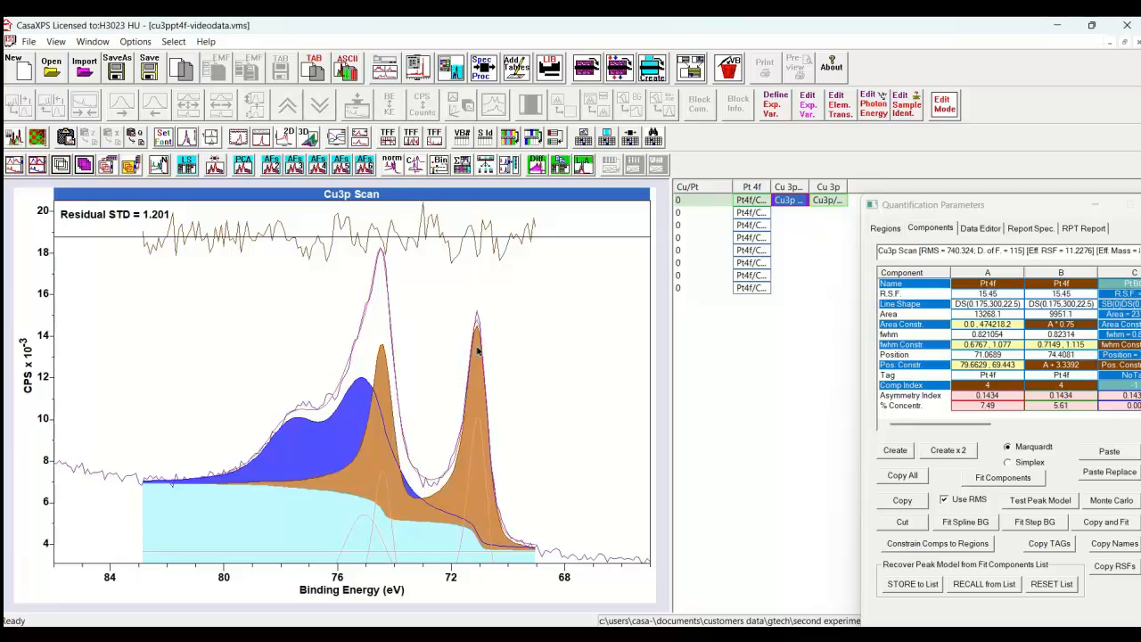
mouse_move(477, 383)
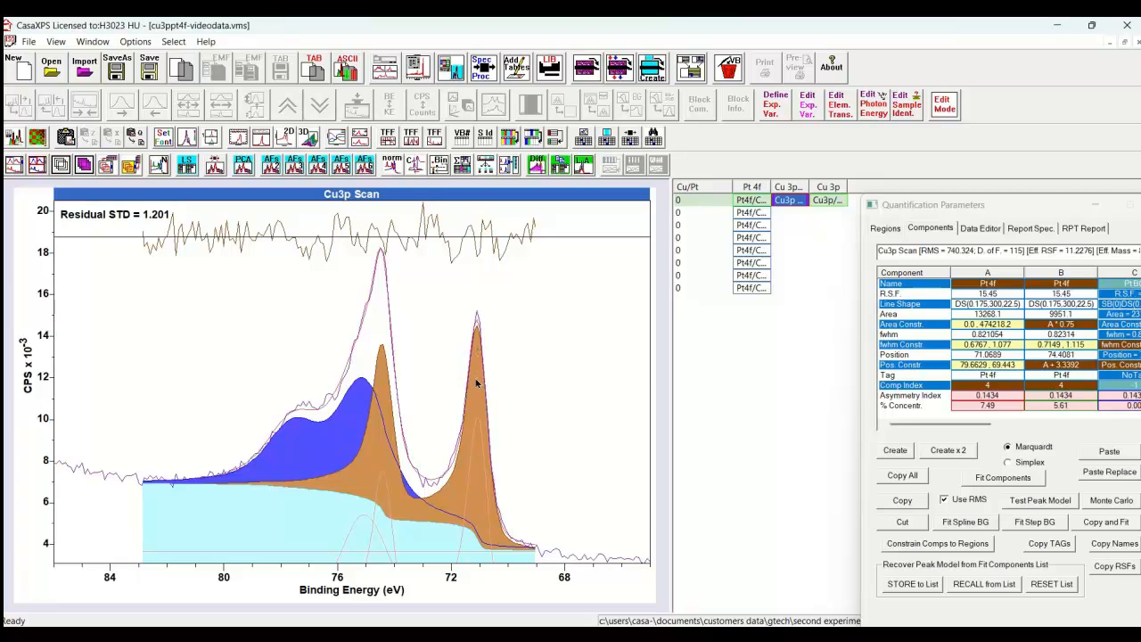
mouse_move(488, 390)
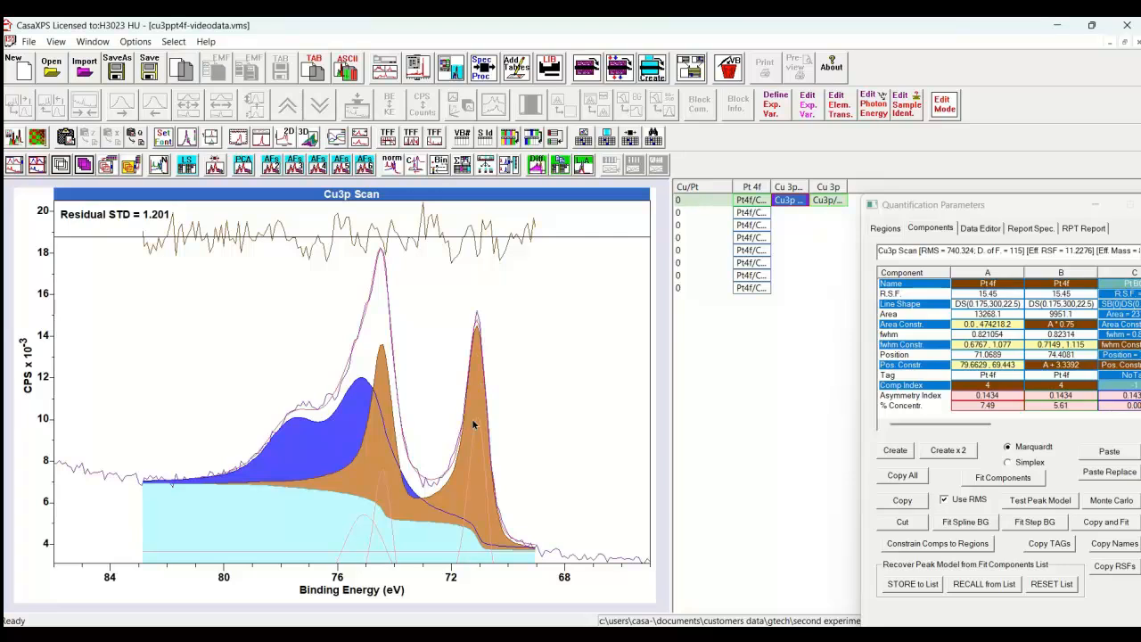
mouse_move(471, 476)
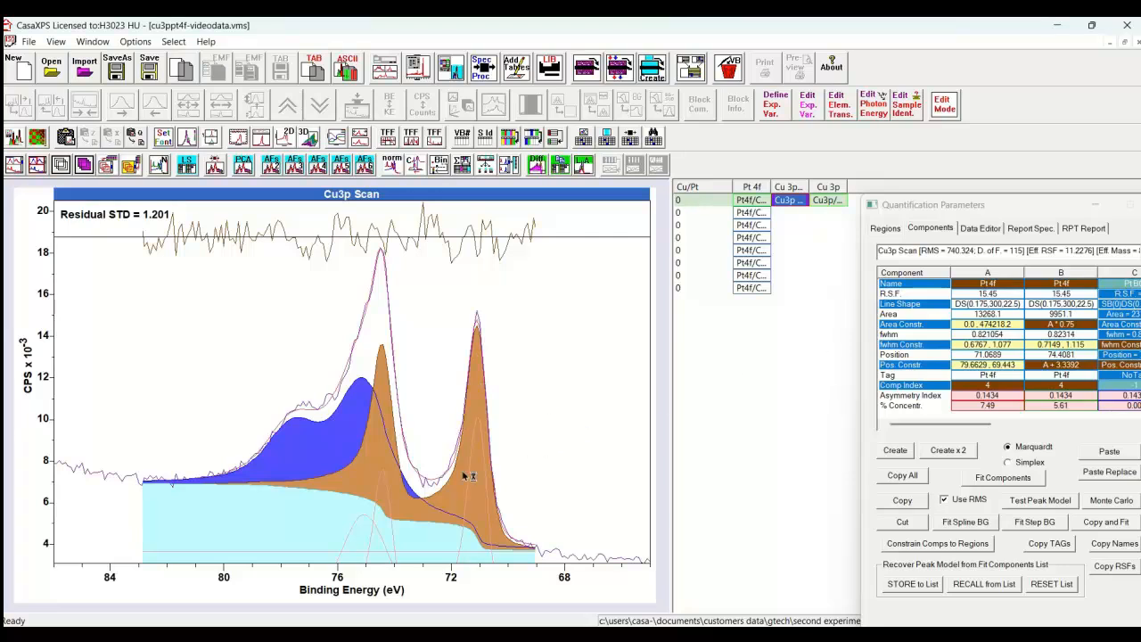
mouse_move(450, 459)
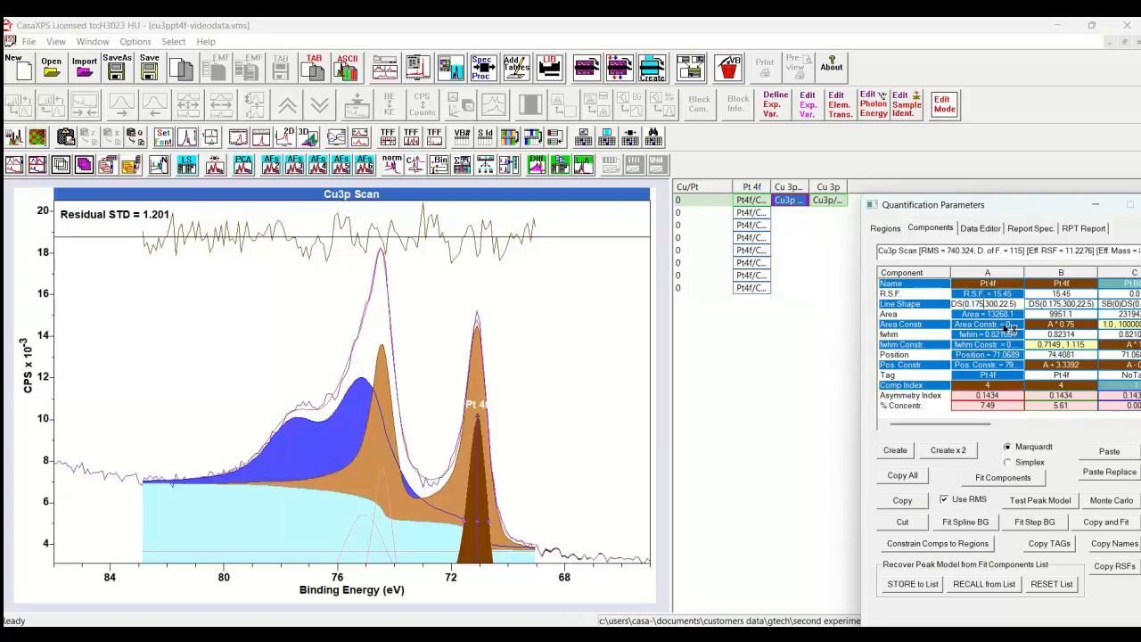
mouse_move(1051, 486)
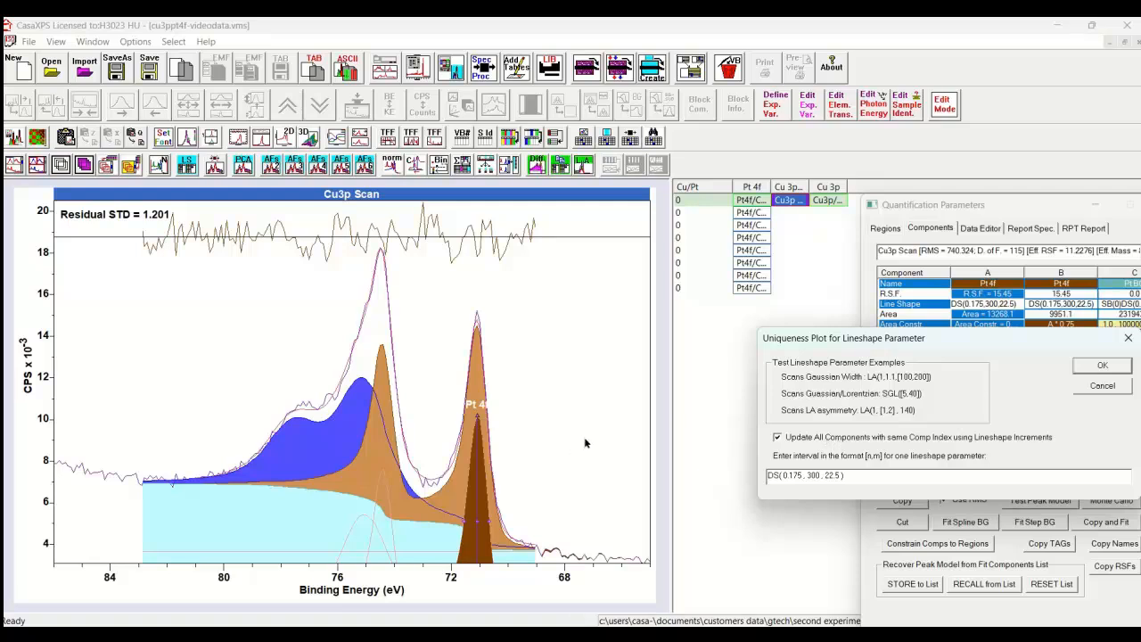
mouse_move(663, 421)
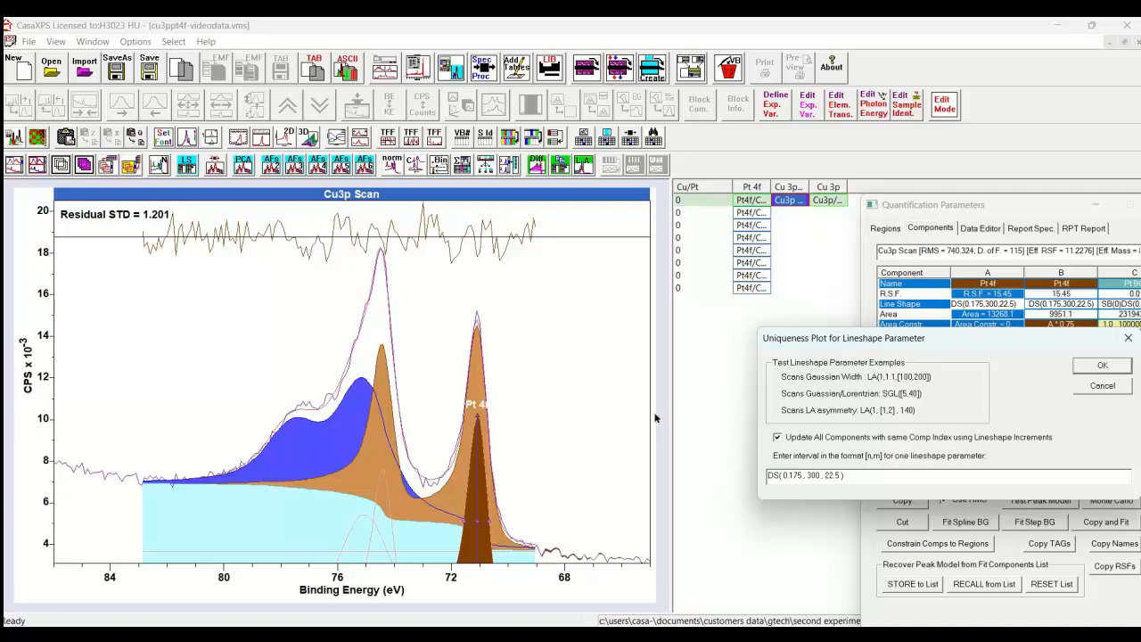
mouse_move(636, 404)
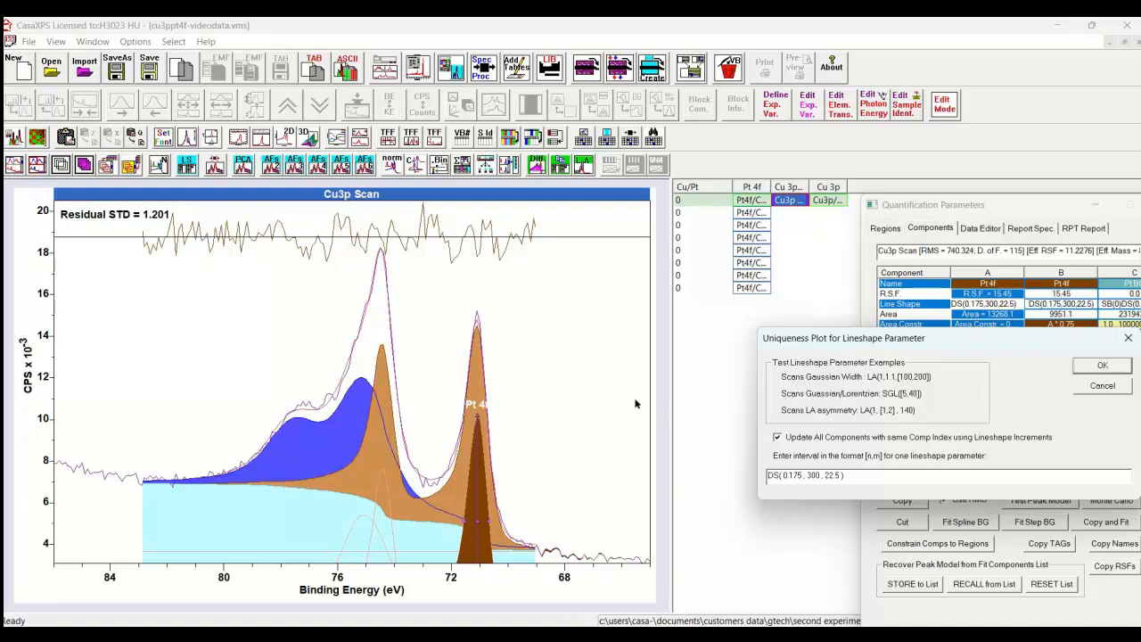
mouse_move(630, 396)
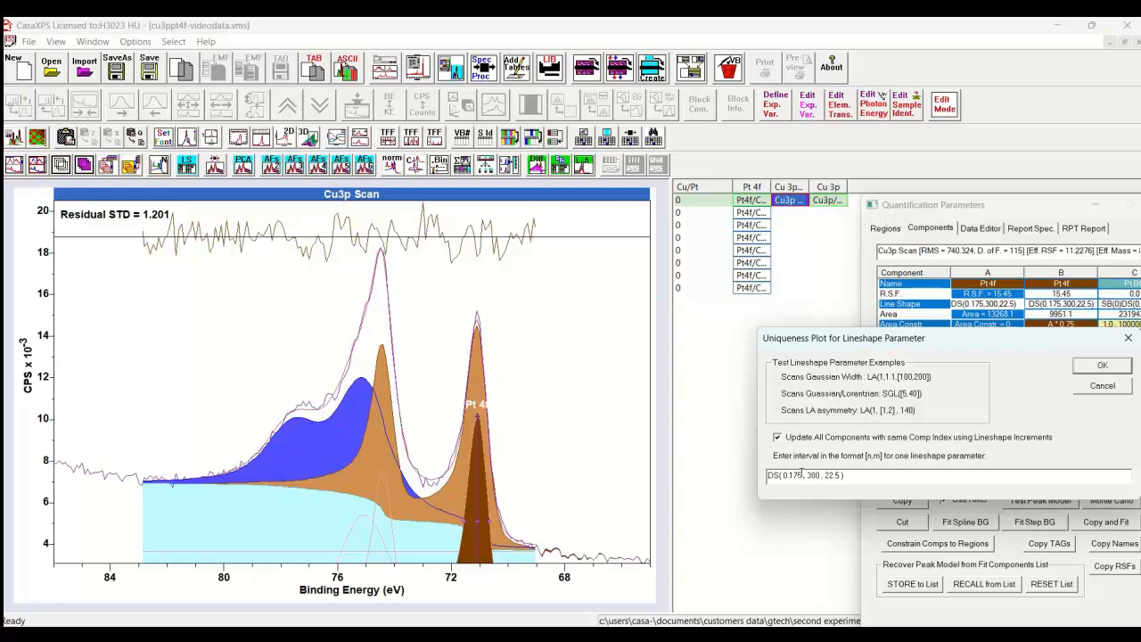
mouse_move(785, 470)
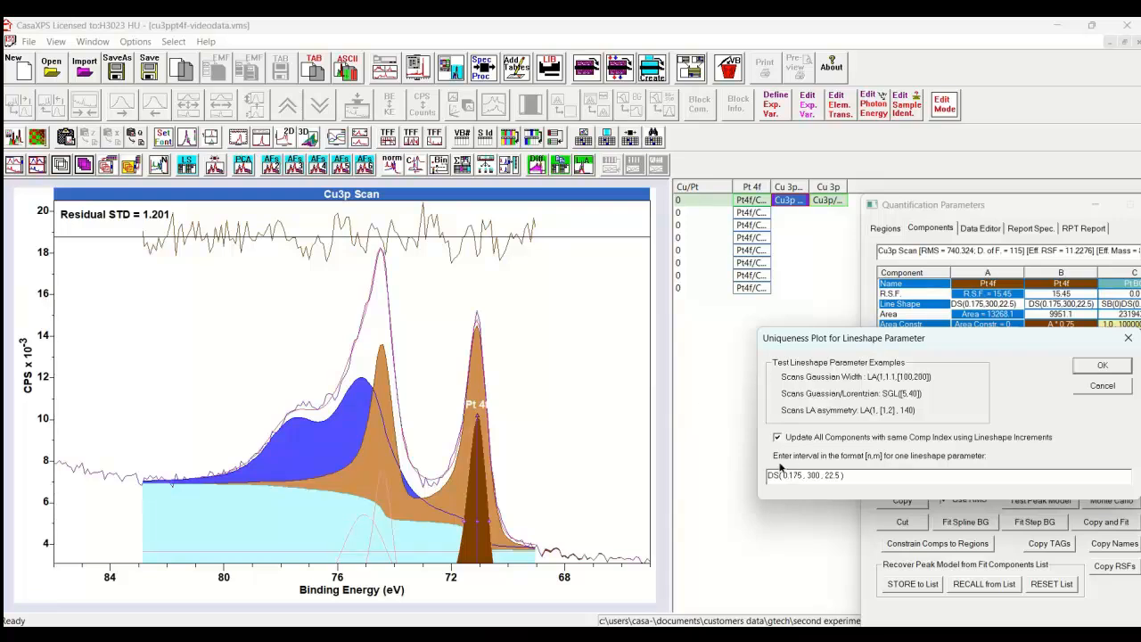
left_click(778, 437)
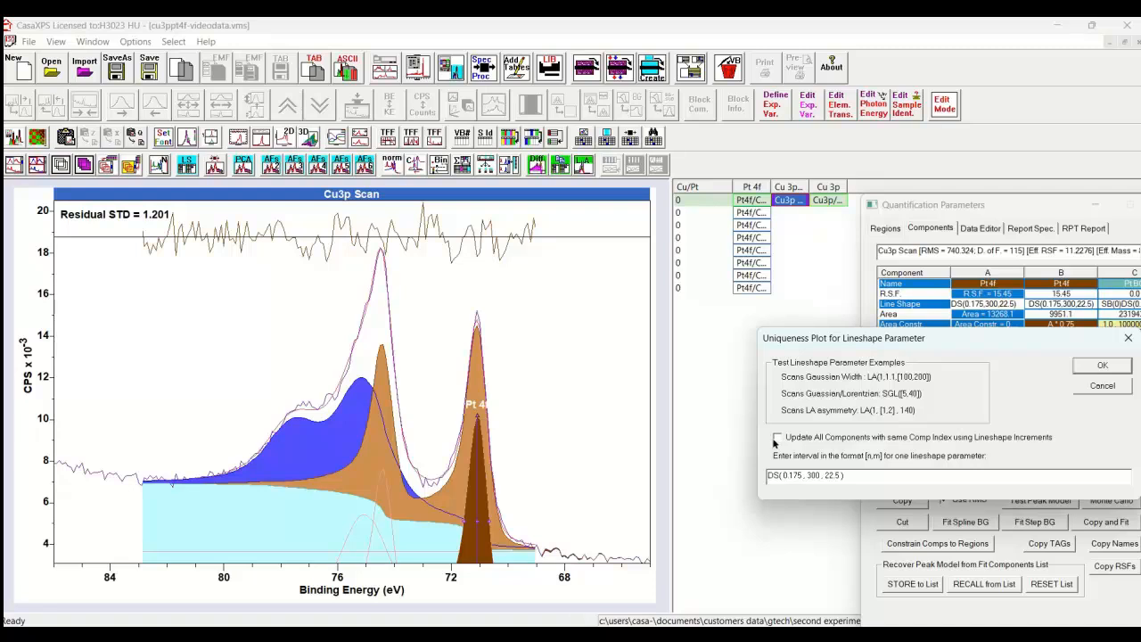
left_click(778, 438)
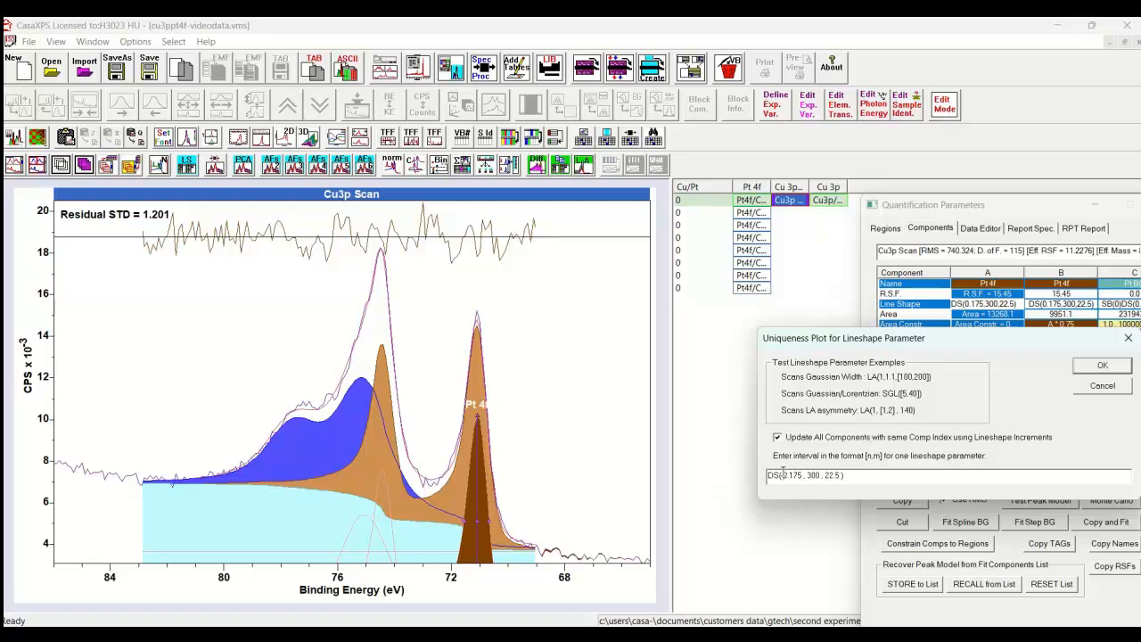
double_click(790, 475)
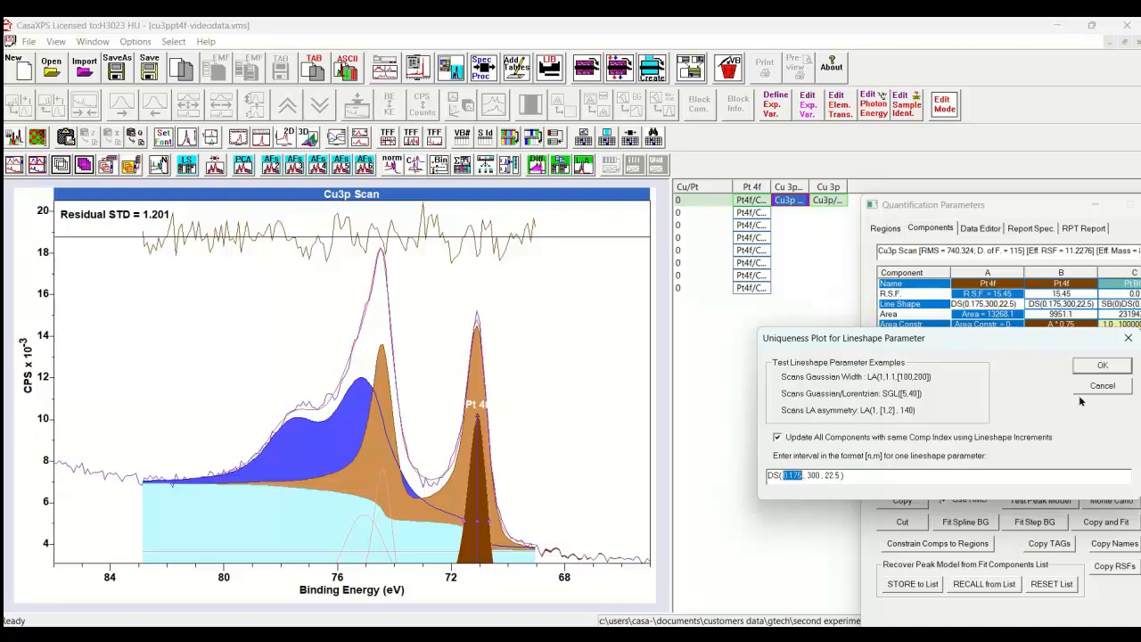
left_click(1102, 364)
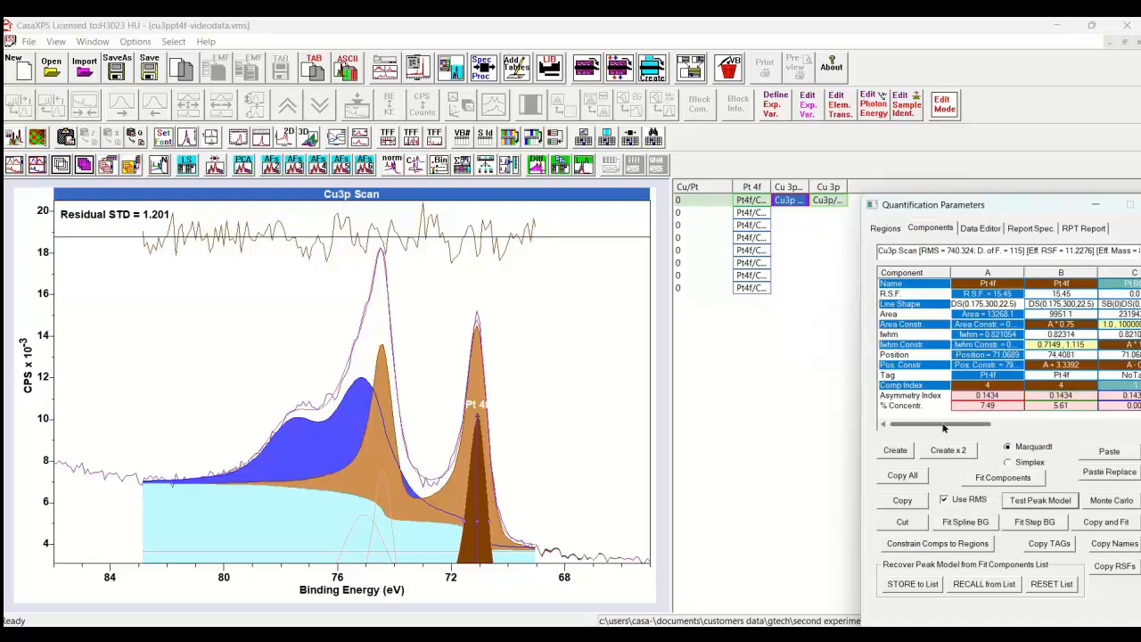
- Inspect the Pt background components C and D in the Components table, selecting D
left_click(900, 384)
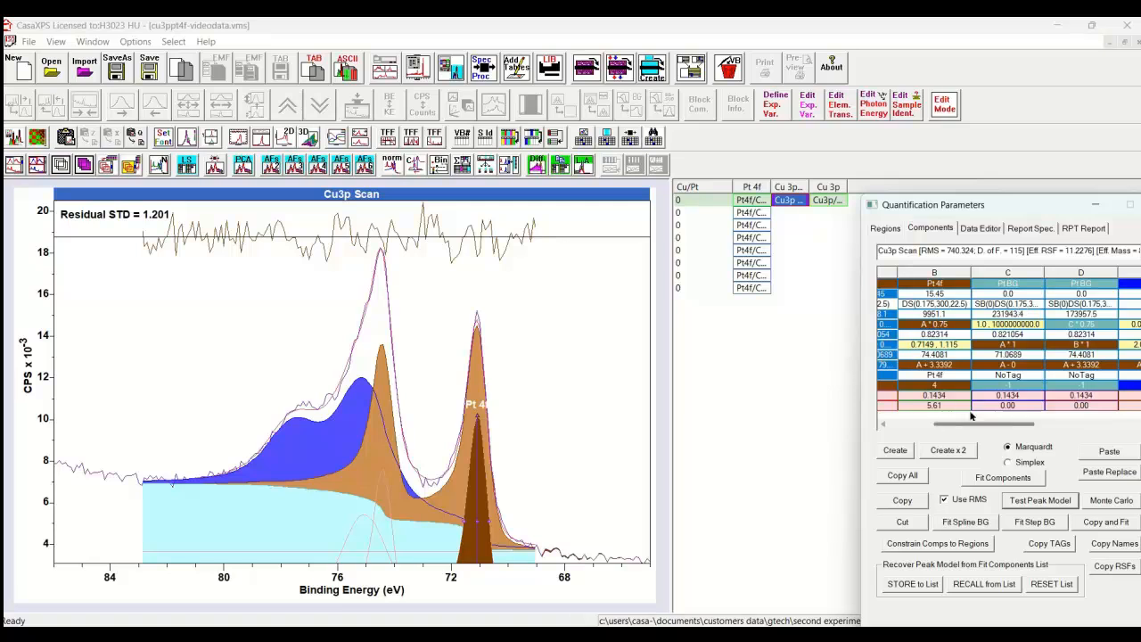
scroll("right", 3)
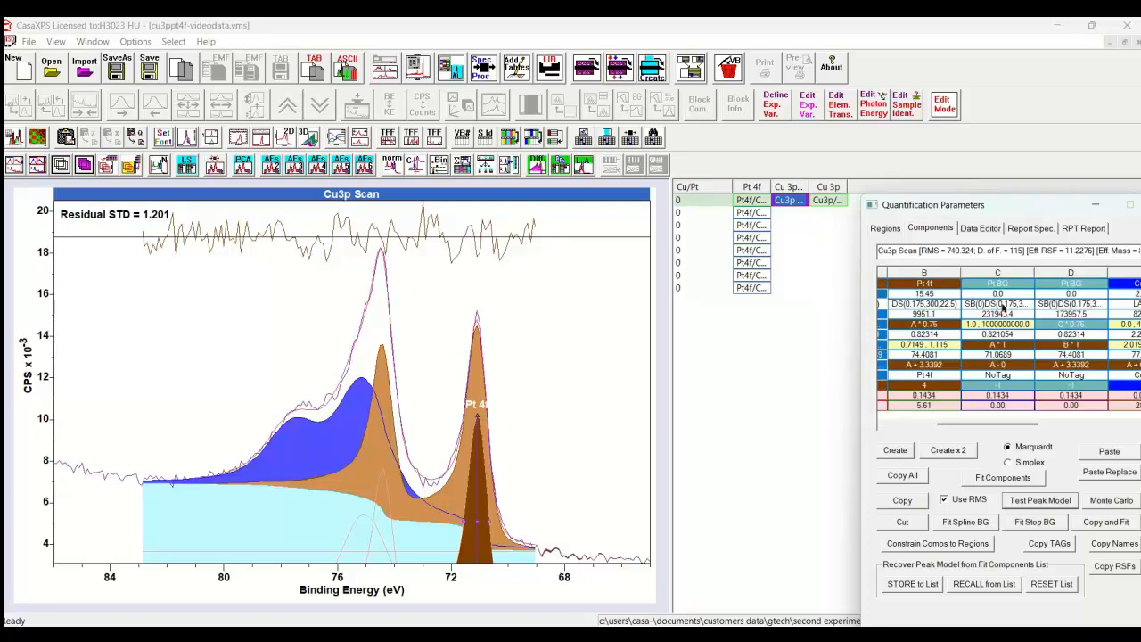
mouse_move(974, 310)
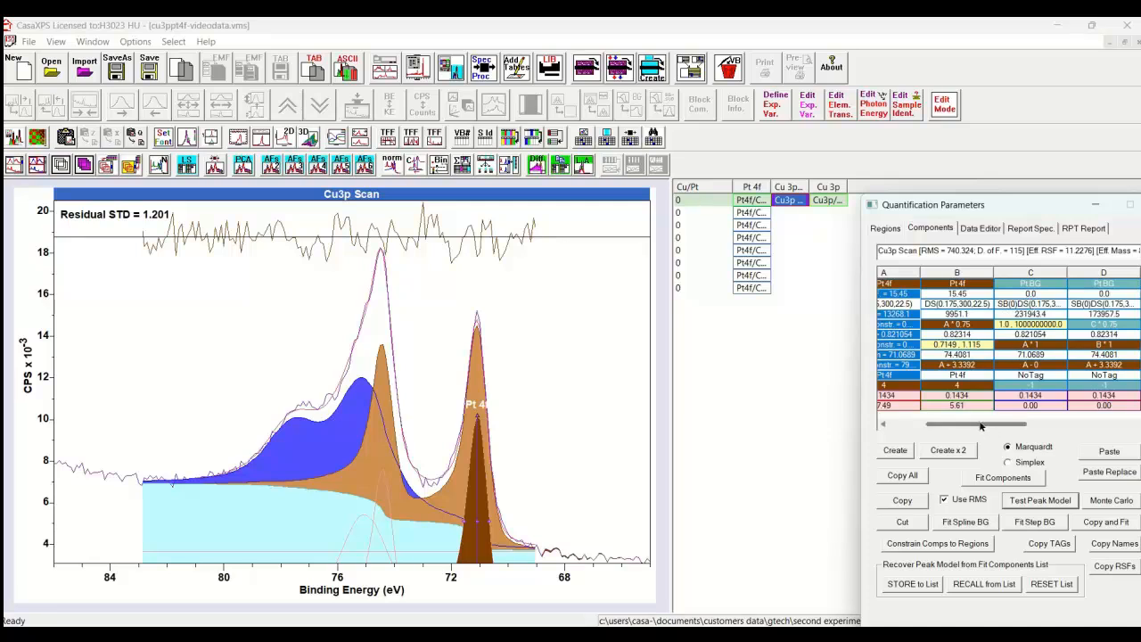
left_click_drag(981, 424, 992, 429)
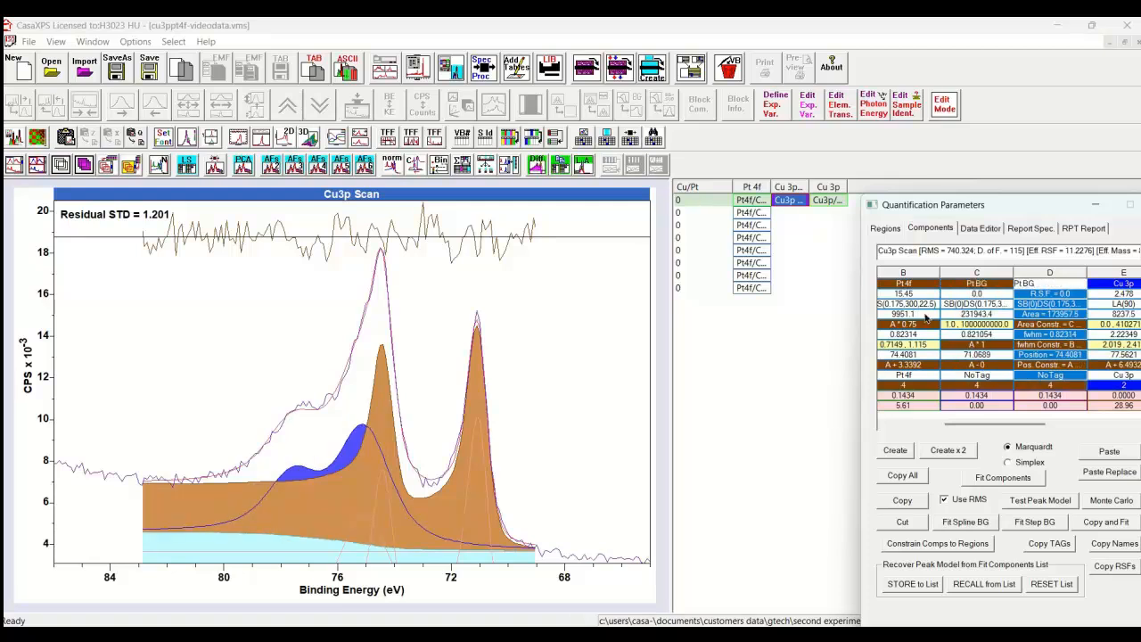
scroll("right", 3)
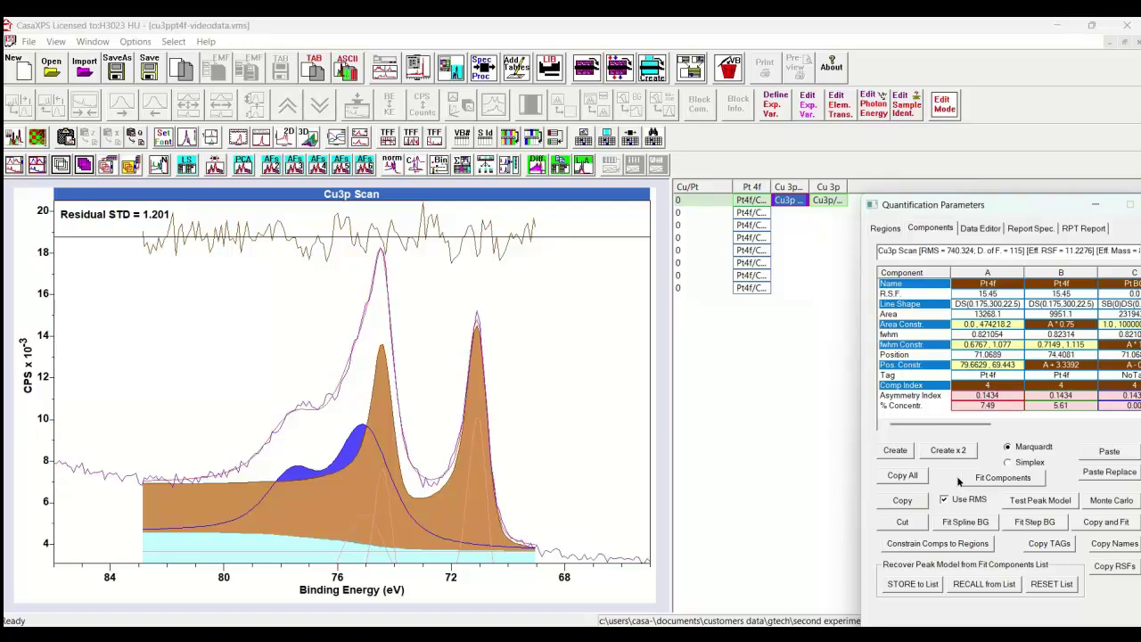
- Refit the Cu 3p components with chi-square instead of RMS, giving residual STD 1.189
left_click(944, 500)
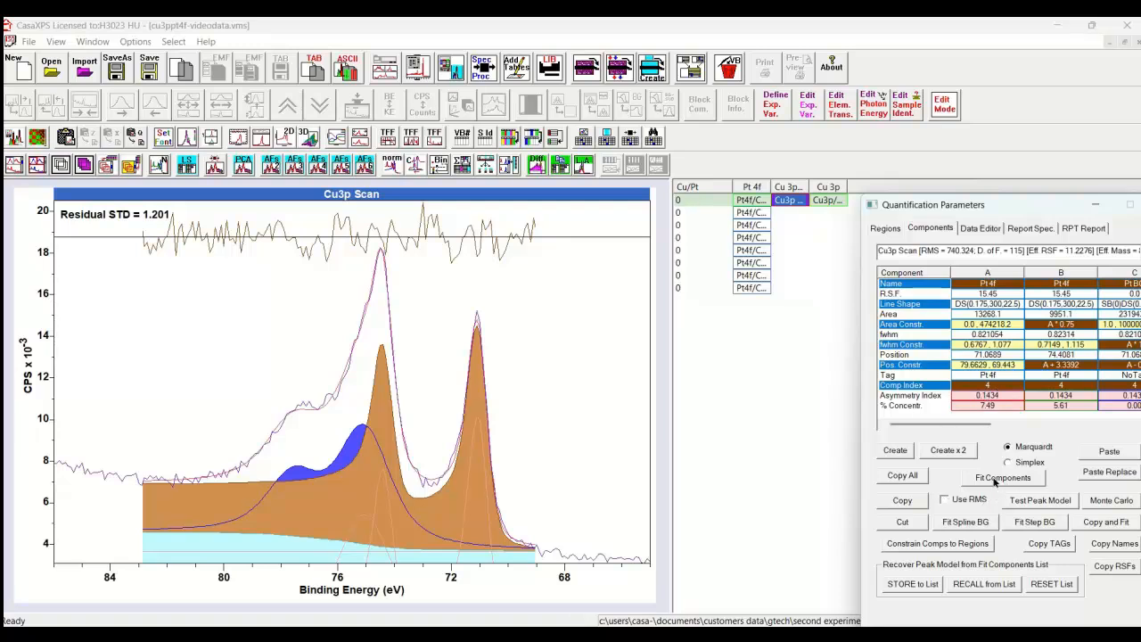
left_click(1002, 477)
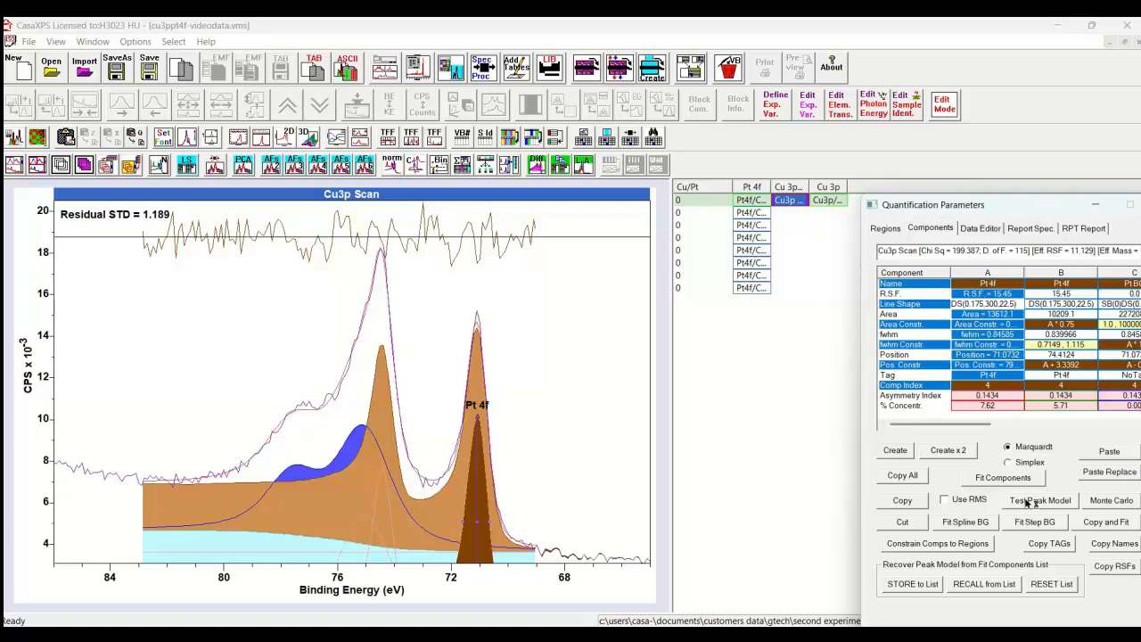
- Set the asymmetry uniqueness test to DS([0.13125,0.21875],300,22.5), updating all same-index components
left_click(1040, 500)
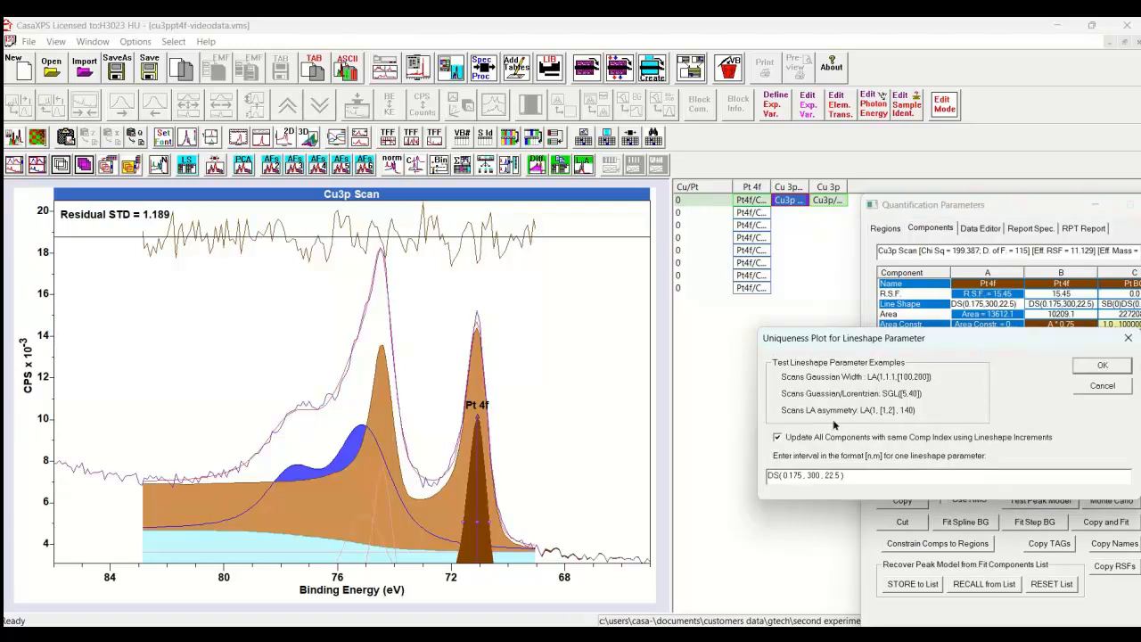
mouse_move(790, 461)
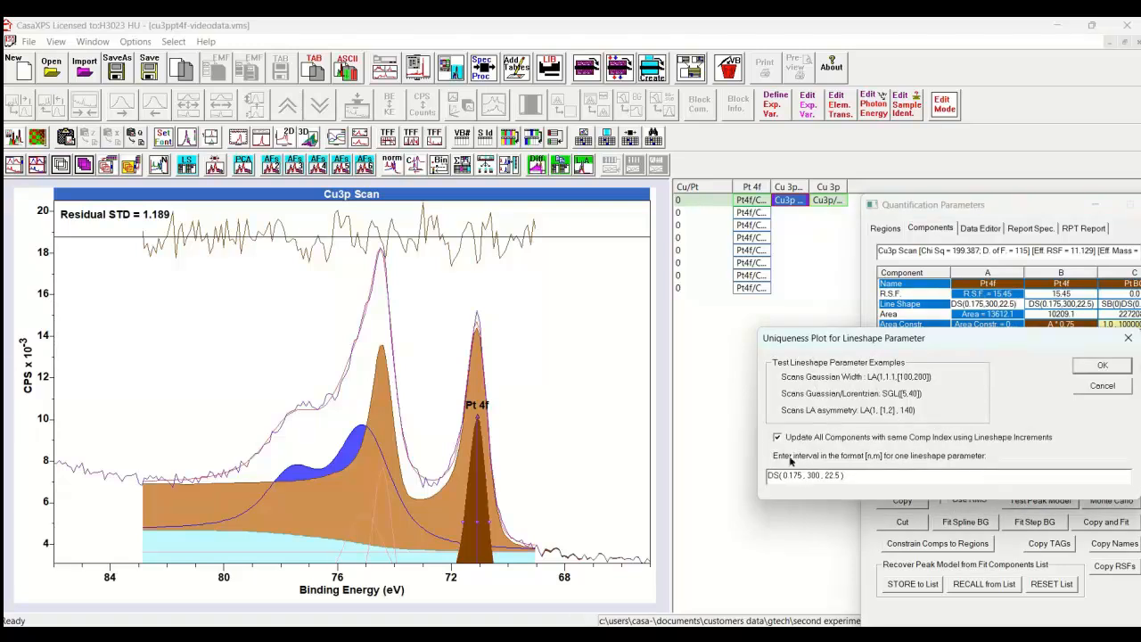
left_click(776, 437)
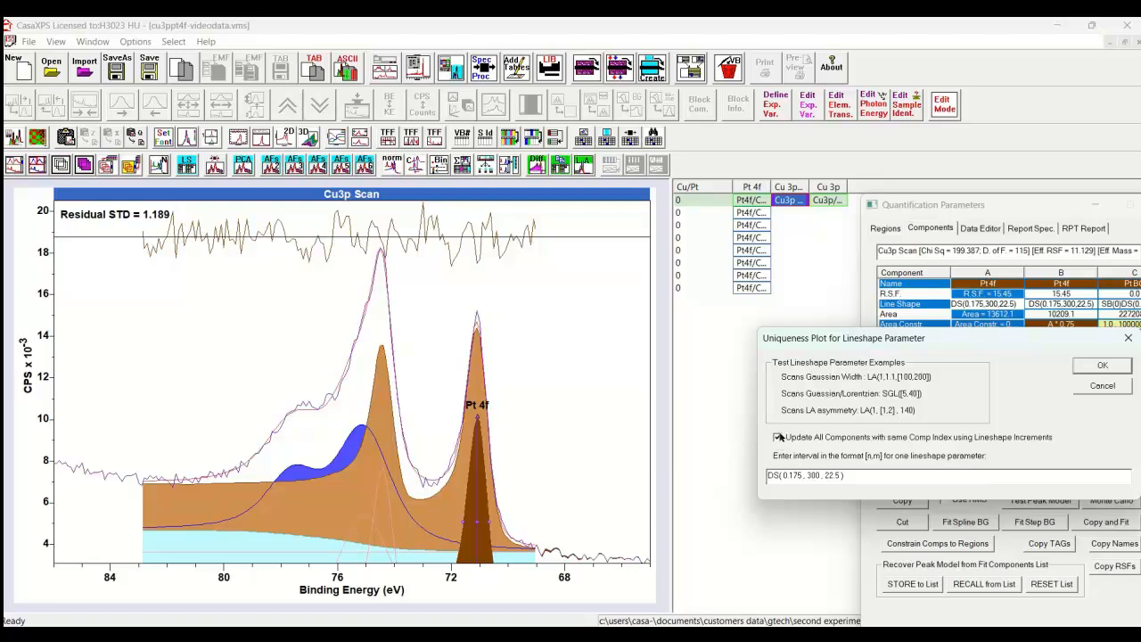
left_click(777, 437)
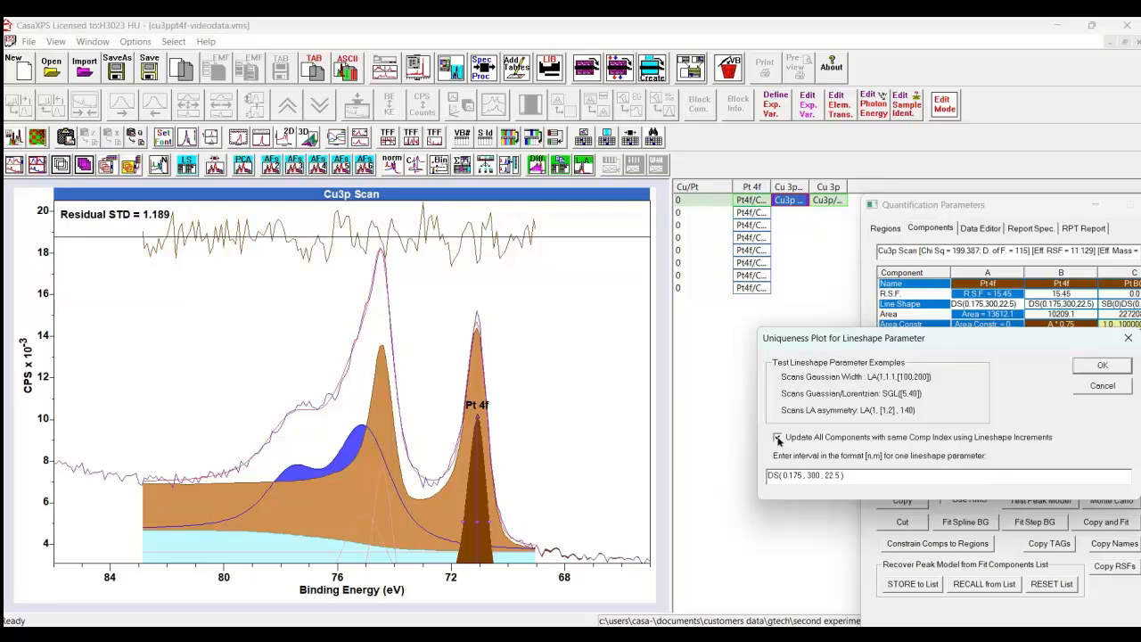
left_click(776, 437)
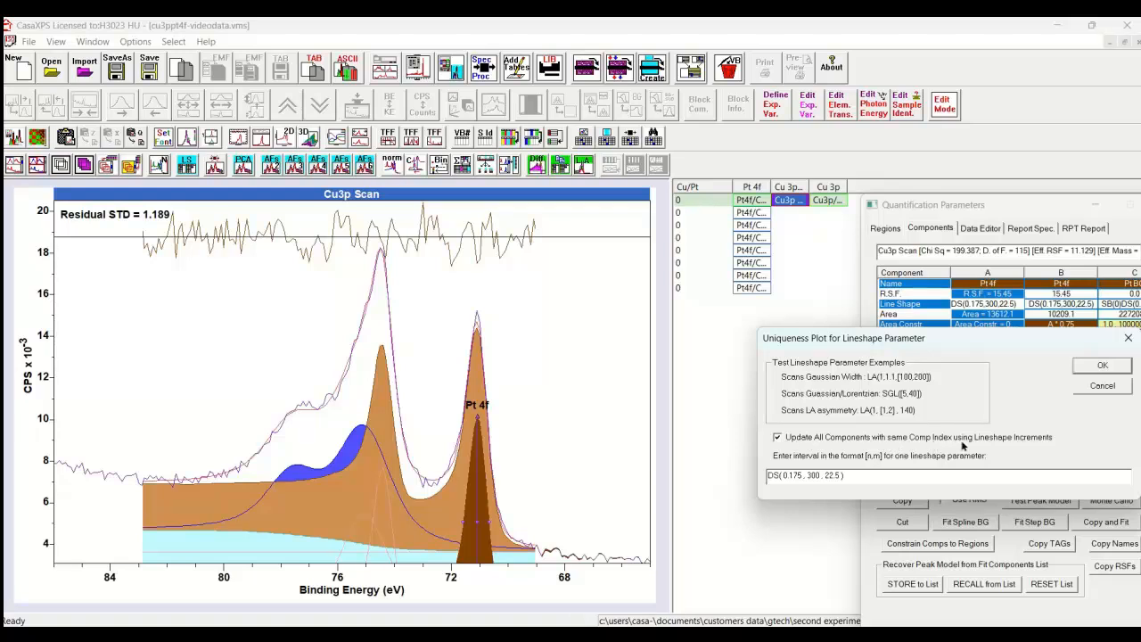
mouse_move(1005, 442)
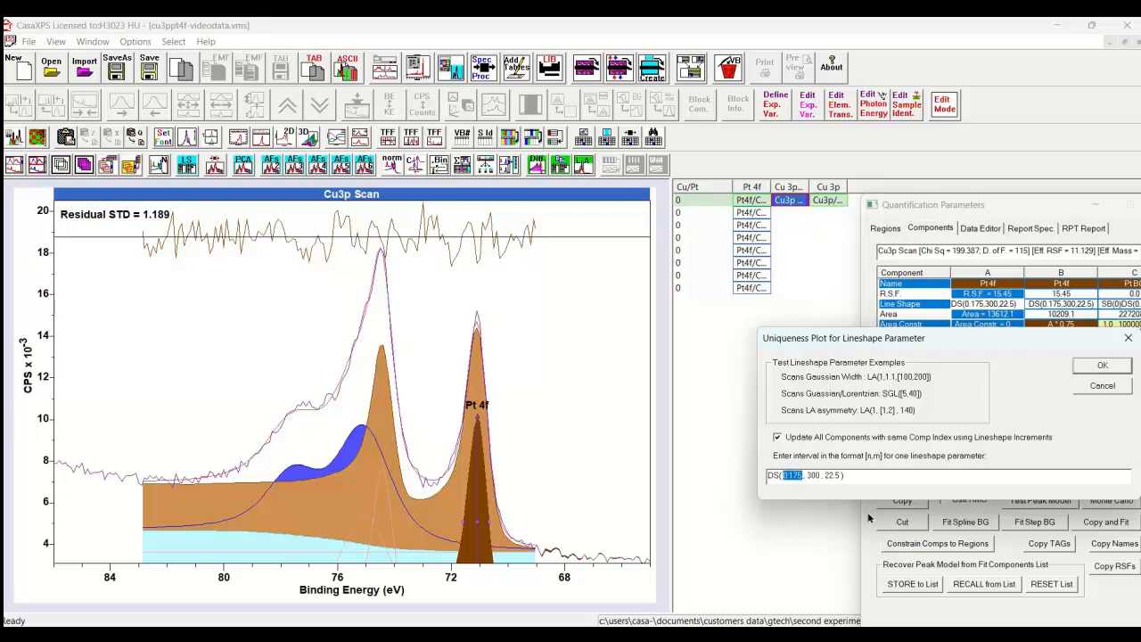
type("[]")
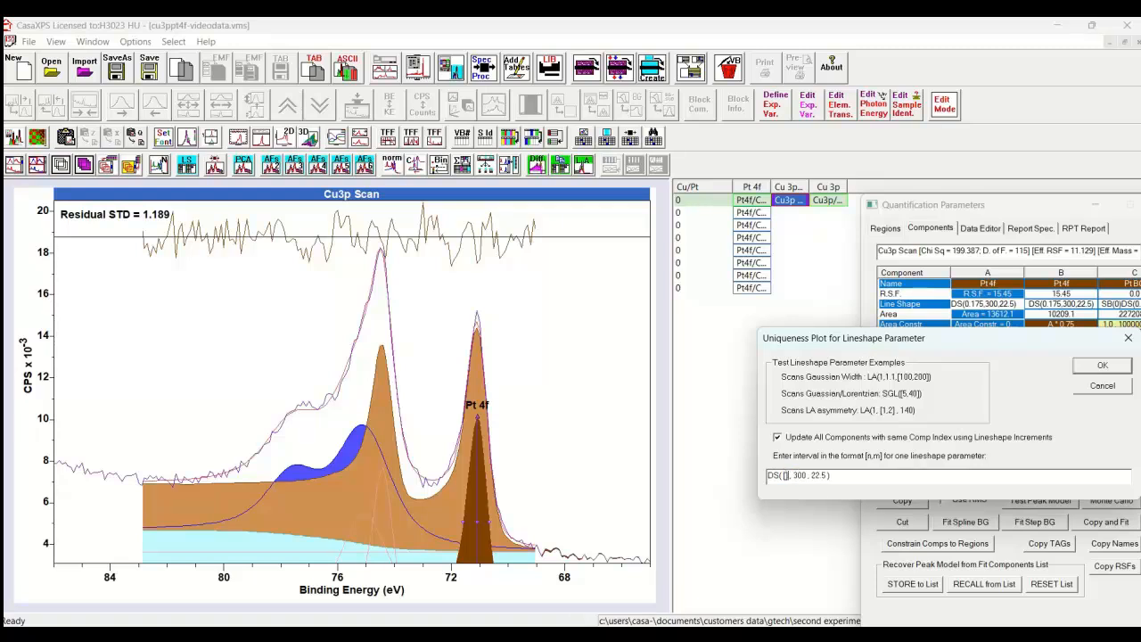
mouse_move(873, 522)
type("0.13125 , 0.21875")
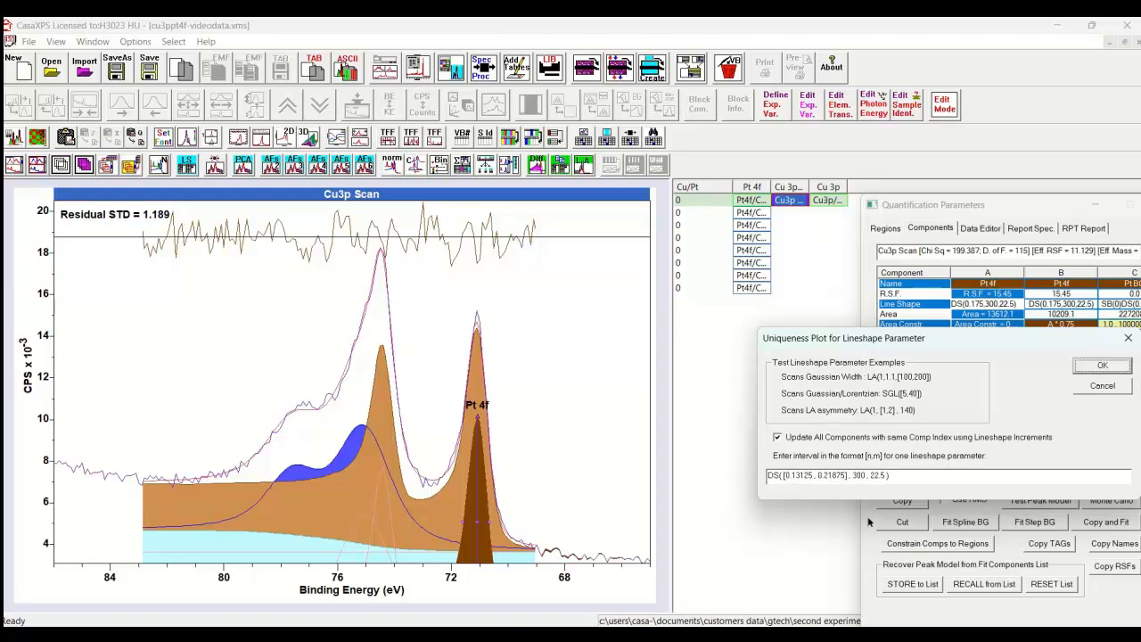
mouse_move(806, 491)
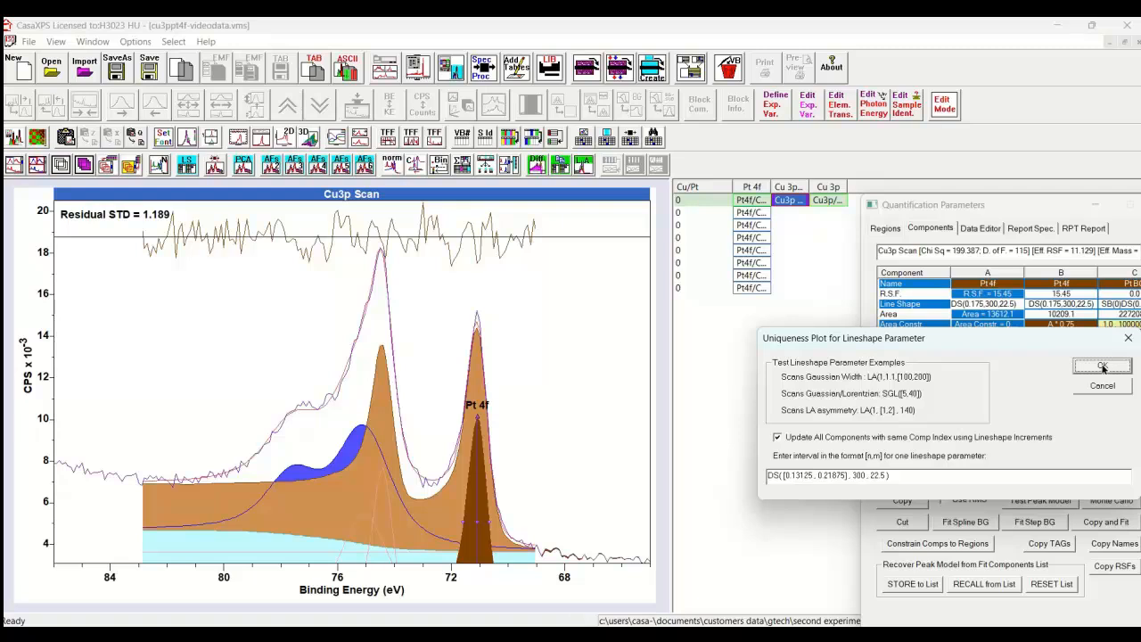
mouse_move(856, 290)
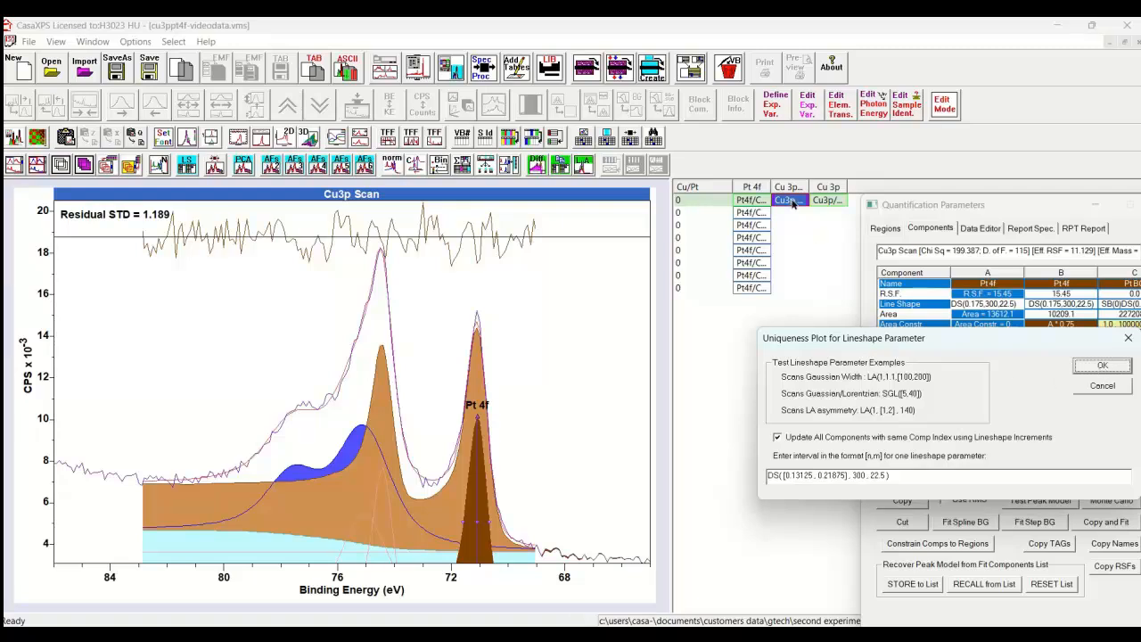
mouse_move(846, 390)
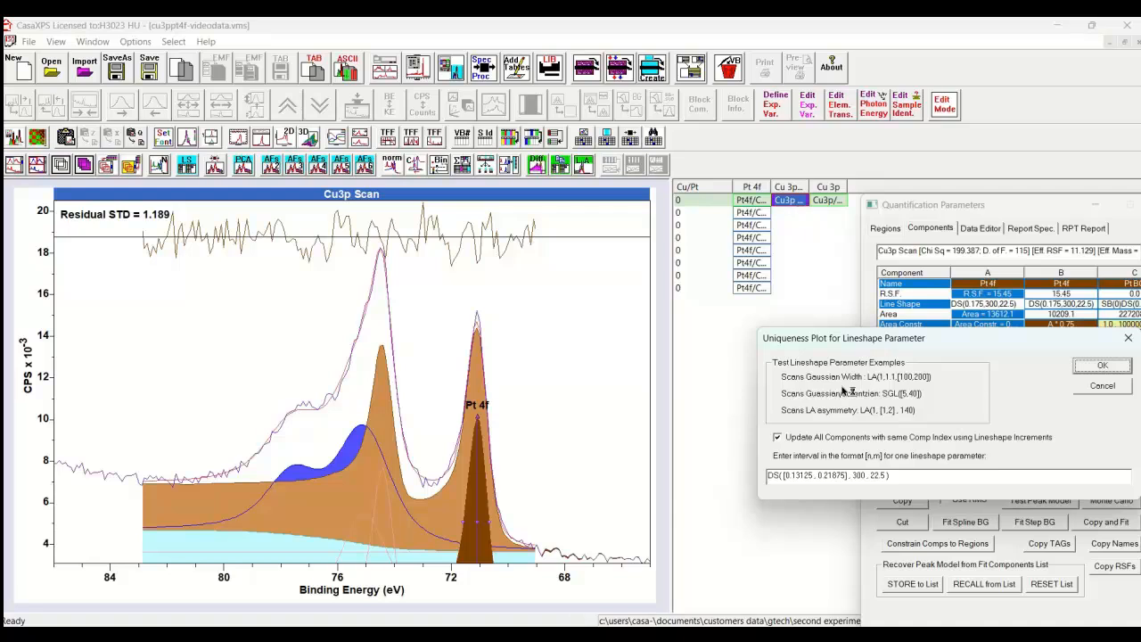
mouse_move(847, 459)
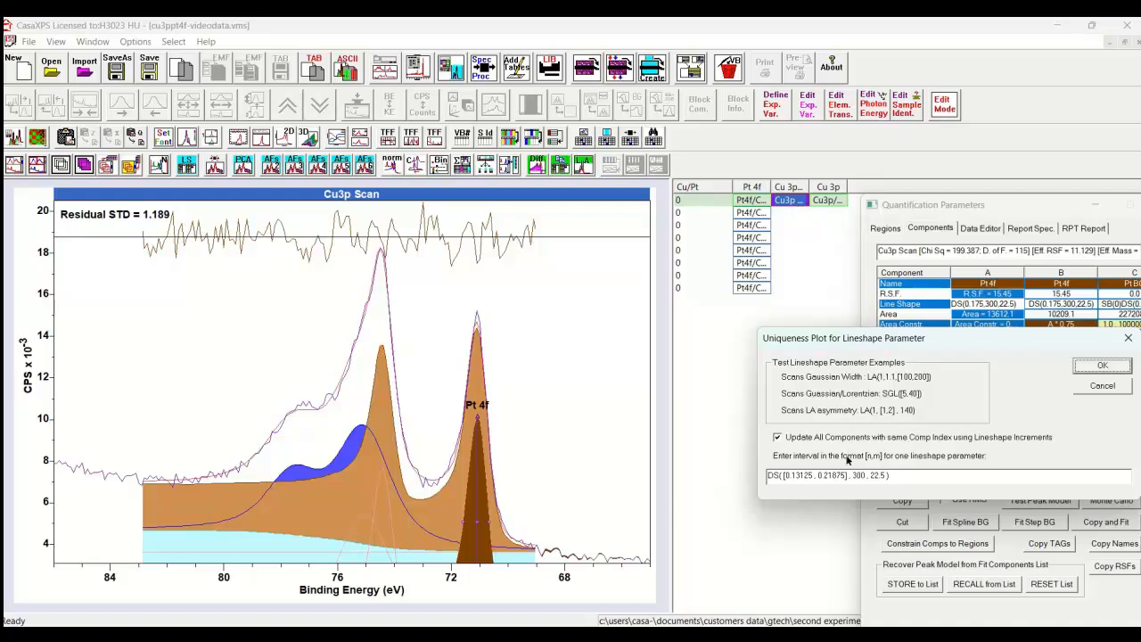
mouse_move(936, 401)
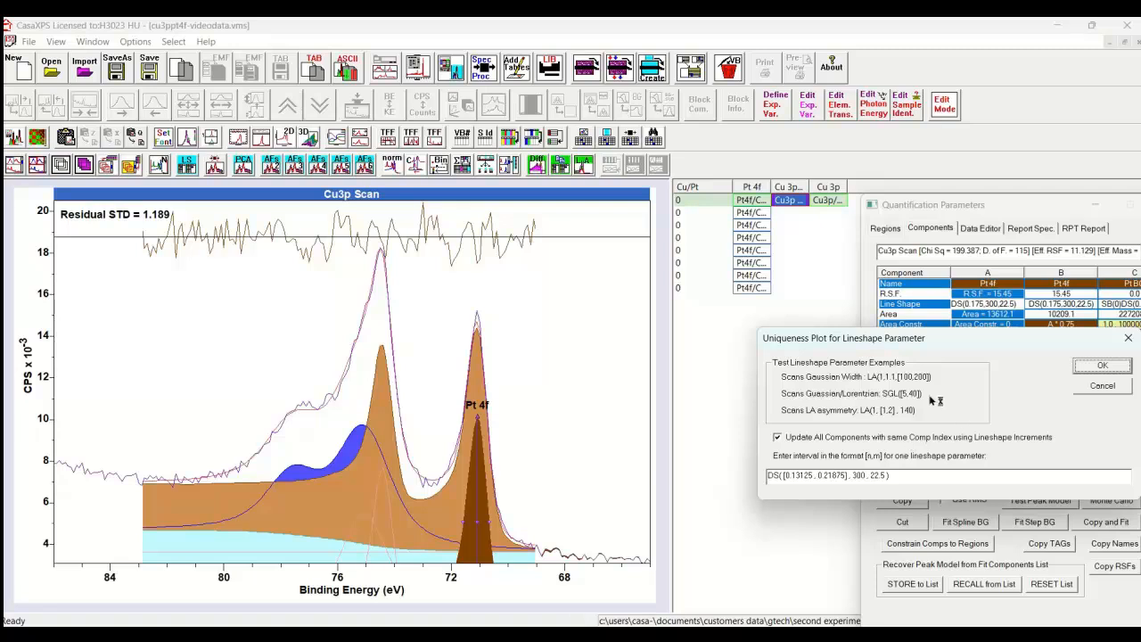
mouse_move(998, 402)
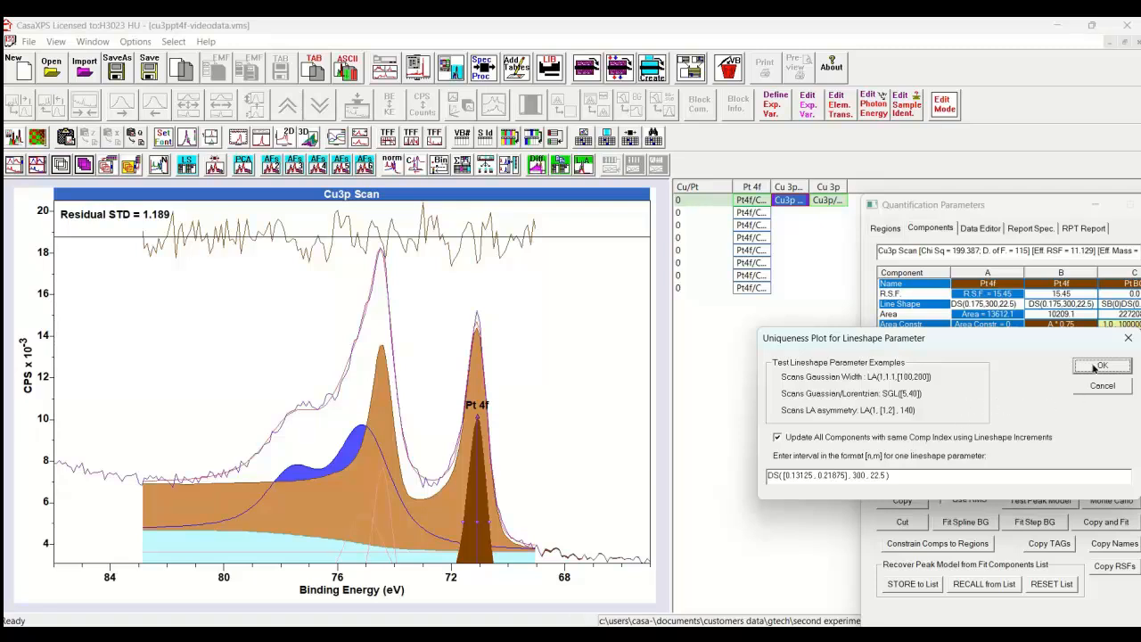
- Accept the uniqueness settings to generate Cu 3p scans for asymmetries 0.13125 to 0.21875
left_click(1102, 366)
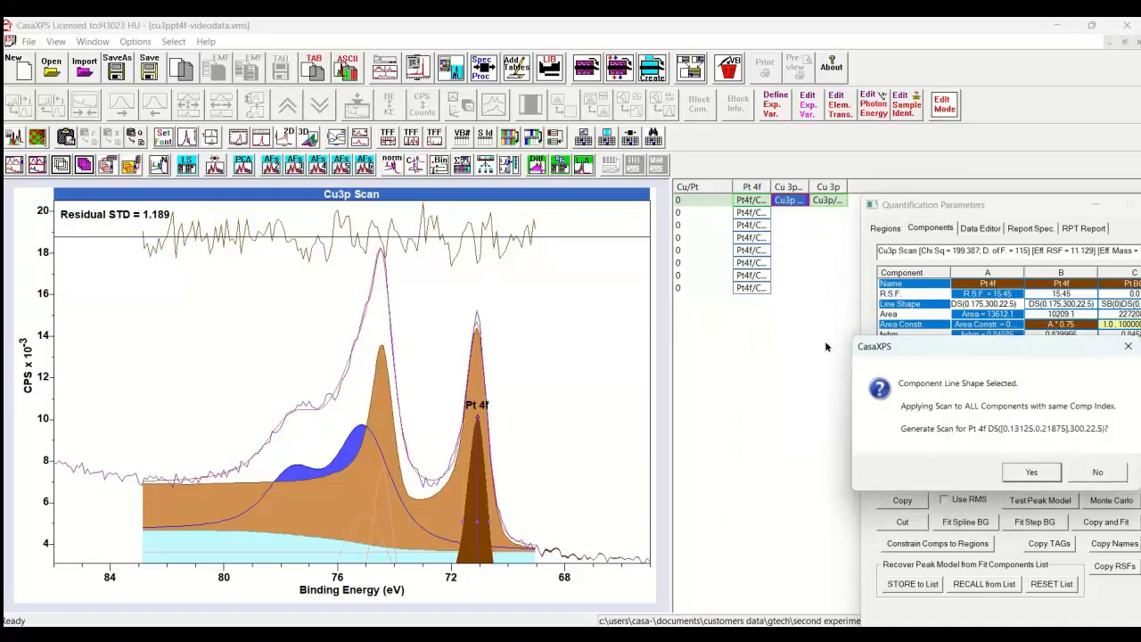
mouse_move(936, 419)
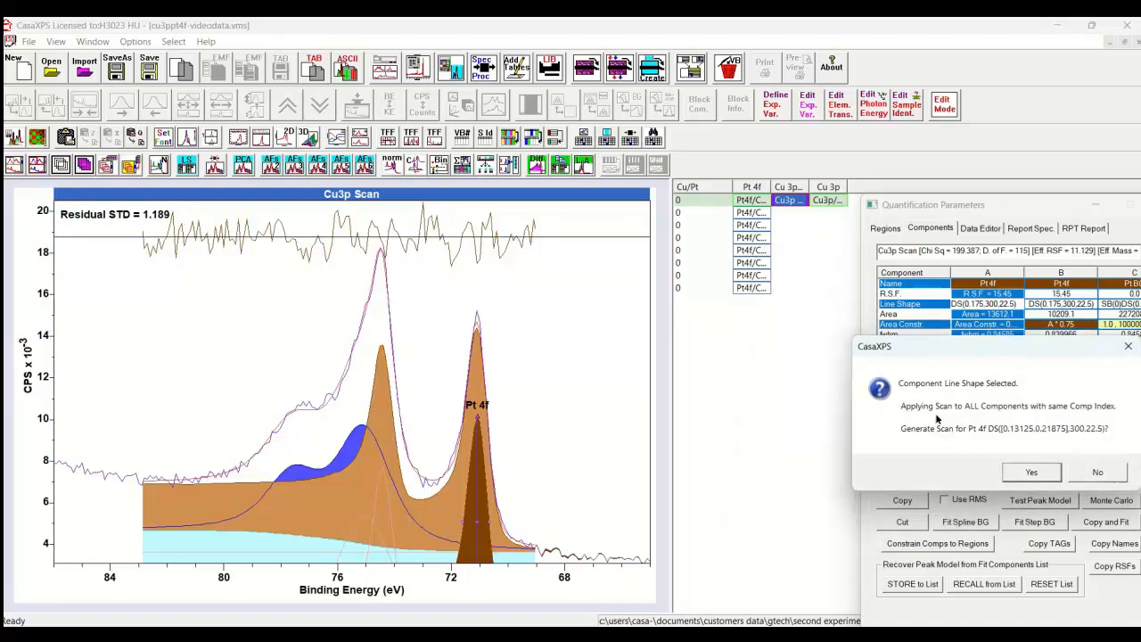
mouse_move(1016, 437)
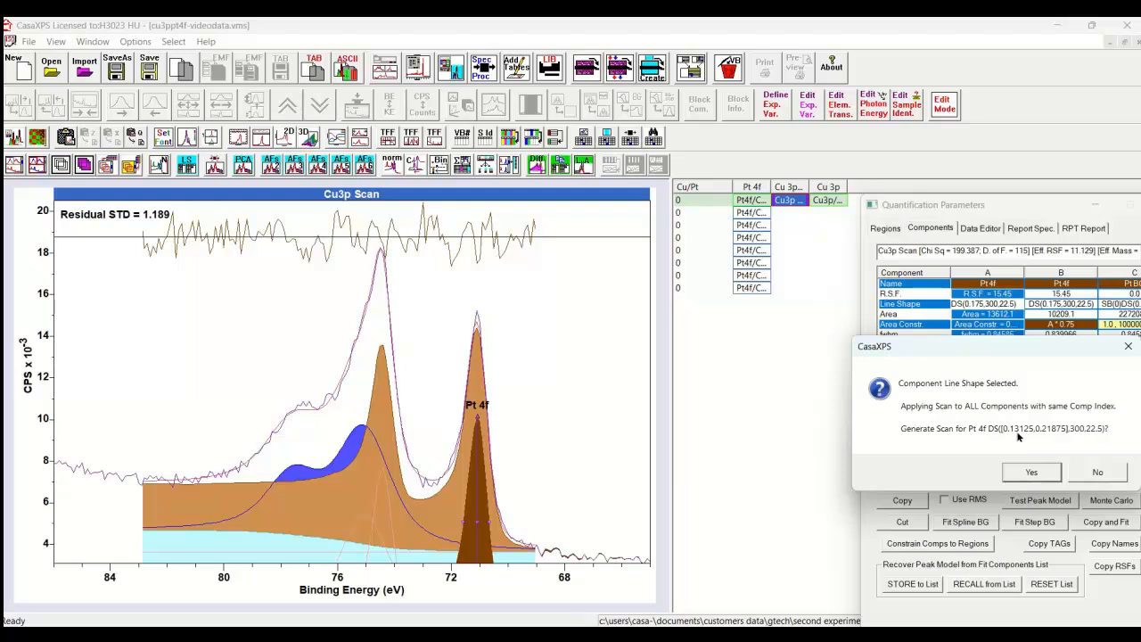
mouse_move(1008, 446)
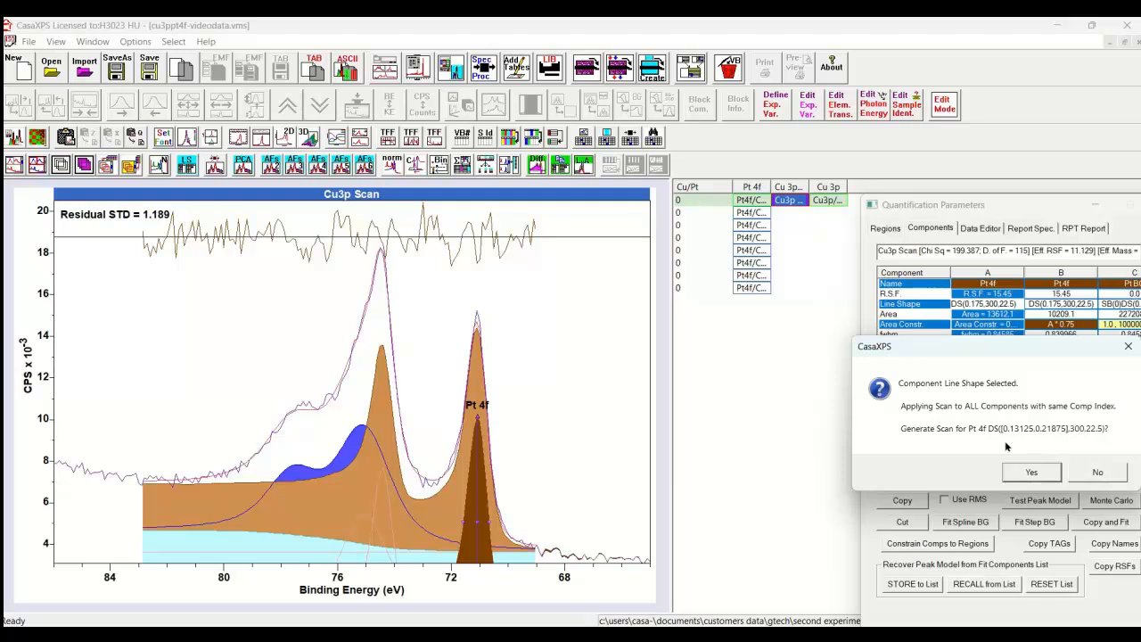
mouse_move(978, 432)
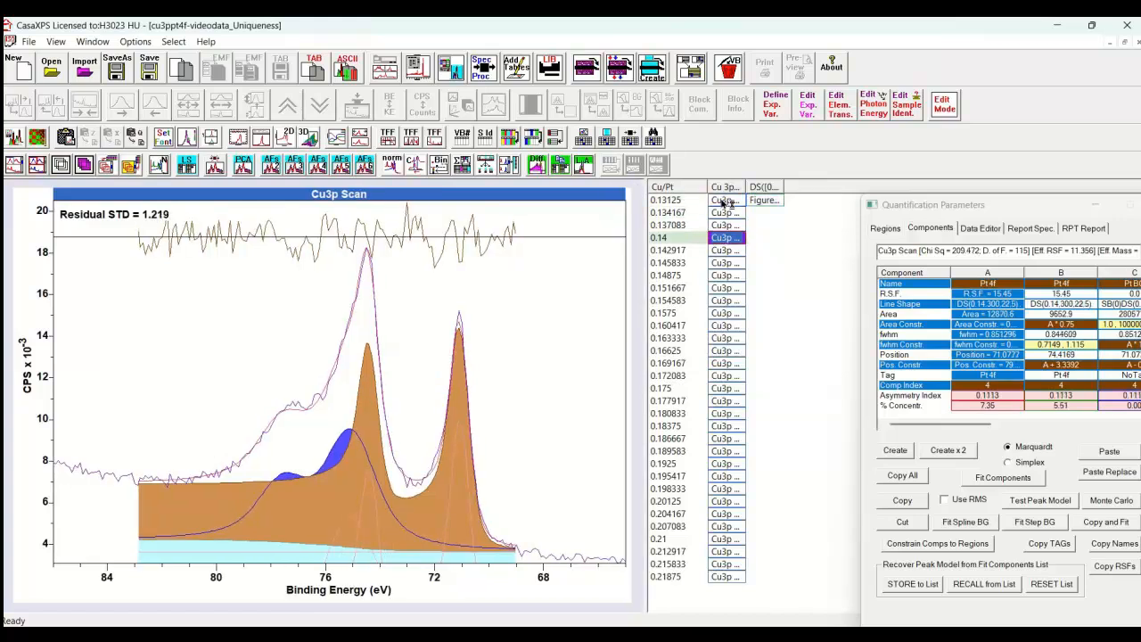
- Show the 0.212917 asymmetry scan's fit, with residual STD 1.188
left_click(726, 350)
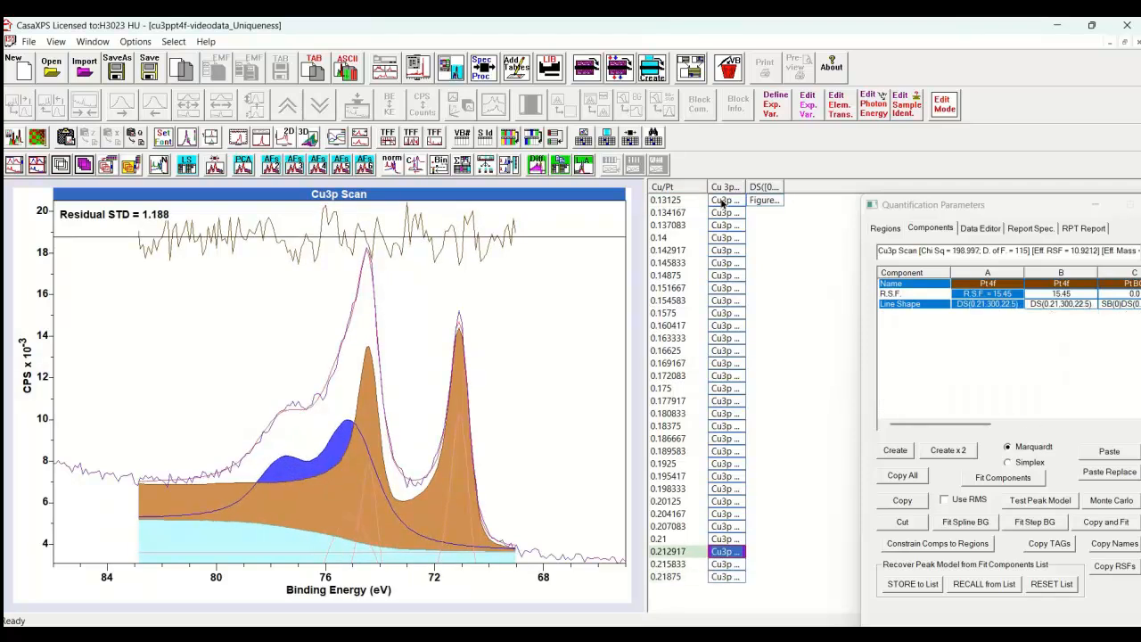
left_click(1002, 477)
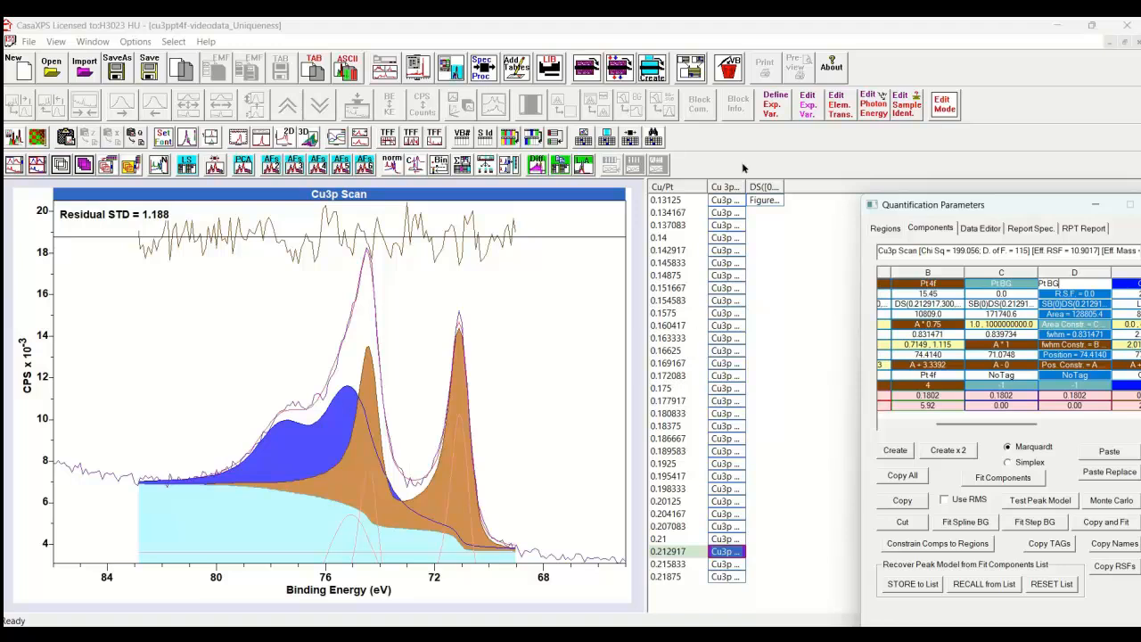
mouse_move(996, 400)
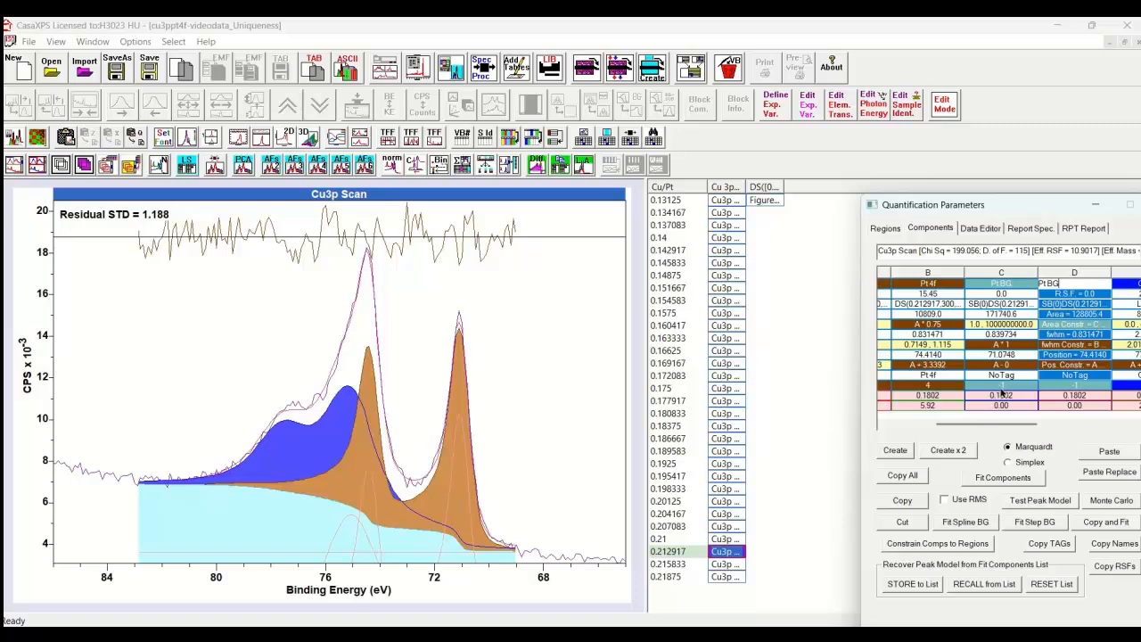
mouse_move(196, 500)
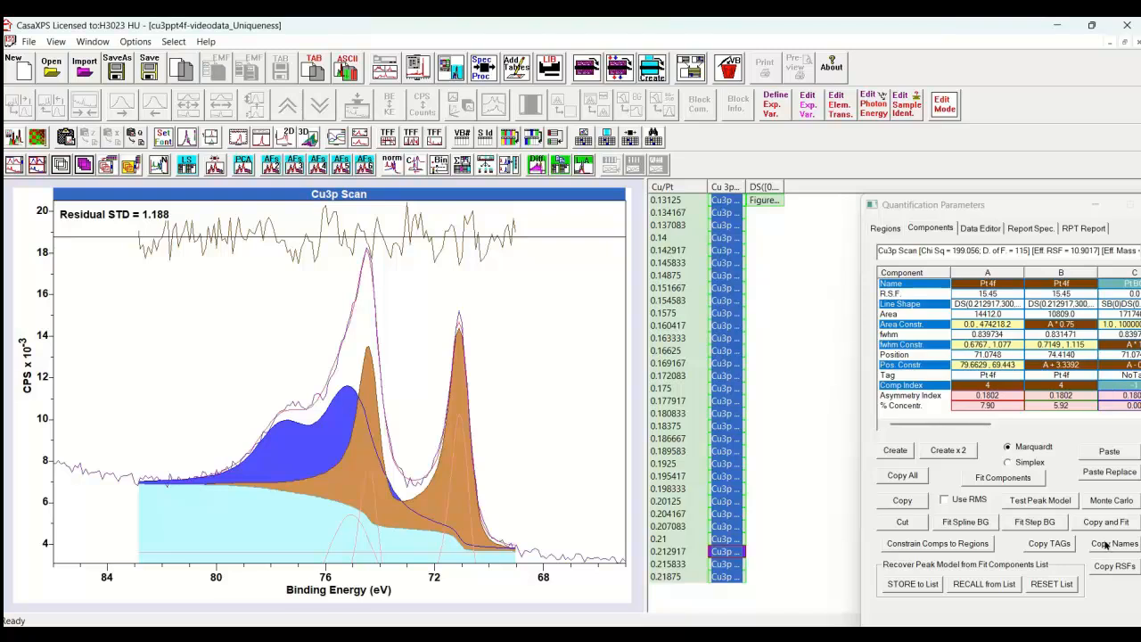
- Copy the component names to all listed Cu 3p scans in the Uniqueness file
left_click(1115, 544)
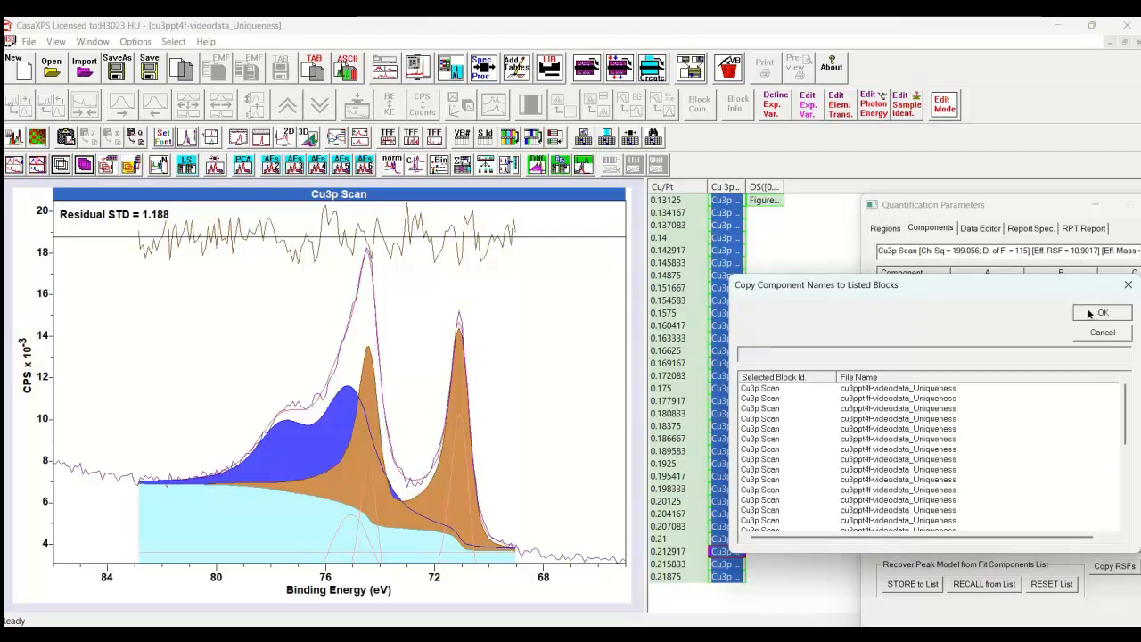
left_click(1101, 312)
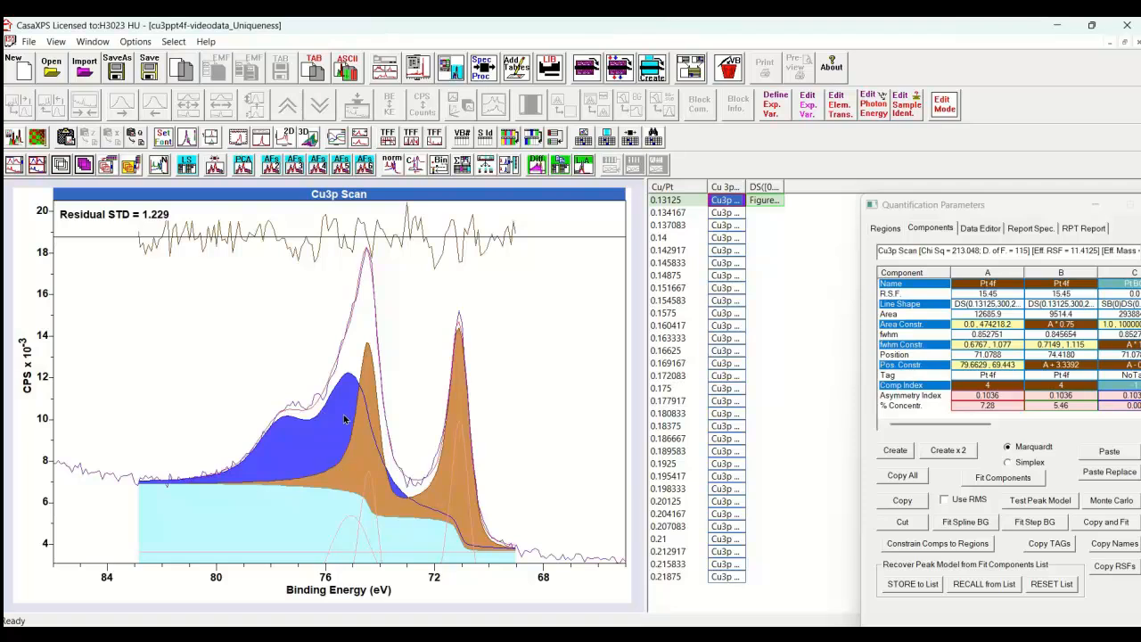
mouse_move(302, 482)
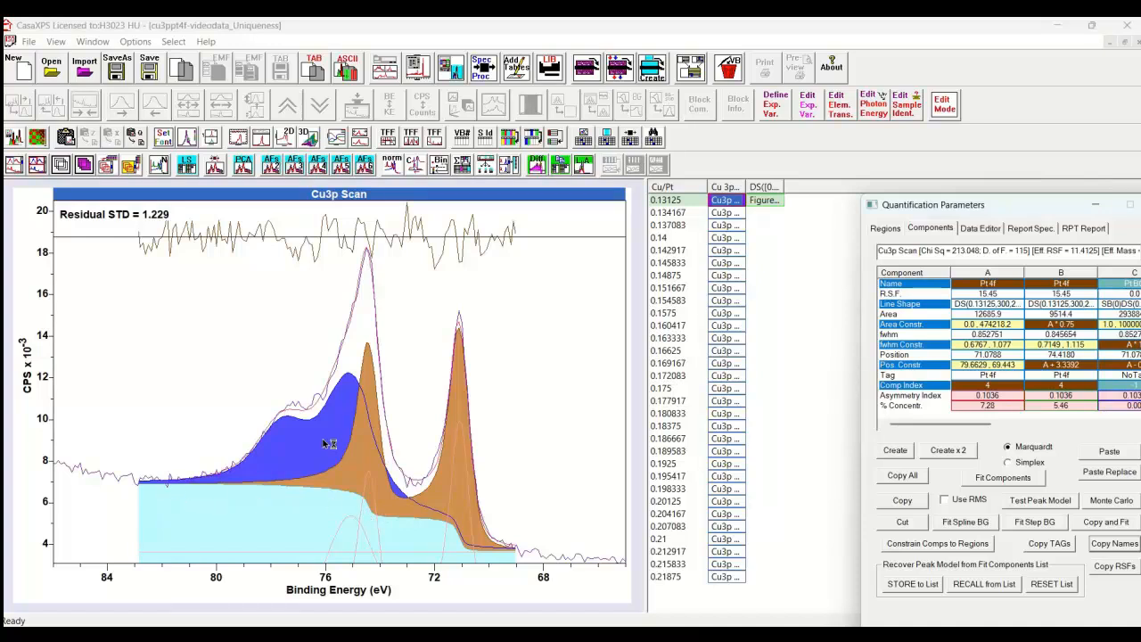
mouse_move(361, 363)
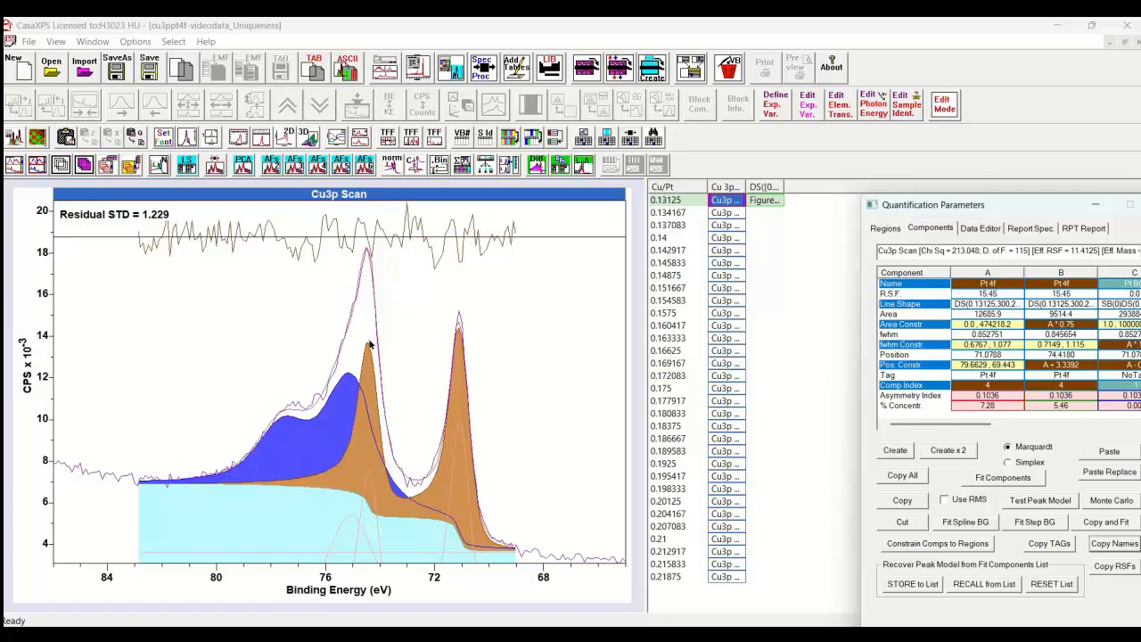
mouse_move(380, 386)
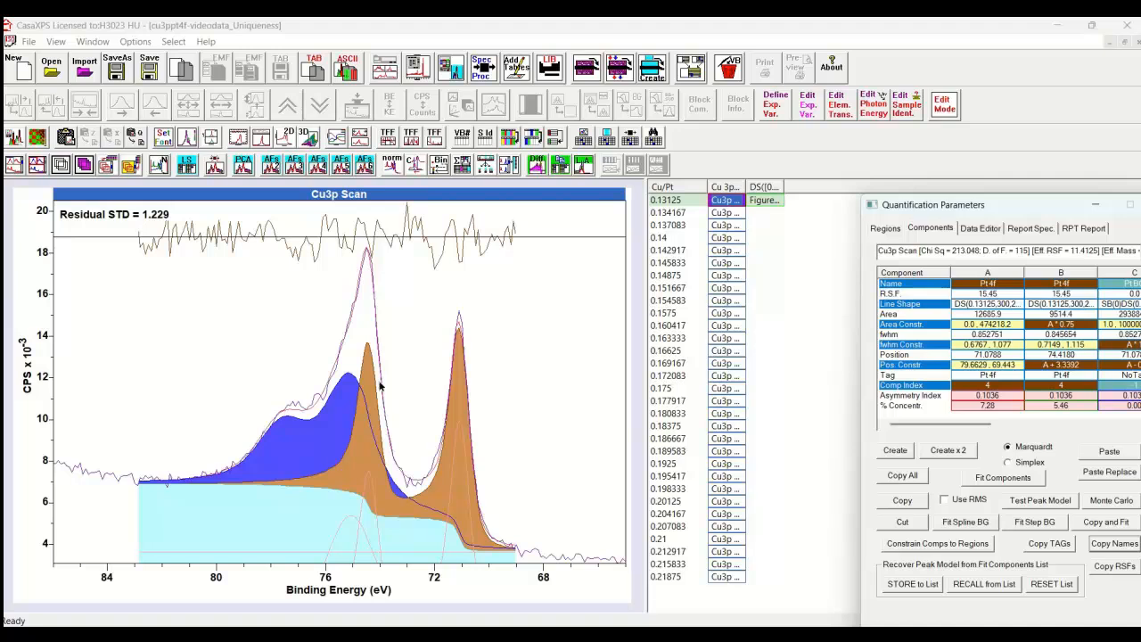
mouse_move(477, 332)
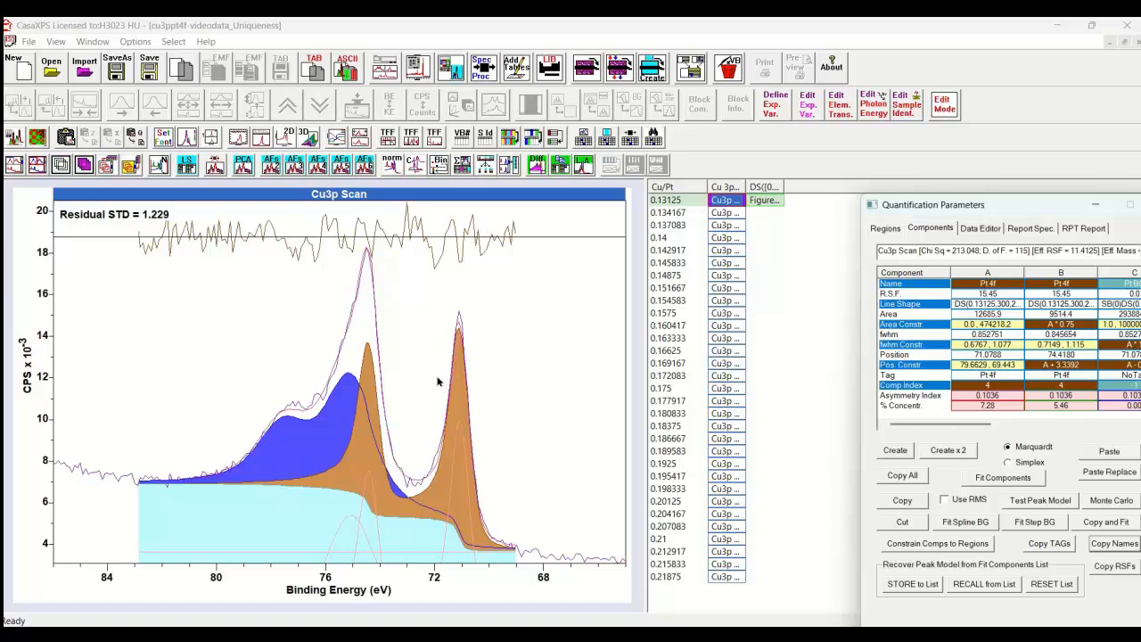
mouse_move(445, 382)
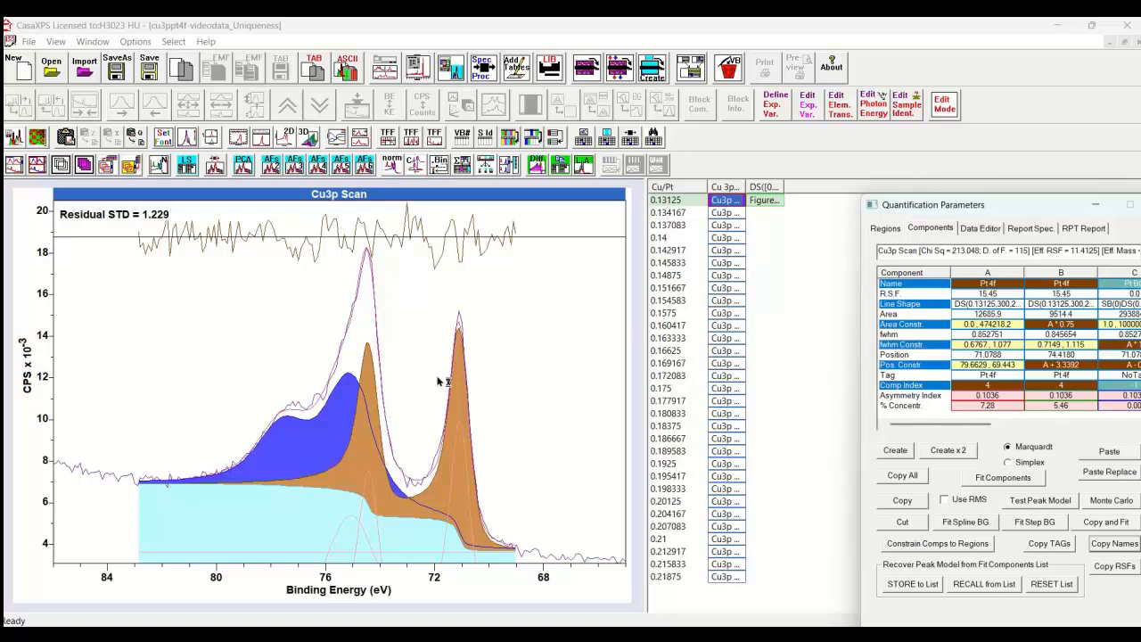
mouse_move(438, 382)
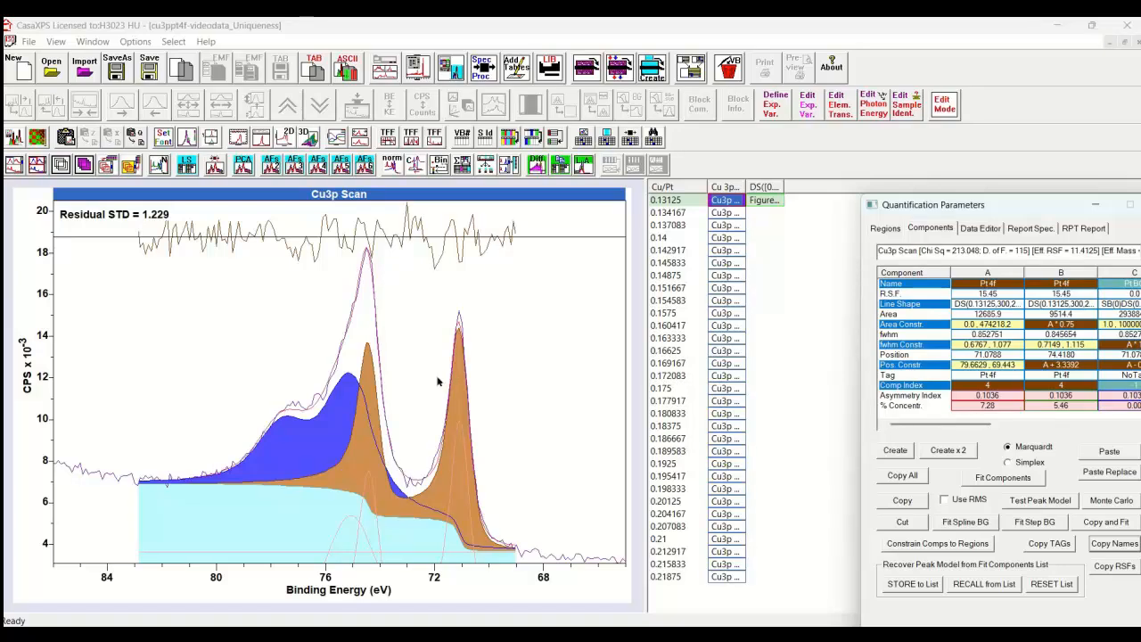